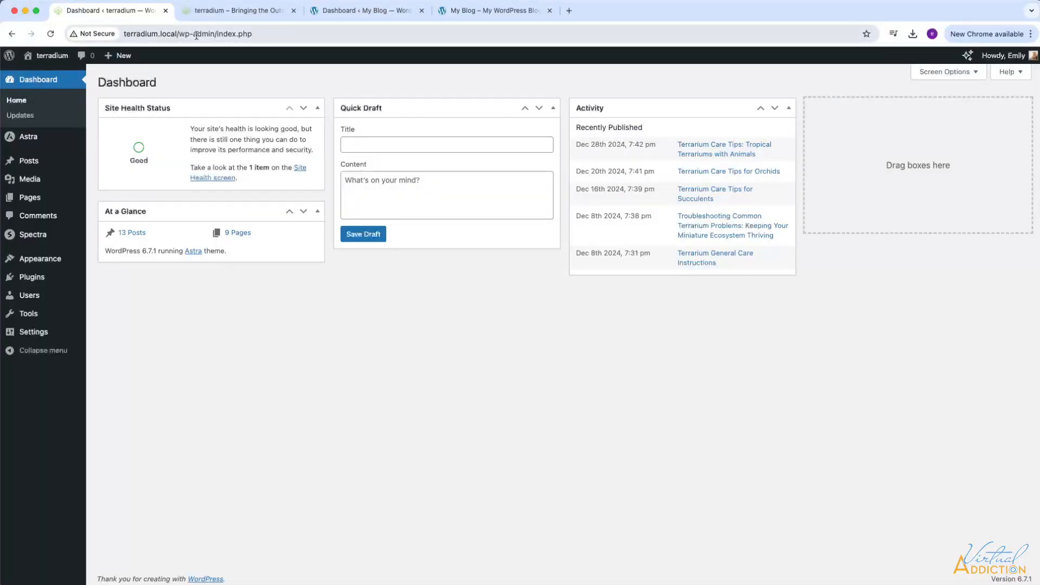
View the local terradium front page, return to its dashboard, then view the empty hosted blog at terradium.greendotblue.com
{"action": "left_click", "coordinate": [238, 10]}
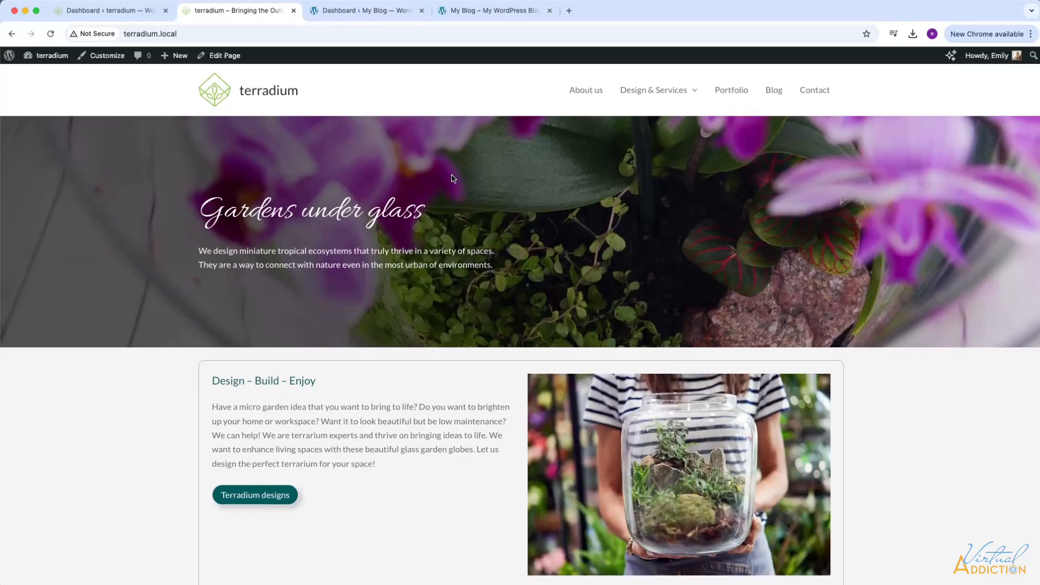
{"action": "scroll", "scroll_direction": "down", "scroll_amount": 3}
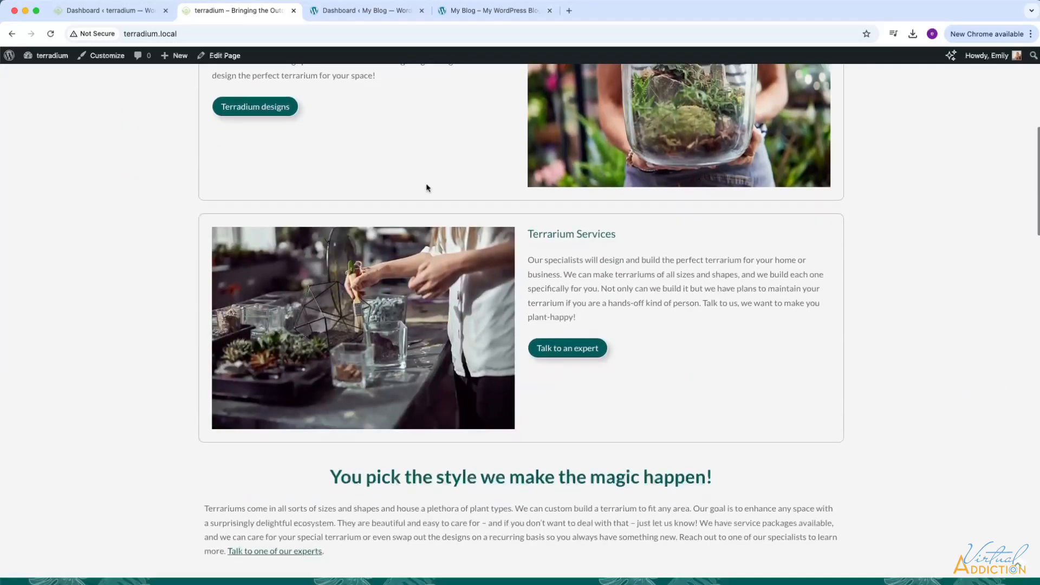
{"action": "left_click", "coordinate": [110, 9]}
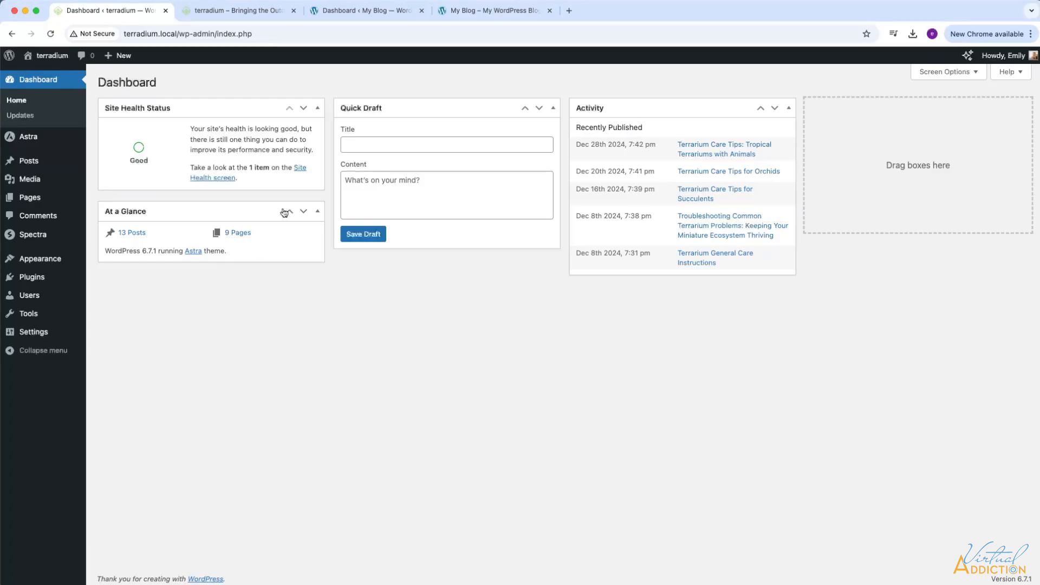
{"action": "mouse_move", "coordinate": [305, 196]}
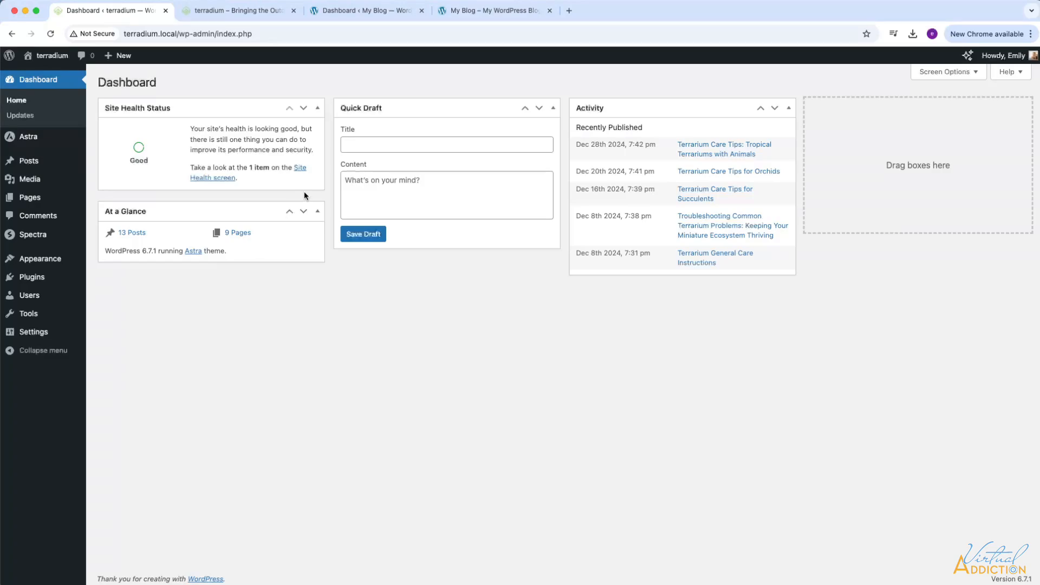
{"action": "mouse_move", "coordinate": [339, 99]}
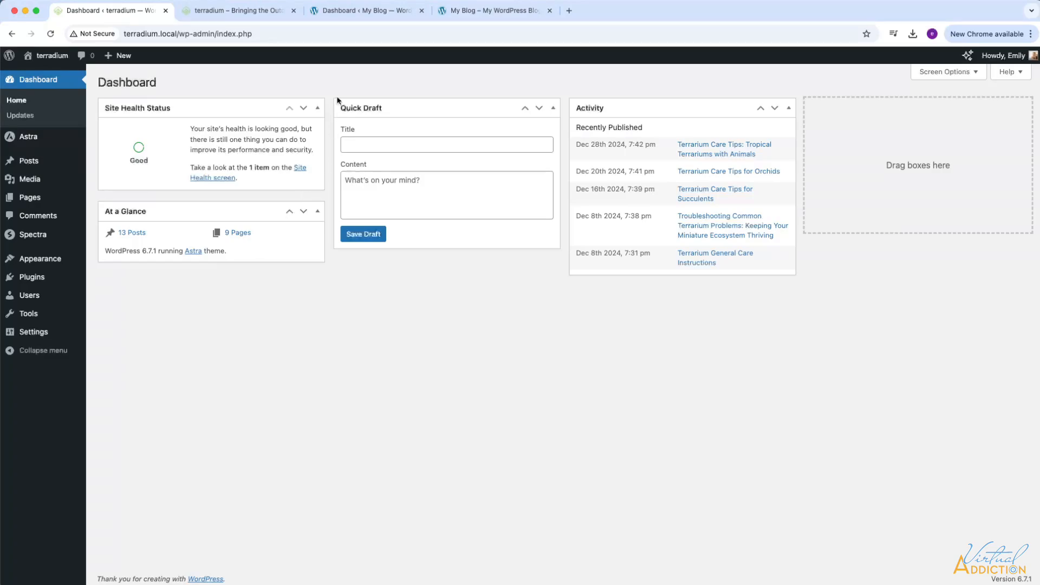
{"action": "left_click", "coordinate": [364, 10]}
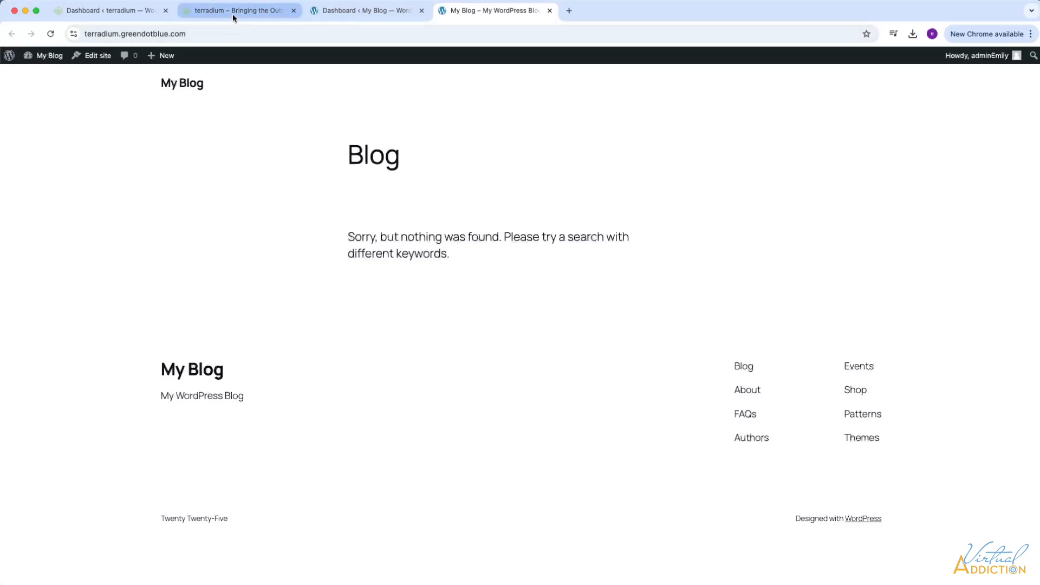
Search the plugin directory for 'al' and install and activate All-in-One WP Migration on the local site
{"action": "left_click", "coordinate": [109, 10]}
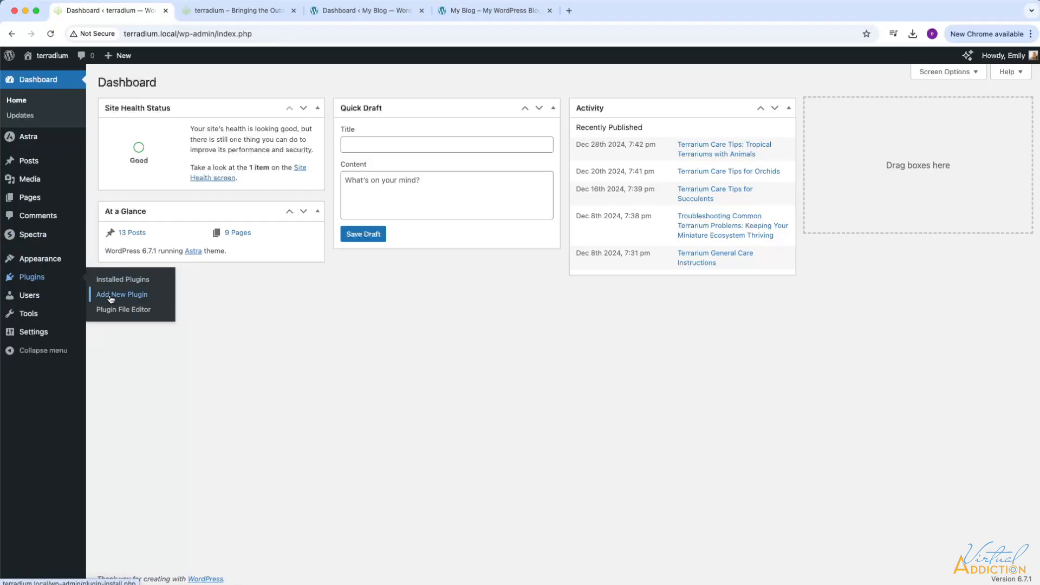
{"action": "left_click", "coordinate": [123, 294]}
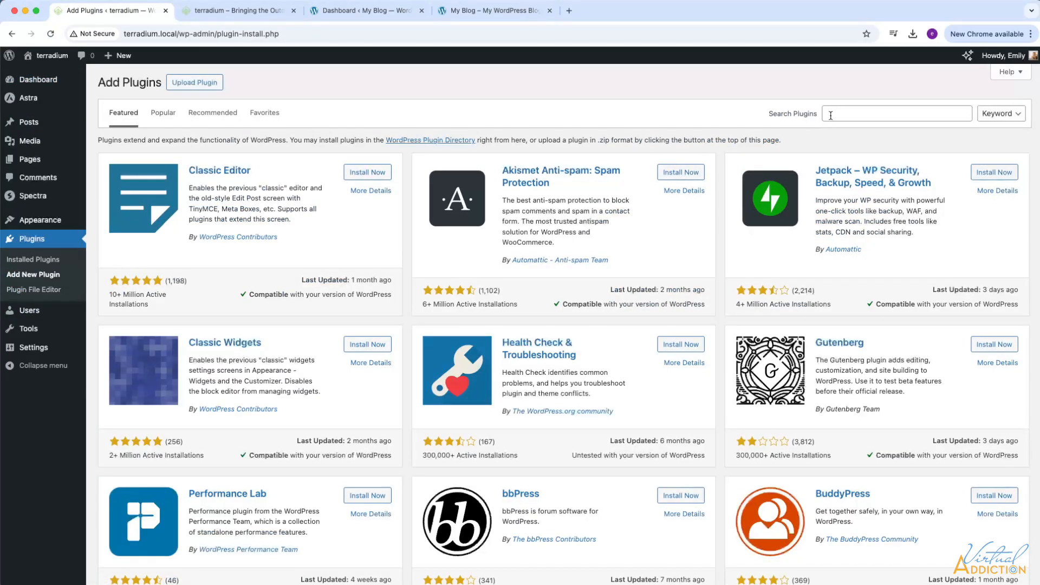
{"action": "type", "text": "all in one"}
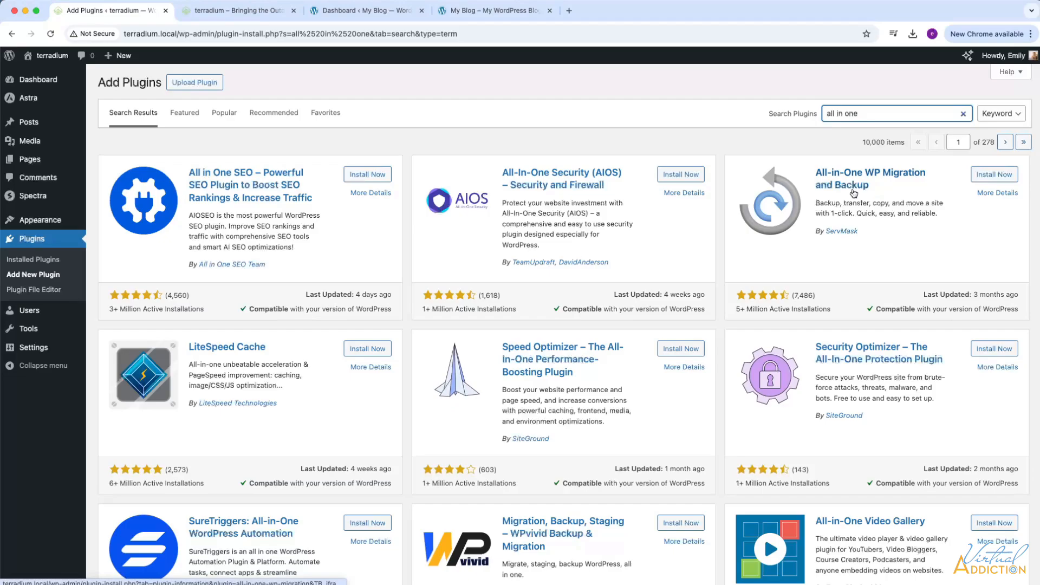
{"action": "left_click", "coordinate": [994, 173]}
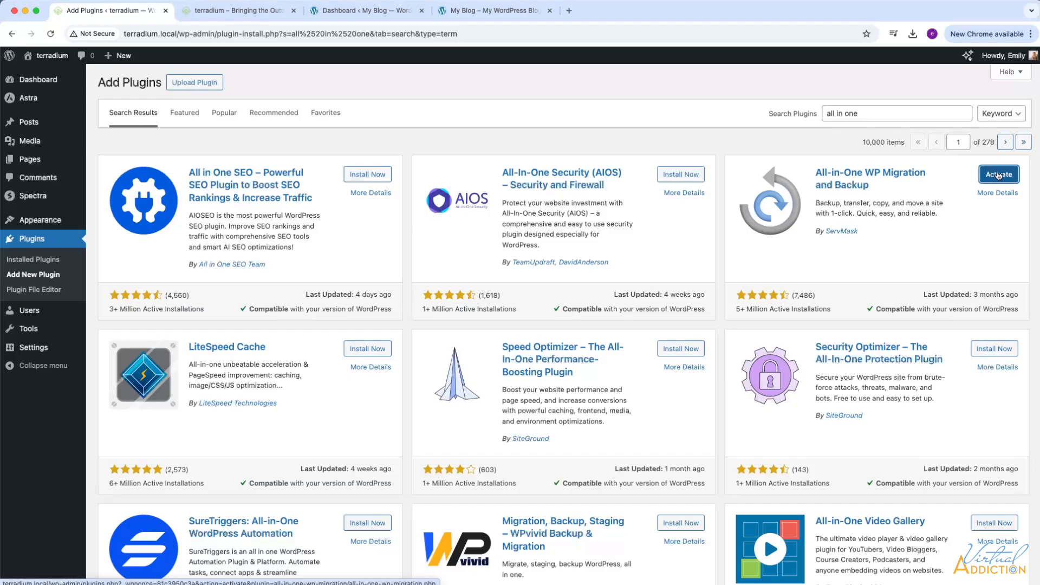
{"action": "left_click", "coordinate": [998, 173]}
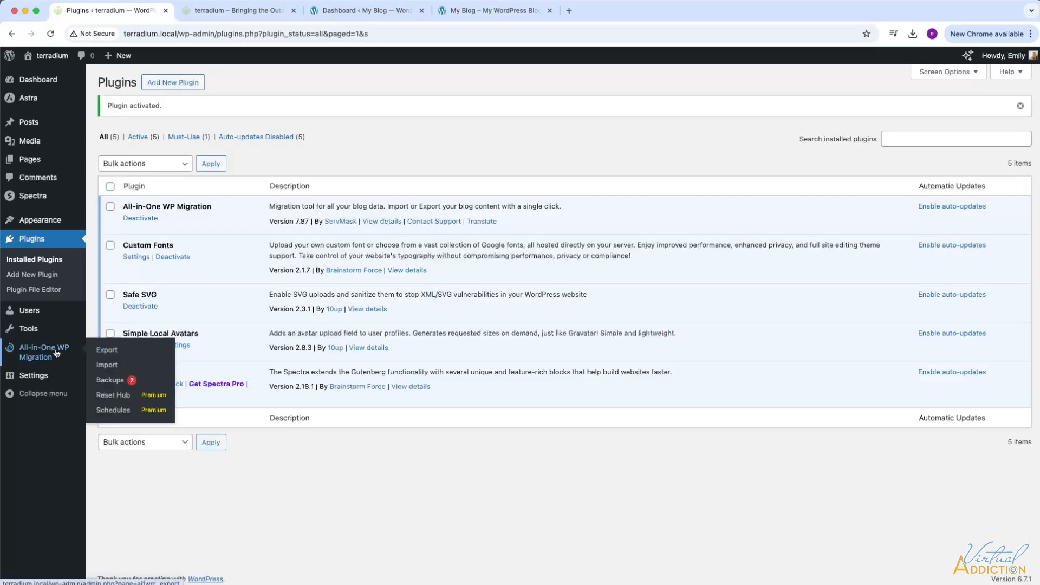
{"action": "mouse_move", "coordinate": [38, 362]}
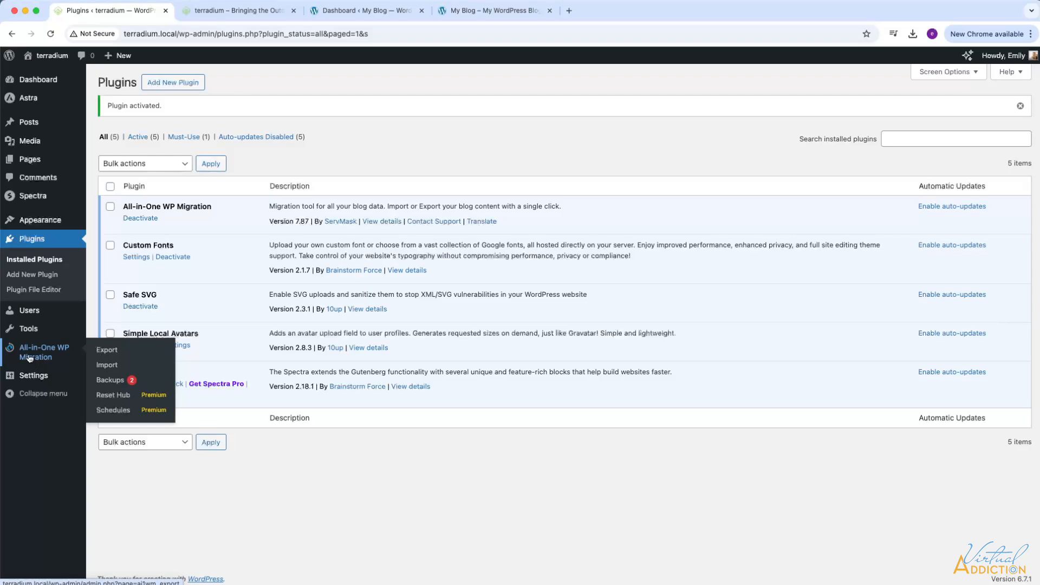
{"action": "mouse_move", "coordinate": [37, 357]}
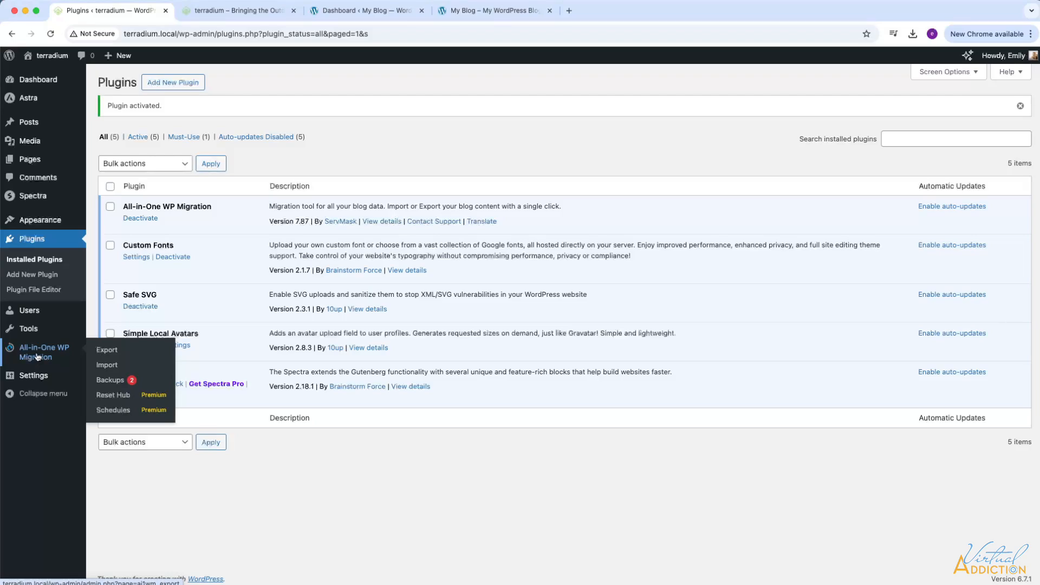
Export the whole local site to a file and download the terradium.local backup
{"action": "left_click", "coordinate": [106, 350]}
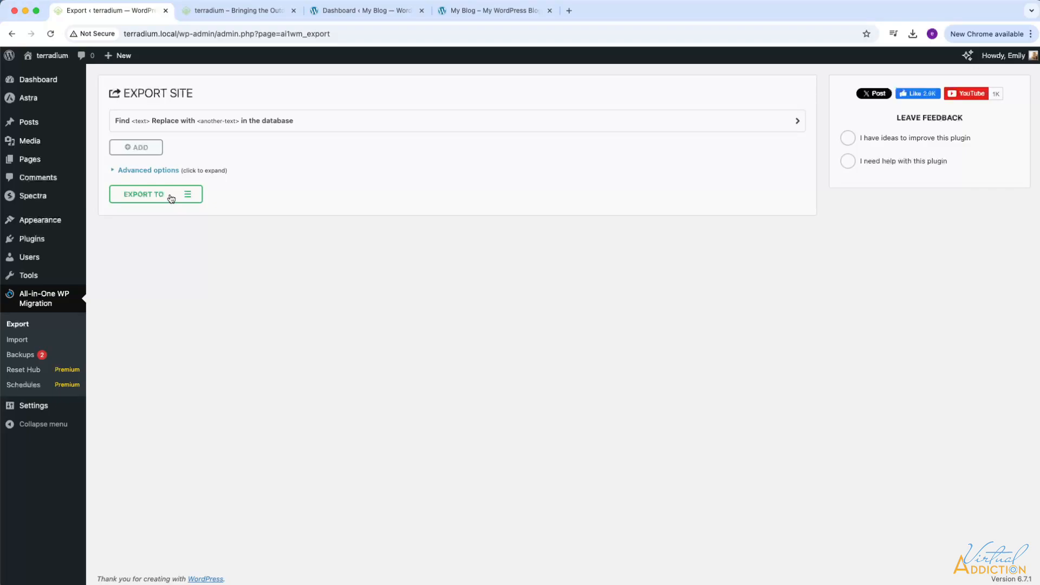
{"action": "left_click", "coordinate": [143, 194]}
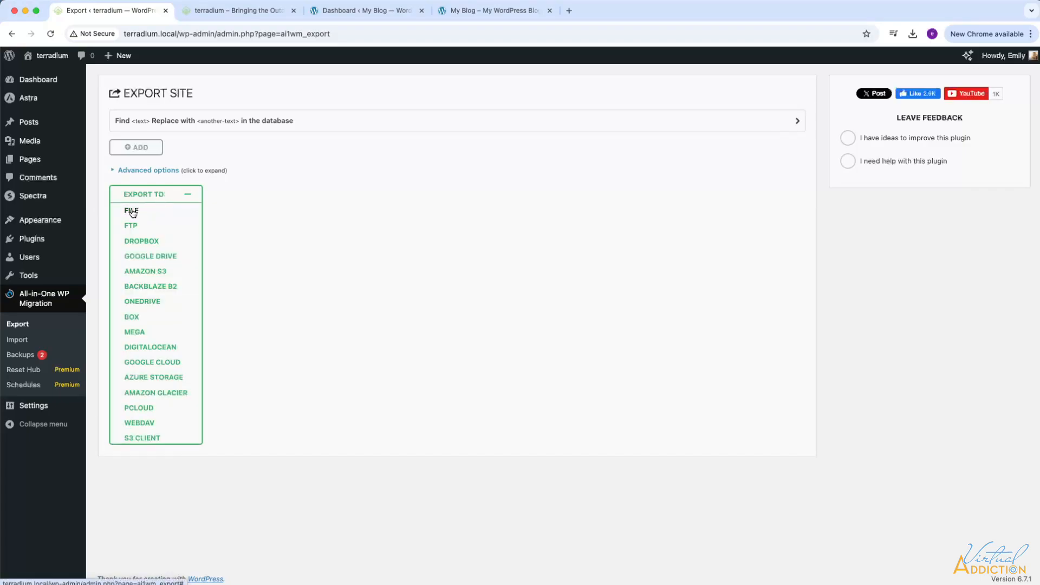
{"action": "left_click", "coordinate": [131, 211]}
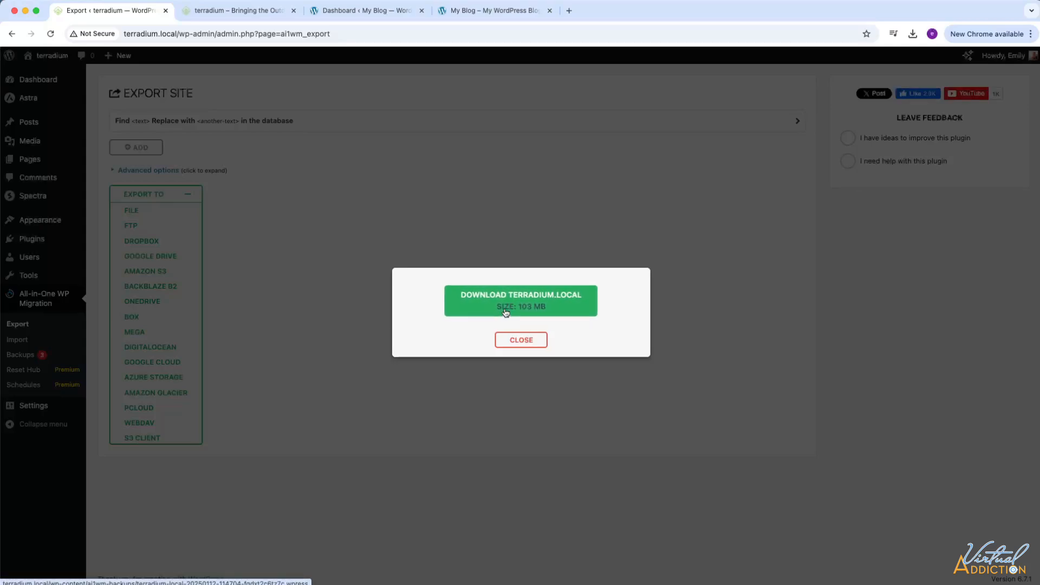
{"action": "left_click", "coordinate": [521, 300]}
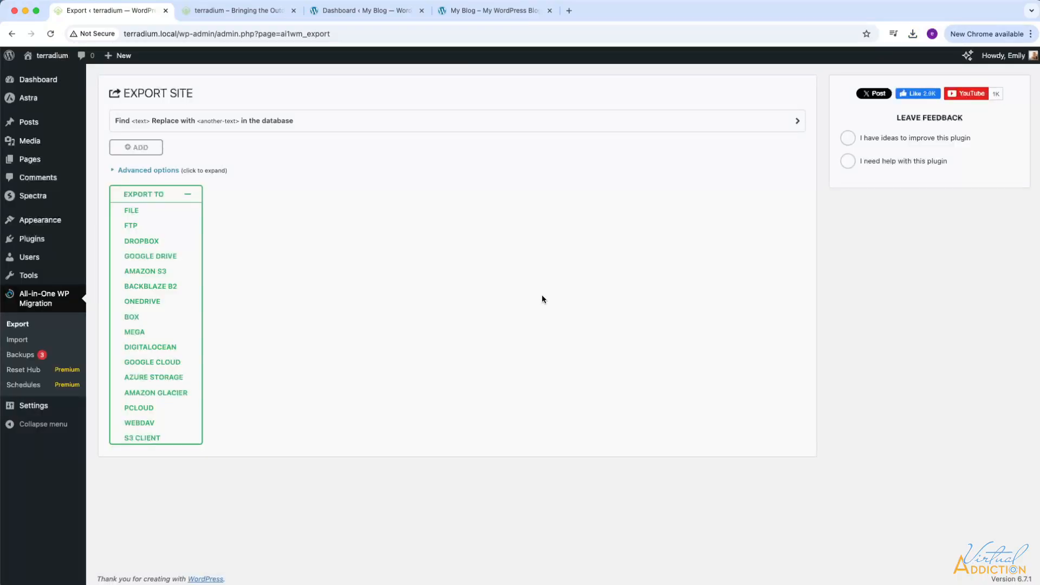
{"action": "mouse_move", "coordinate": [544, 297]}
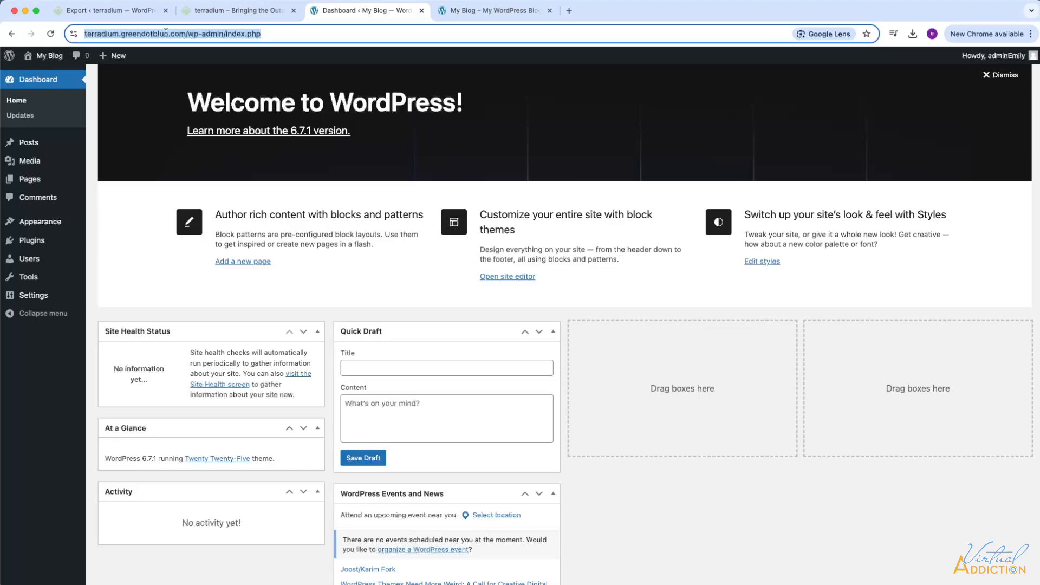
{"action": "mouse_move", "coordinate": [168, 47]}
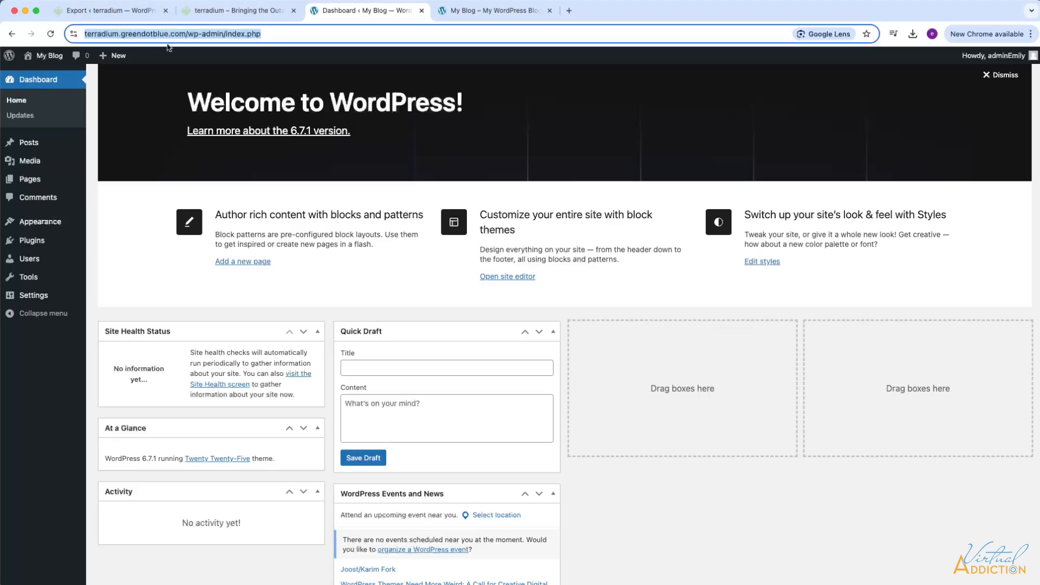
{"action": "mouse_move", "coordinate": [193, 156]}
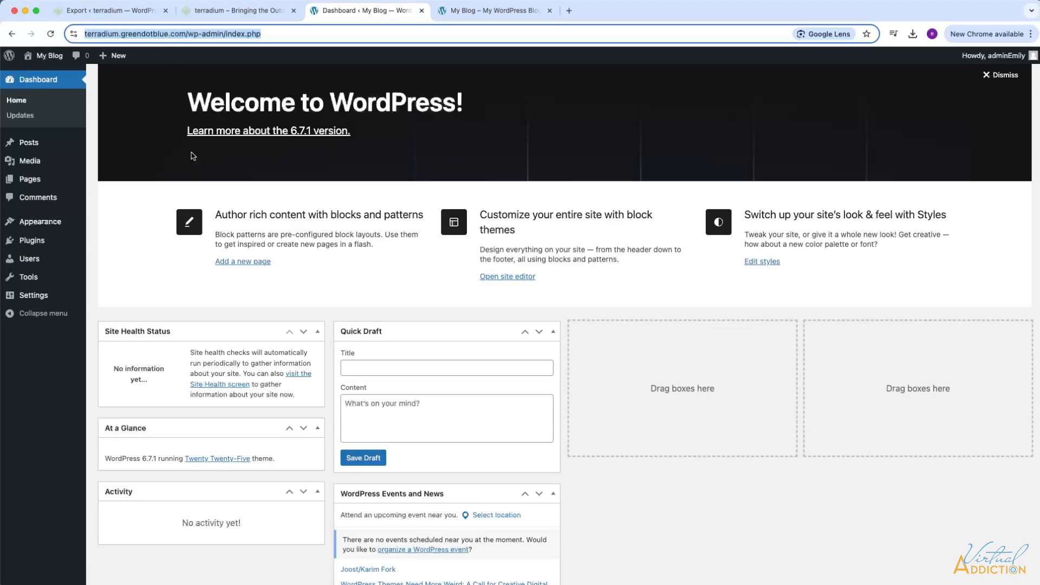
{"action": "mouse_move", "coordinate": [31, 240]}
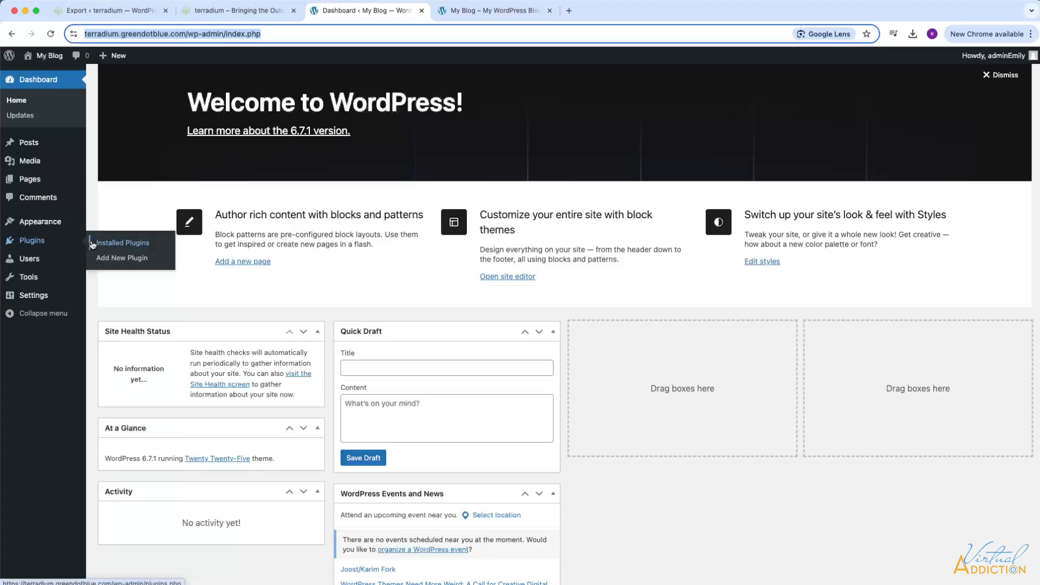
Search 'all' to add All-in-One WP Migration on the hosted blog, then check its posts and themes
{"action": "left_click", "coordinate": [122, 258]}
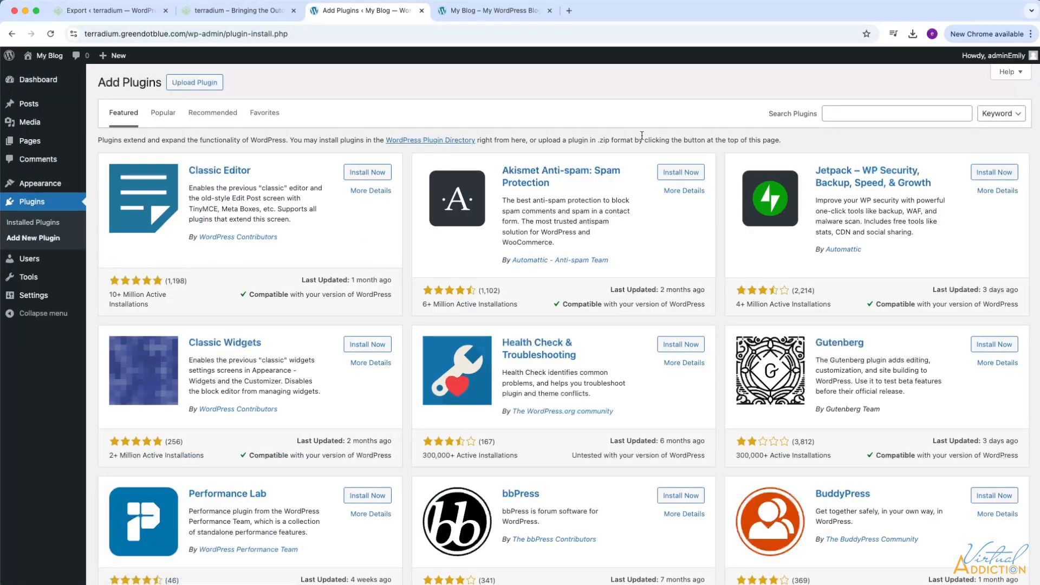
{"action": "type", "text": "all"}
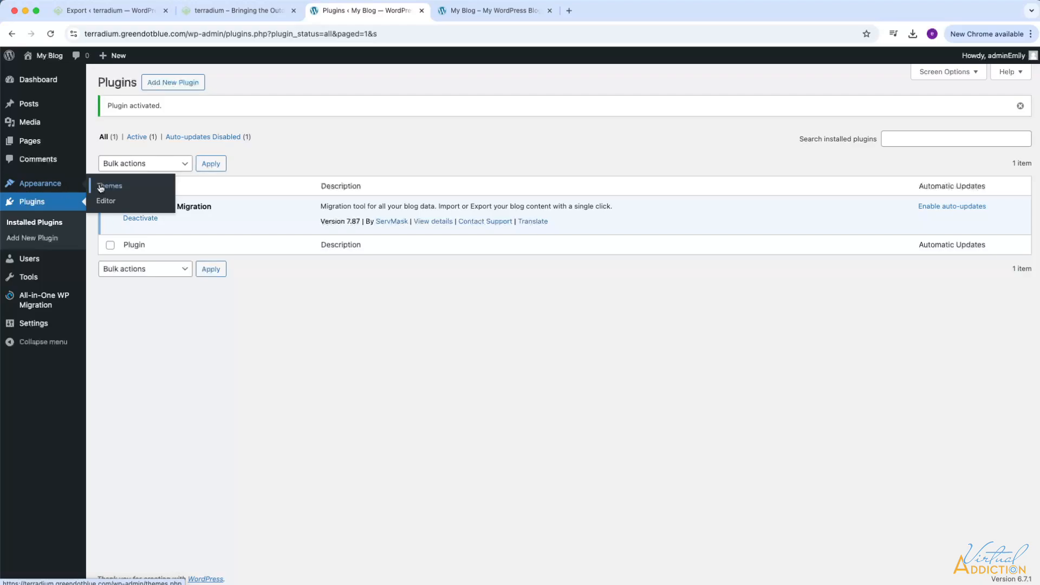
{"action": "left_click", "coordinate": [110, 185]}
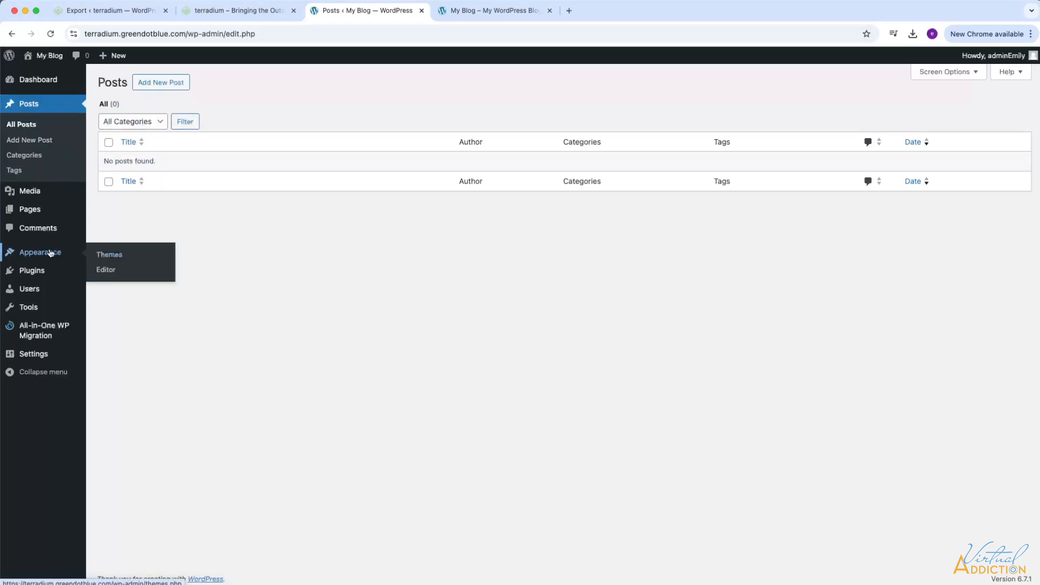
{"action": "left_click", "coordinate": [108, 253]}
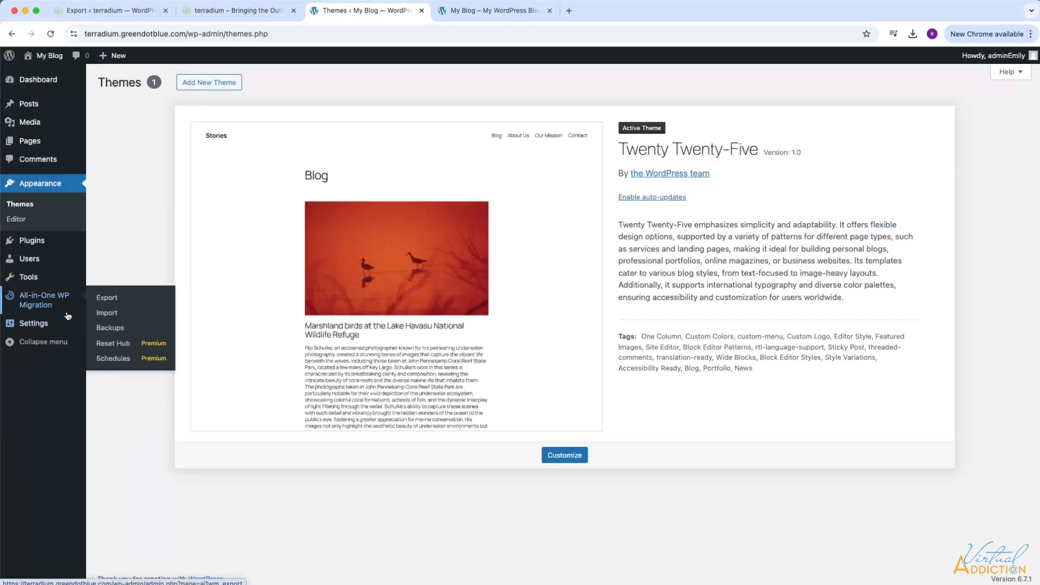
{"action": "mouse_move", "coordinate": [44, 304]}
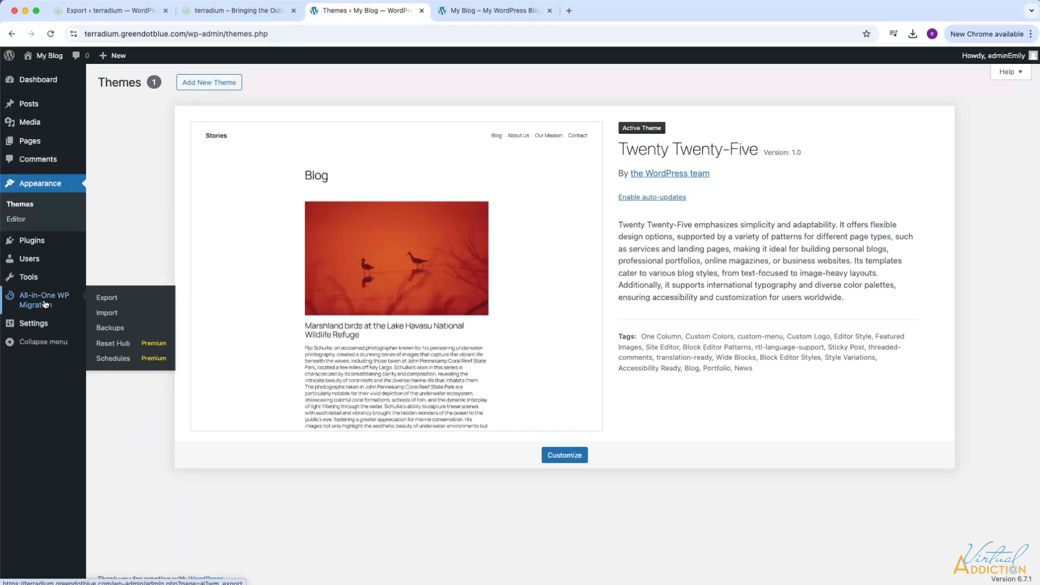
Go to the migration plugin's Import page on the hosted blog and show the import sources
{"action": "left_click", "coordinate": [106, 297]}
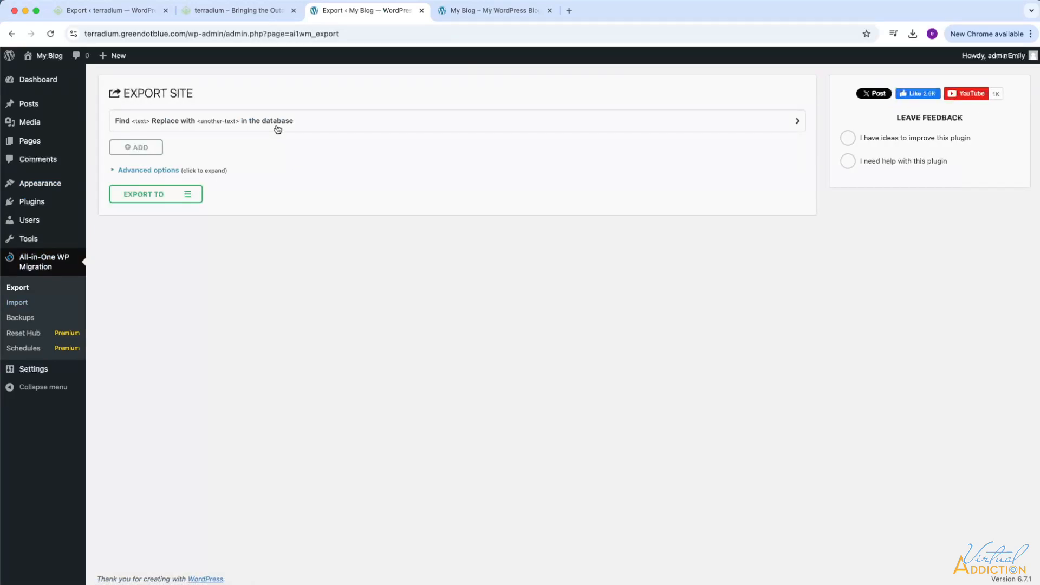
{"action": "mouse_move", "coordinate": [168, 198]}
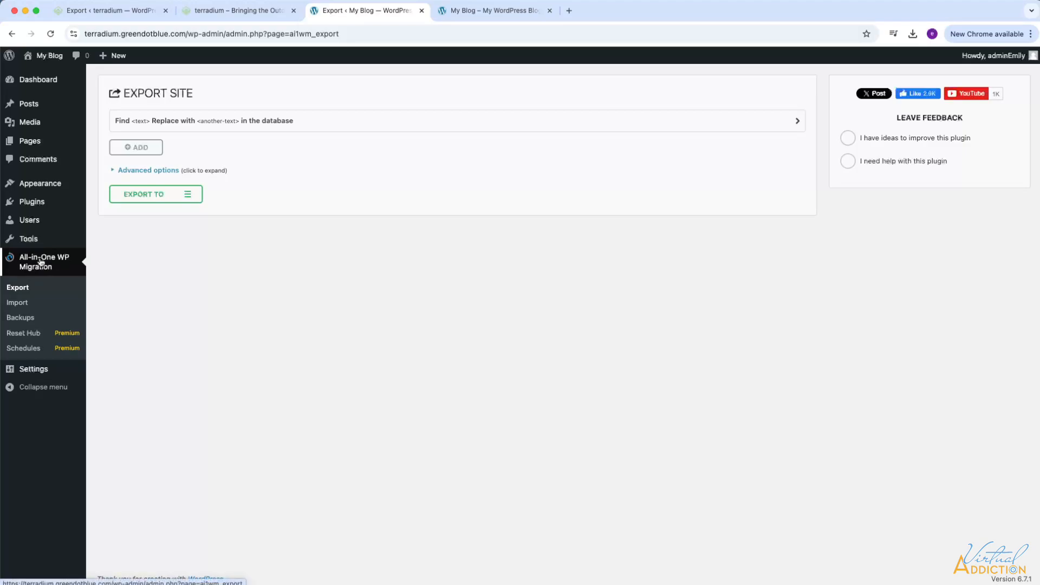
{"action": "left_click", "coordinate": [18, 303]}
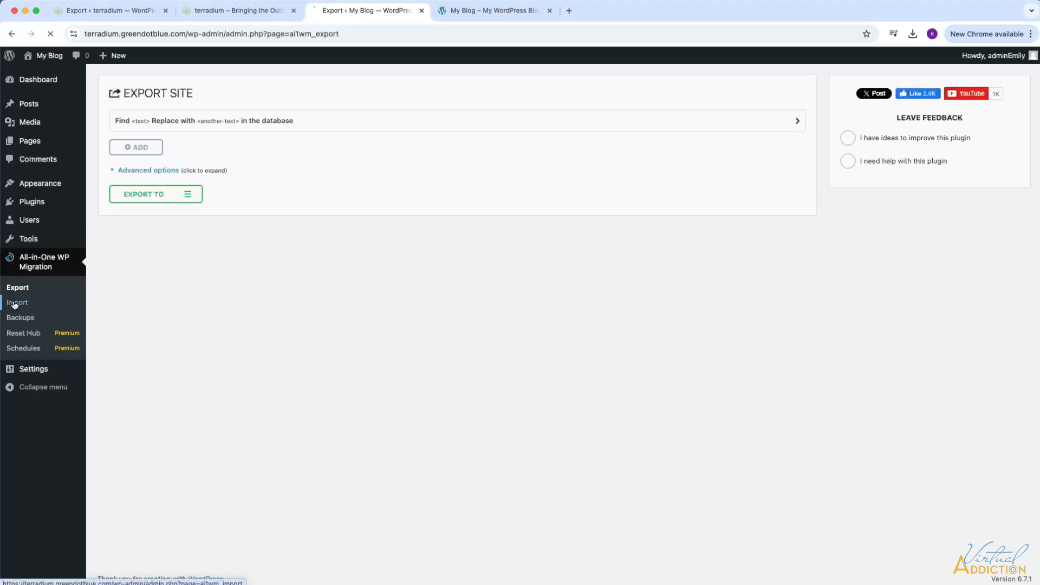
{"action": "left_click", "coordinate": [16, 303]}
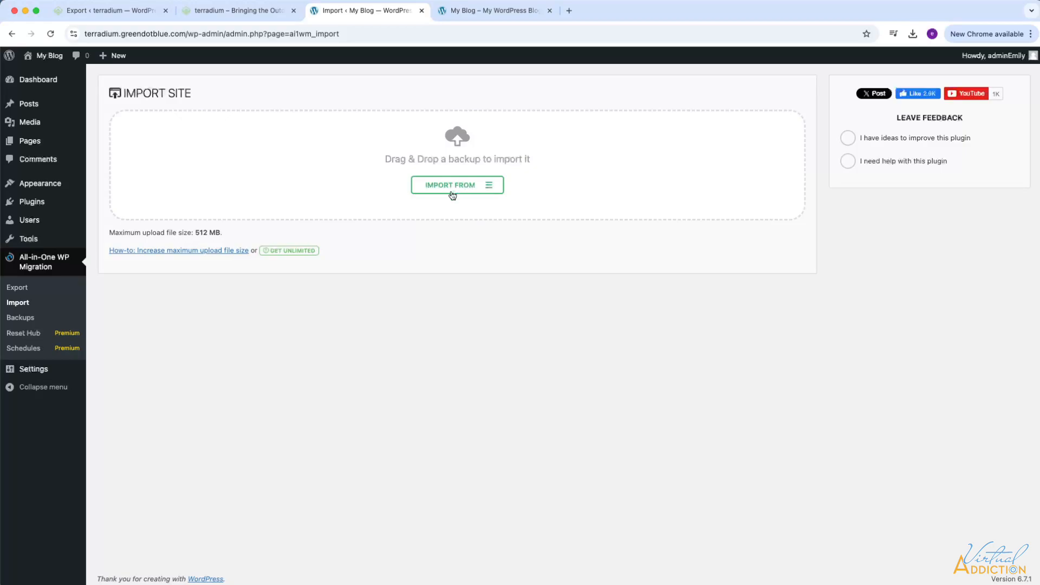
{"action": "mouse_move", "coordinate": [472, 176]}
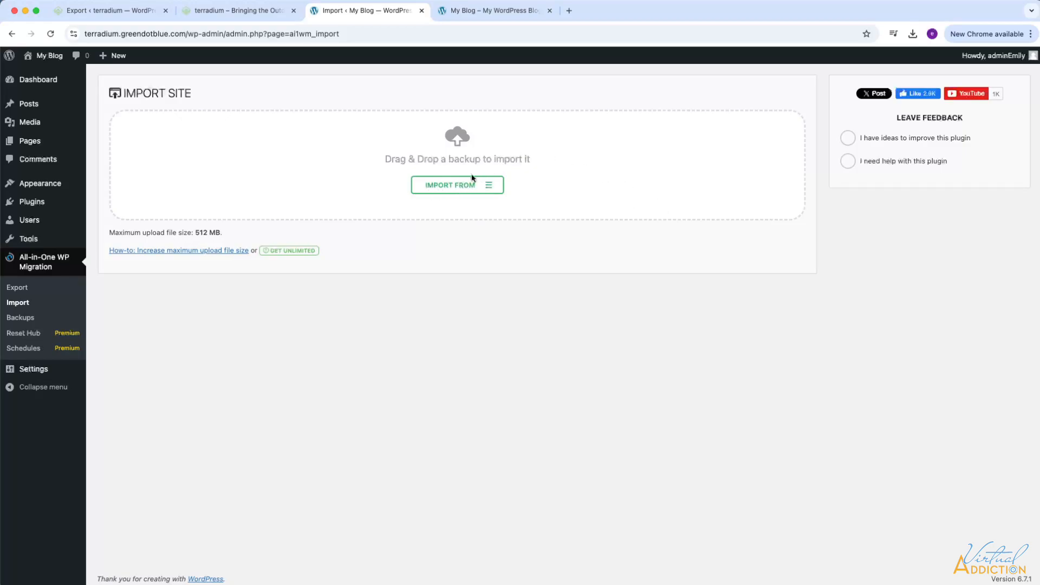
{"action": "left_click", "coordinate": [456, 184]}
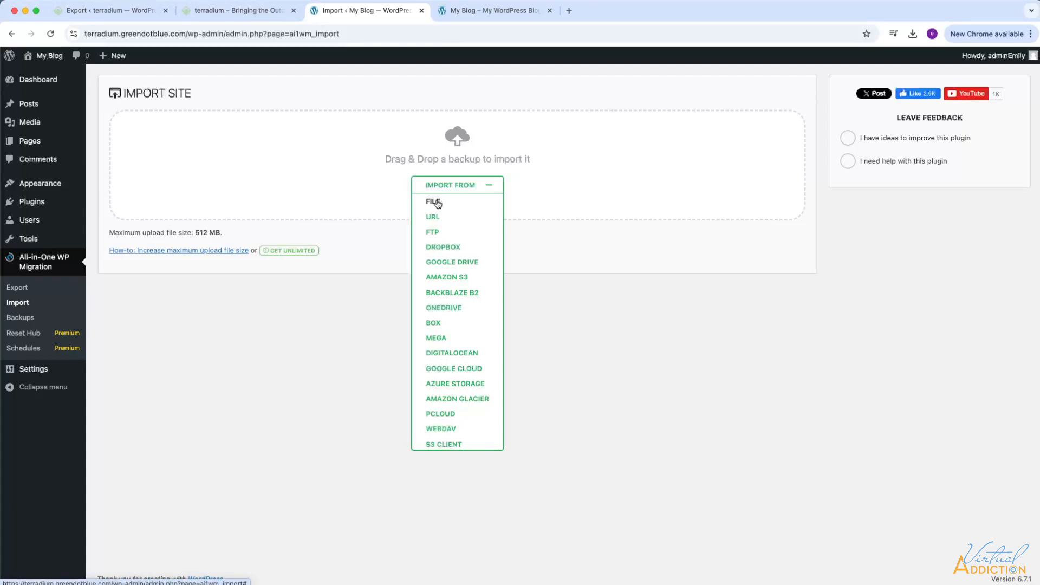
Choose File as the source and select the downloaded terradium .wpress backup to start importing
{"action": "left_click", "coordinate": [433, 203]}
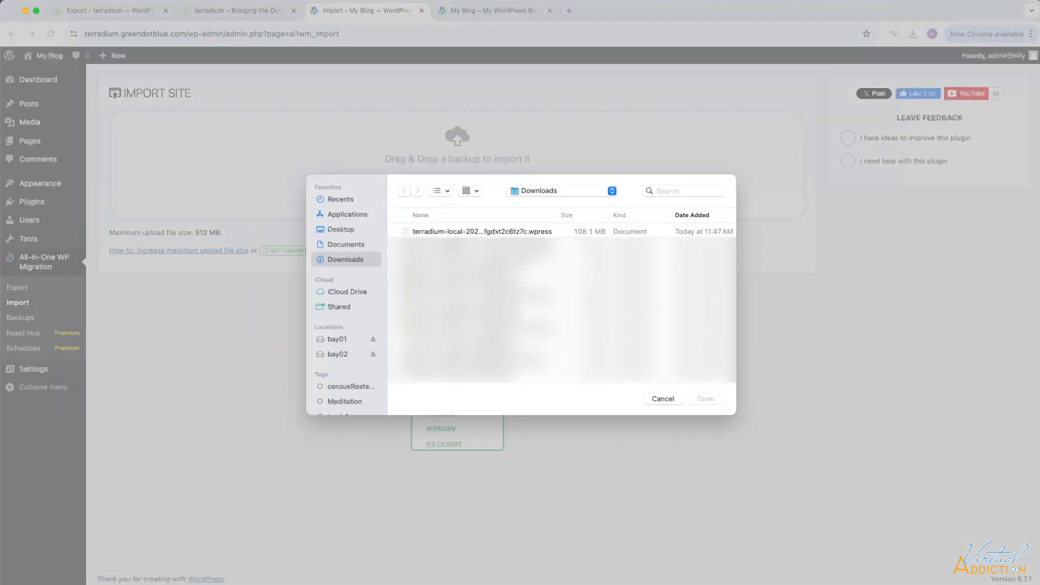
{"action": "left_click", "coordinate": [483, 231]}
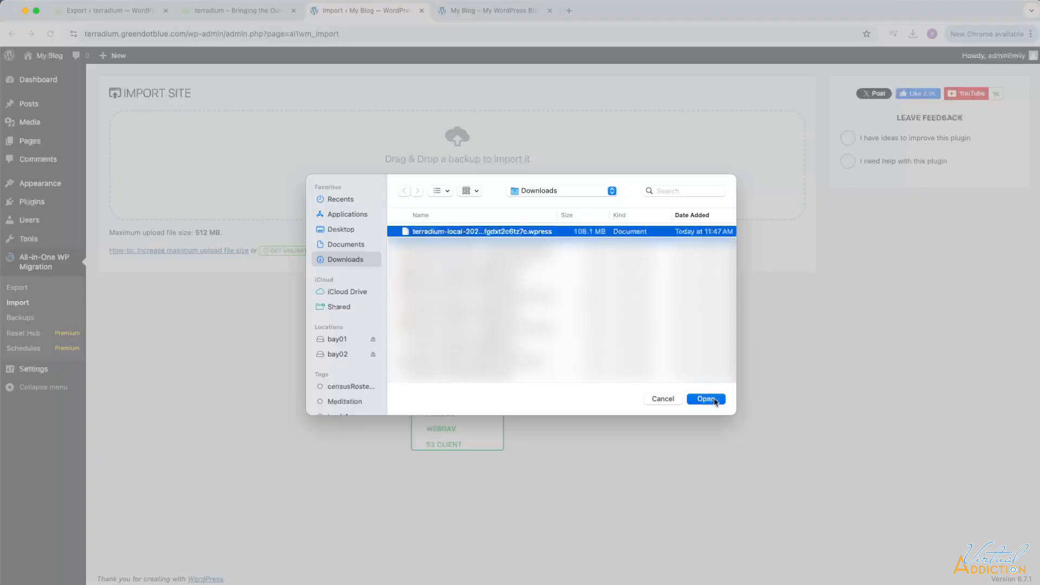
{"action": "left_click", "coordinate": [705, 399]}
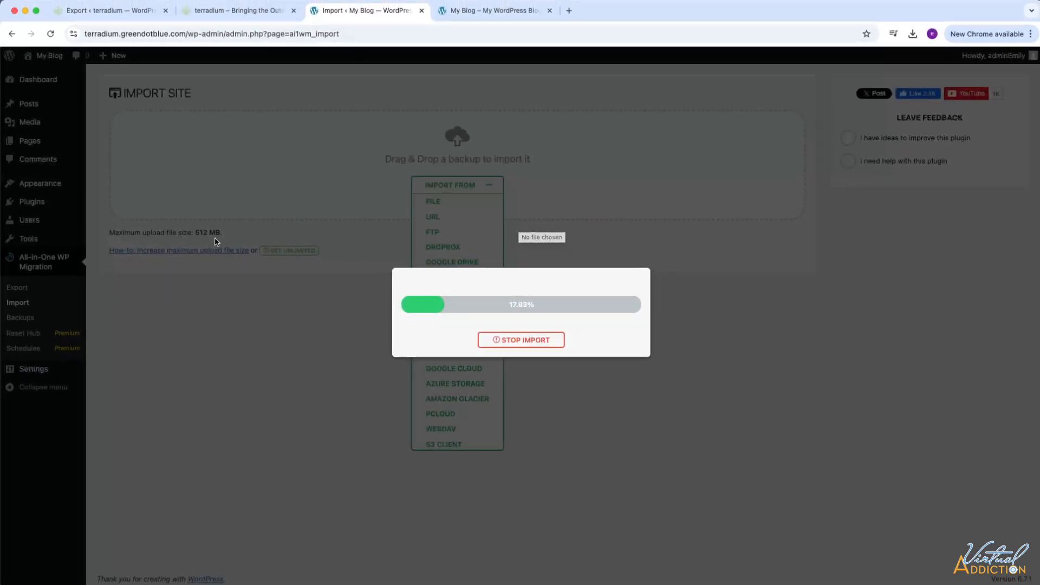
{"action": "mouse_move", "coordinate": [179, 234]}
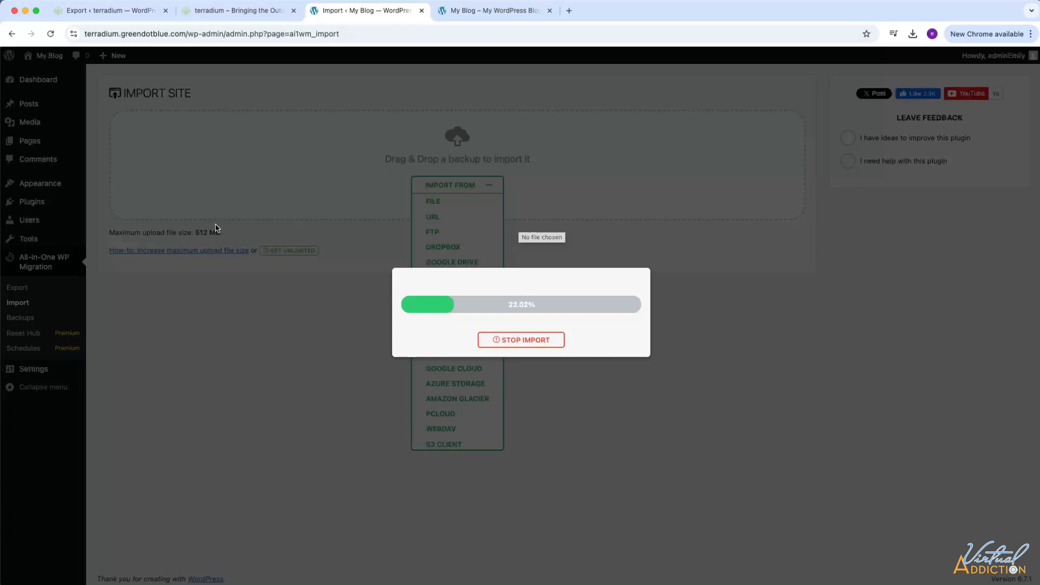
{"action": "mouse_move", "coordinate": [230, 237]}
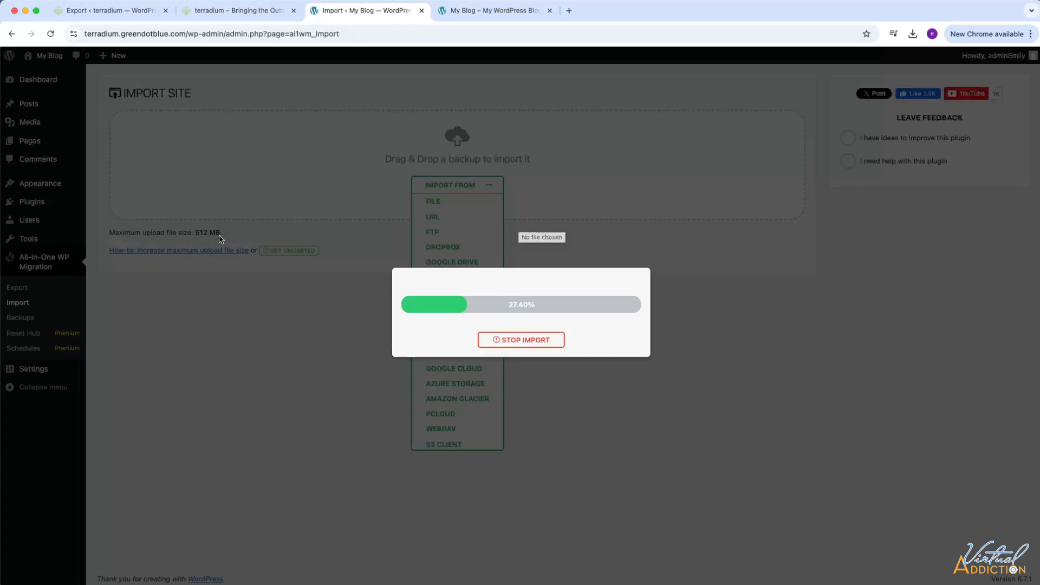
{"action": "mouse_move", "coordinate": [237, 240]}
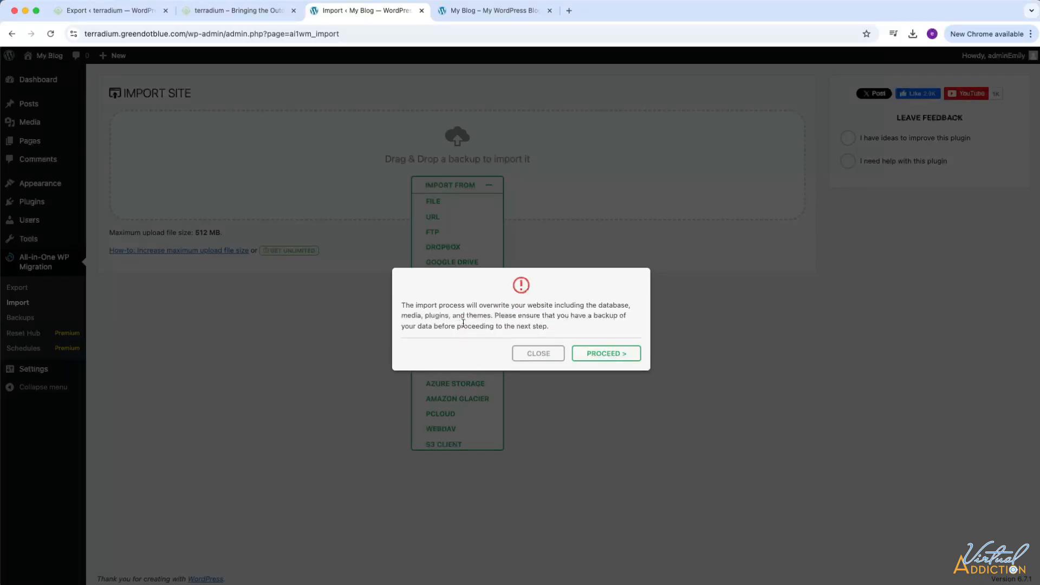
{"action": "mouse_move", "coordinate": [496, 341]}
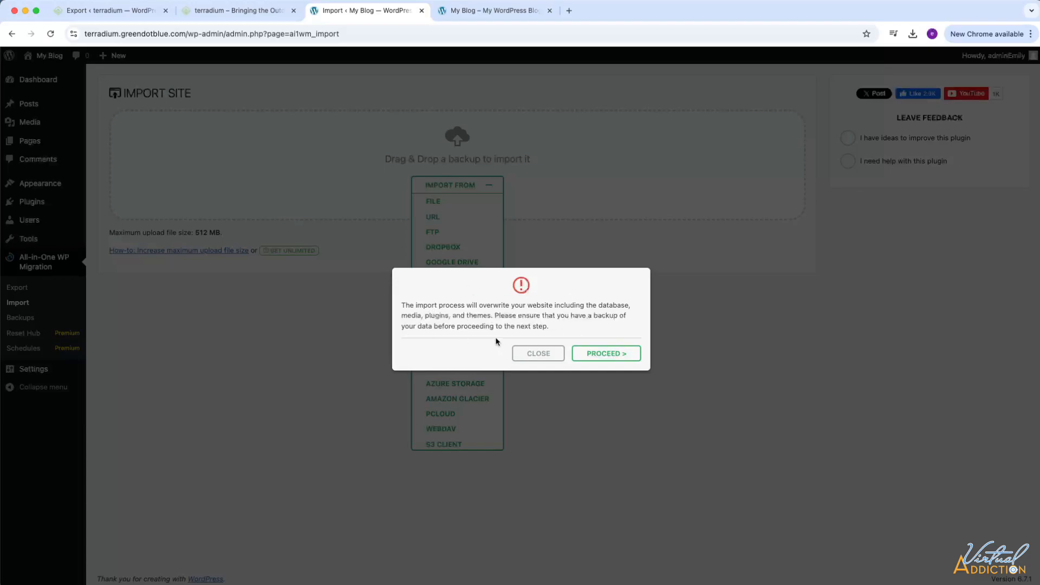
{"action": "mouse_move", "coordinate": [446, 312]}
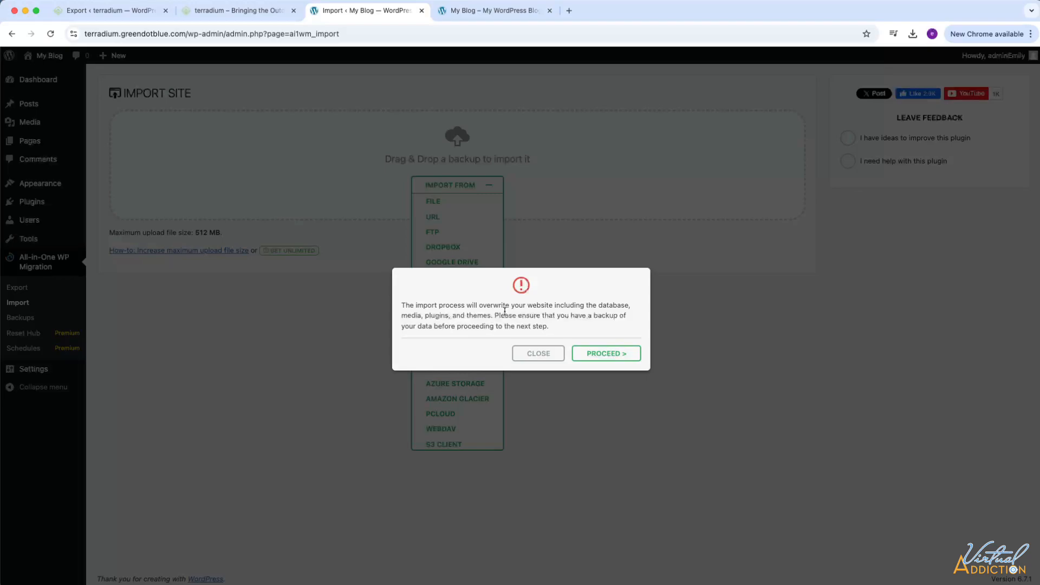
{"action": "mouse_move", "coordinate": [690, 325]}
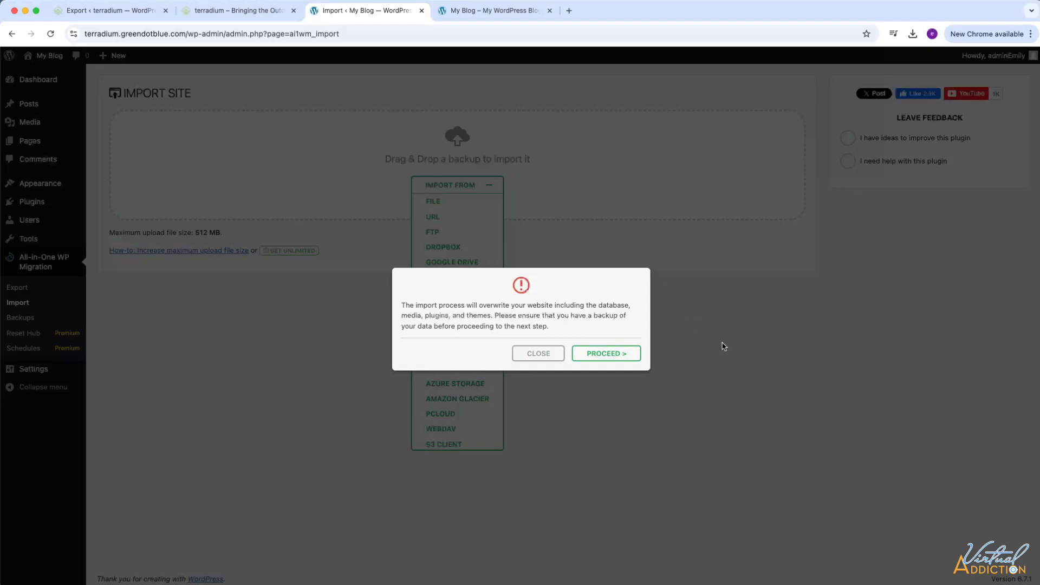
{"action": "mouse_move", "coordinate": [650, 203]}
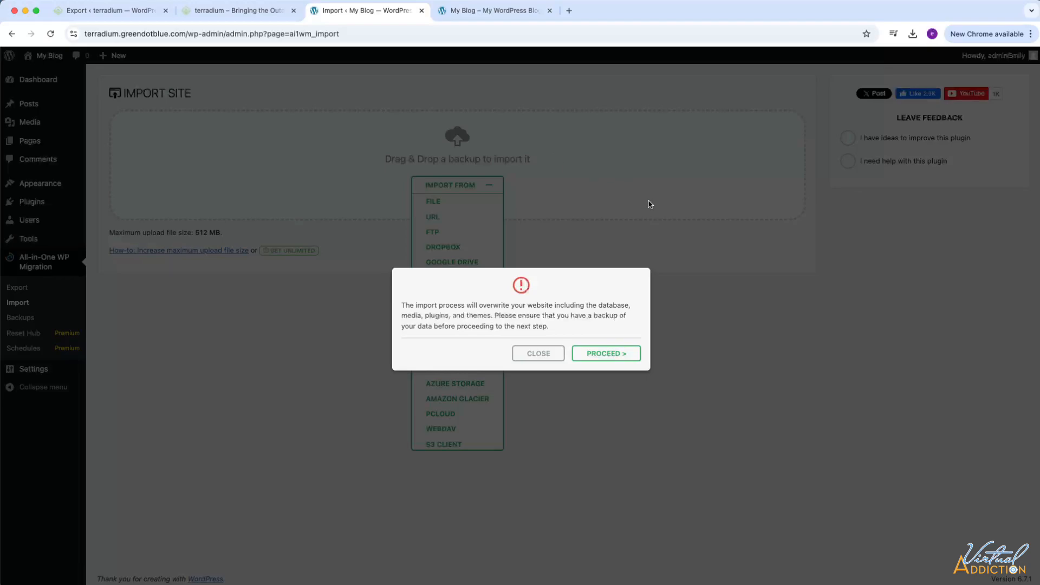
{"action": "mouse_move", "coordinate": [704, 293]}
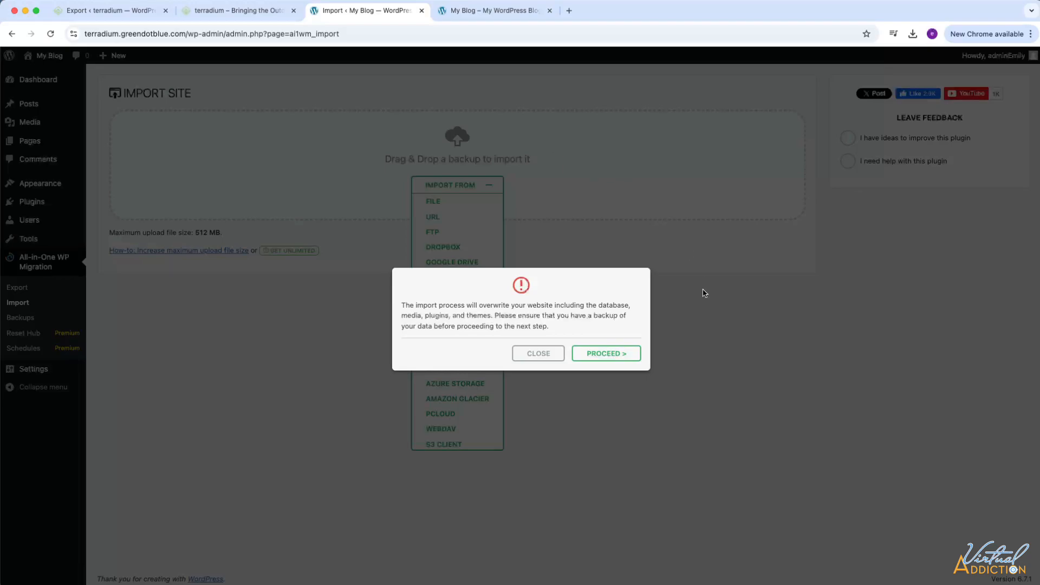
{"action": "mouse_move", "coordinate": [237, 242]}
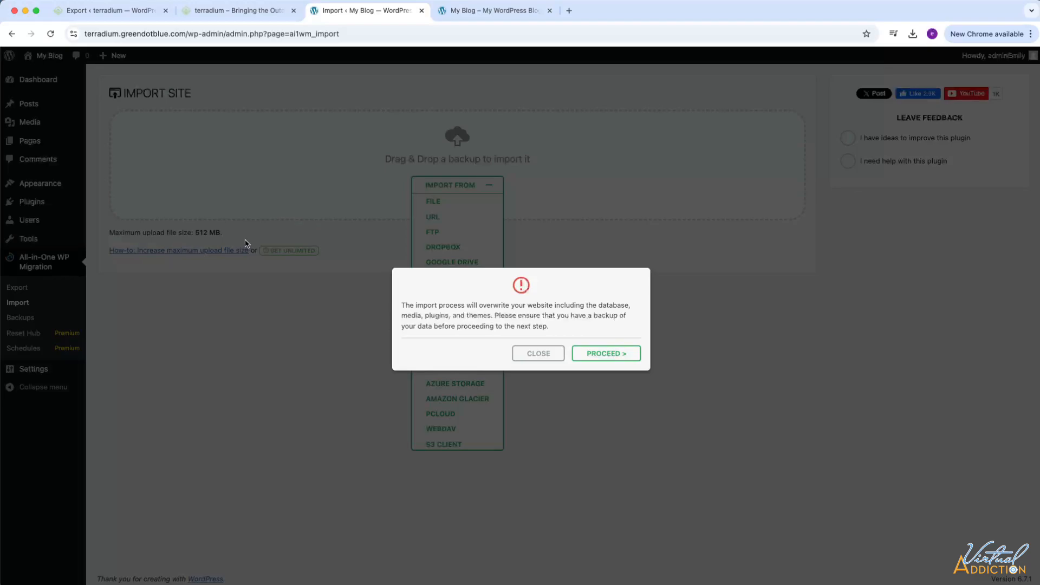
{"action": "mouse_move", "coordinate": [343, 232]}
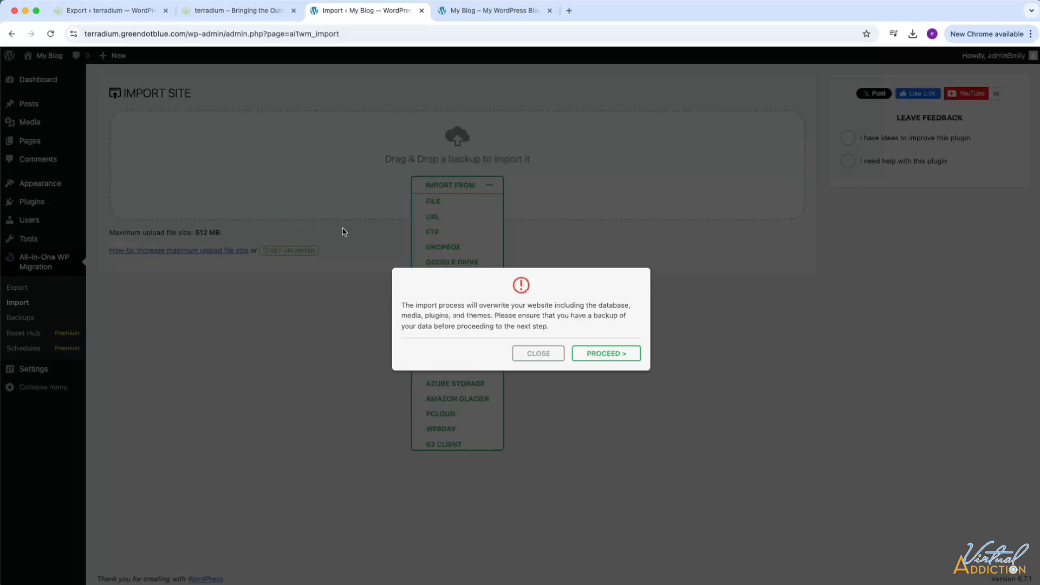
{"action": "mouse_move", "coordinate": [241, 294]}
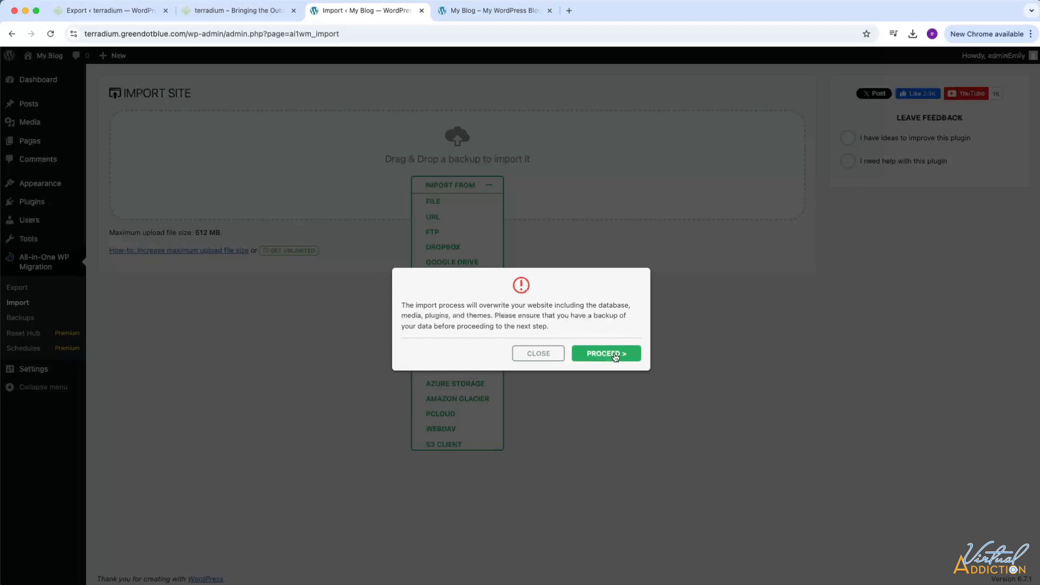
Proceed with overwriting the website and finish on the successful import message
{"action": "left_click", "coordinate": [605, 353]}
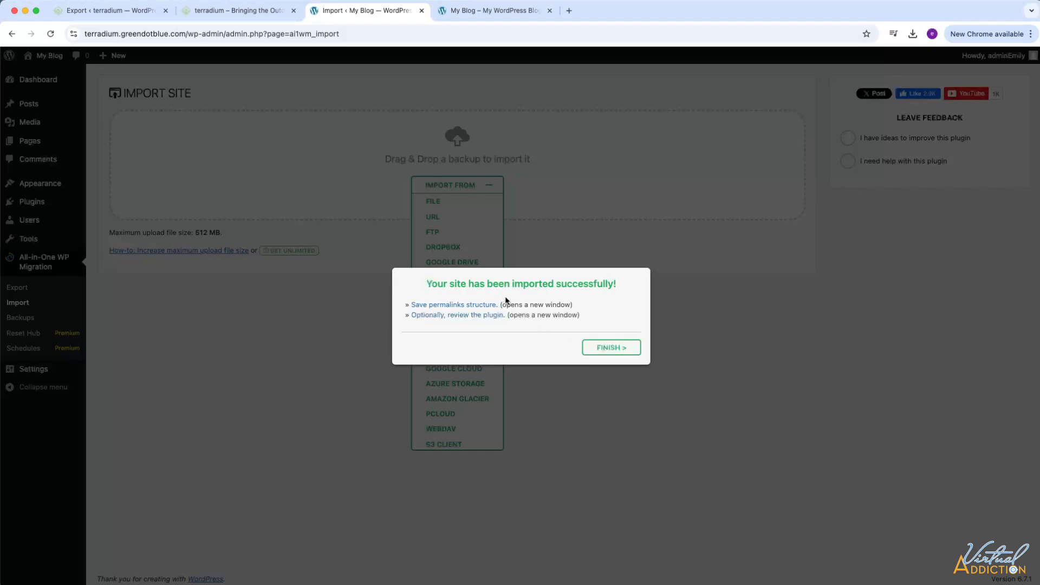
{"action": "mouse_move", "coordinate": [638, 307]}
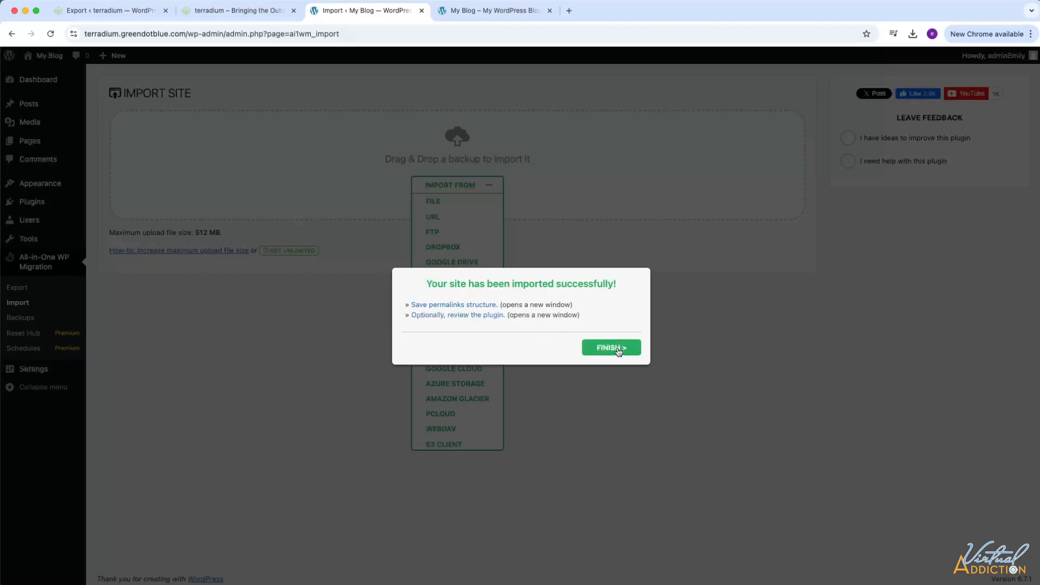
{"action": "left_click", "coordinate": [611, 348]}
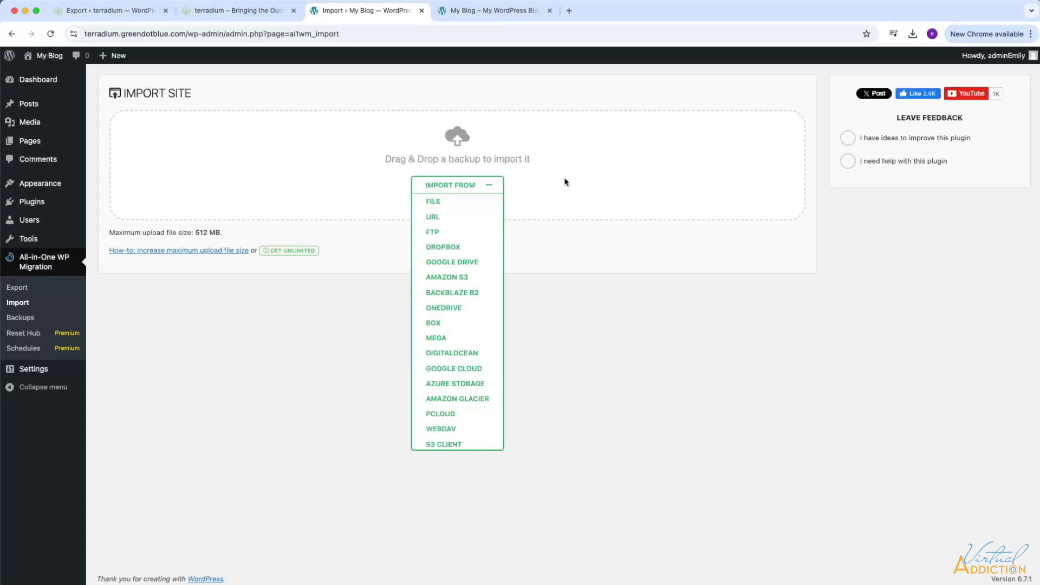
{"action": "mouse_move", "coordinate": [345, 121]}
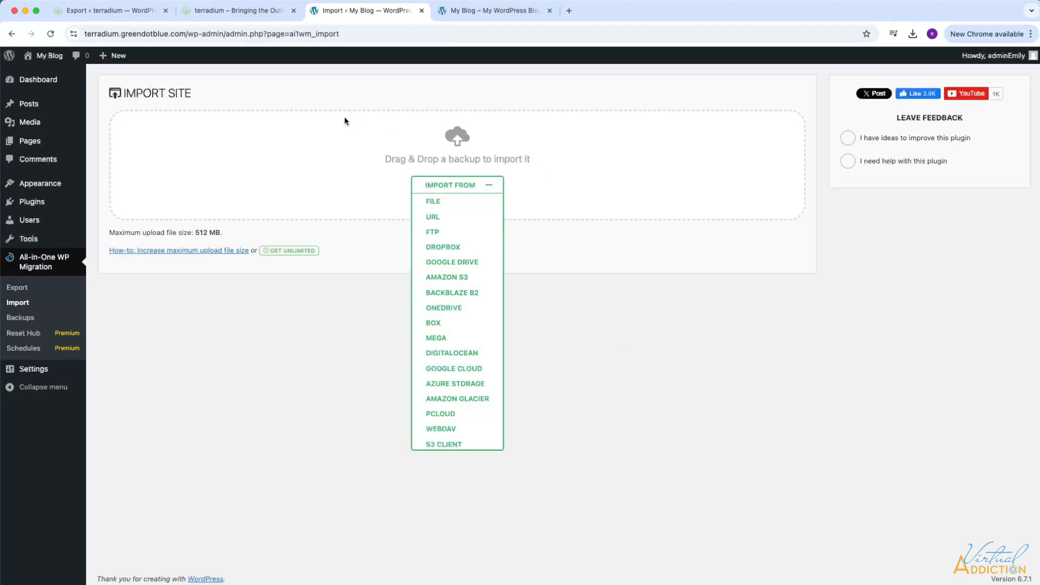
{"action": "mouse_move", "coordinate": [502, 25]}
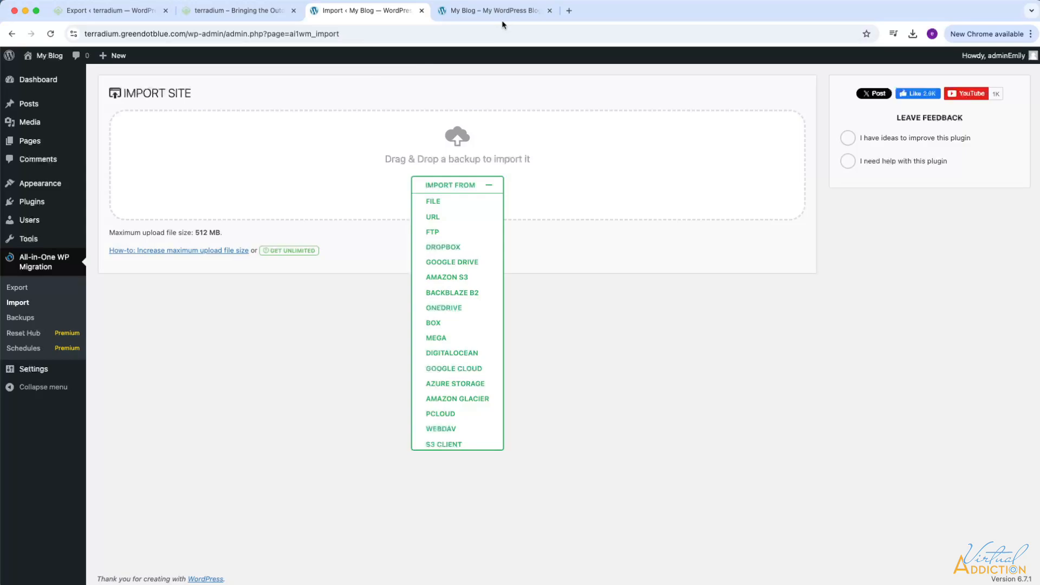
Reload the live terradium.greendotblue.com site and scroll through the migrated homepage
{"action": "left_click", "coordinate": [494, 9]}
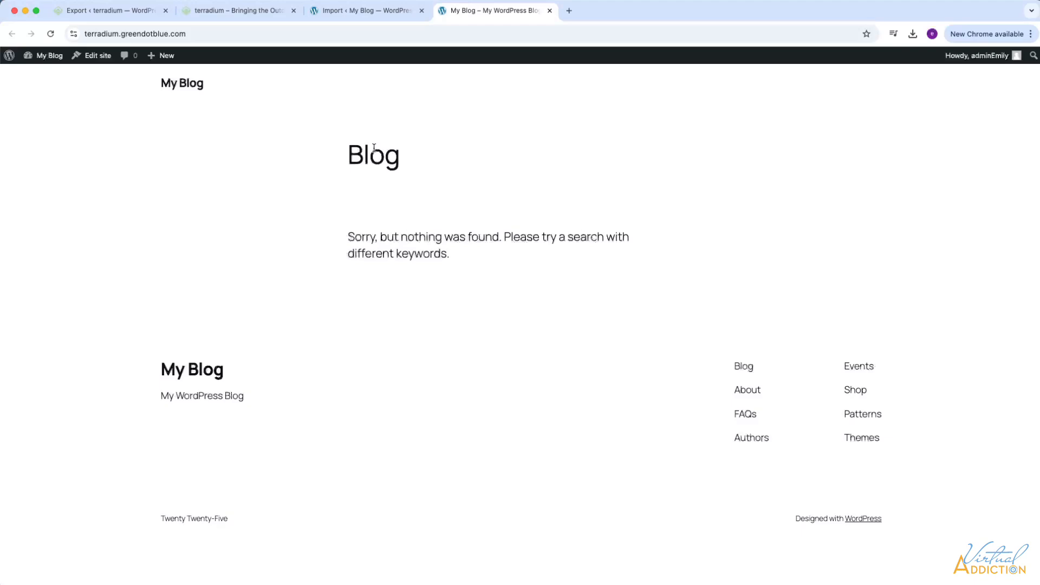
{"action": "left_click", "coordinate": [50, 34]}
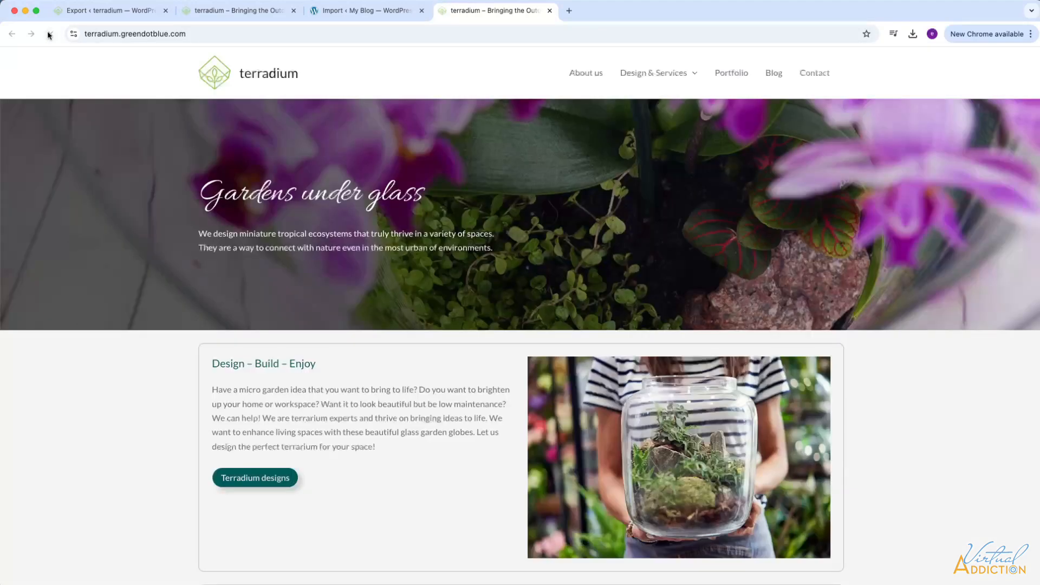
{"action": "scroll", "scroll_direction": "down", "scroll_amount": 3}
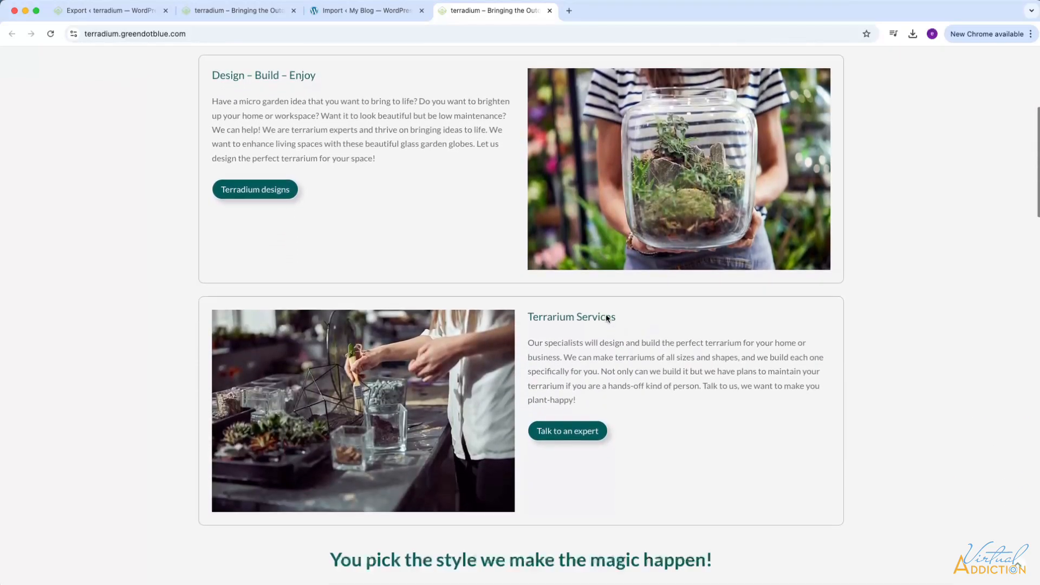
{"action": "scroll", "scroll_direction": "down", "scroll_amount": 3}
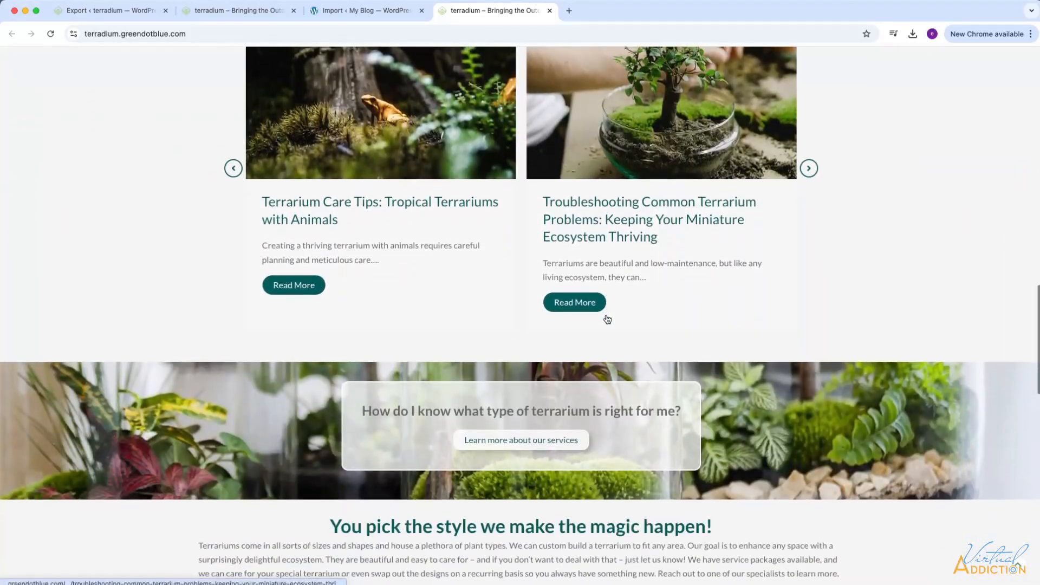
{"action": "scroll", "scroll_direction": "down", "scroll_amount": 3}
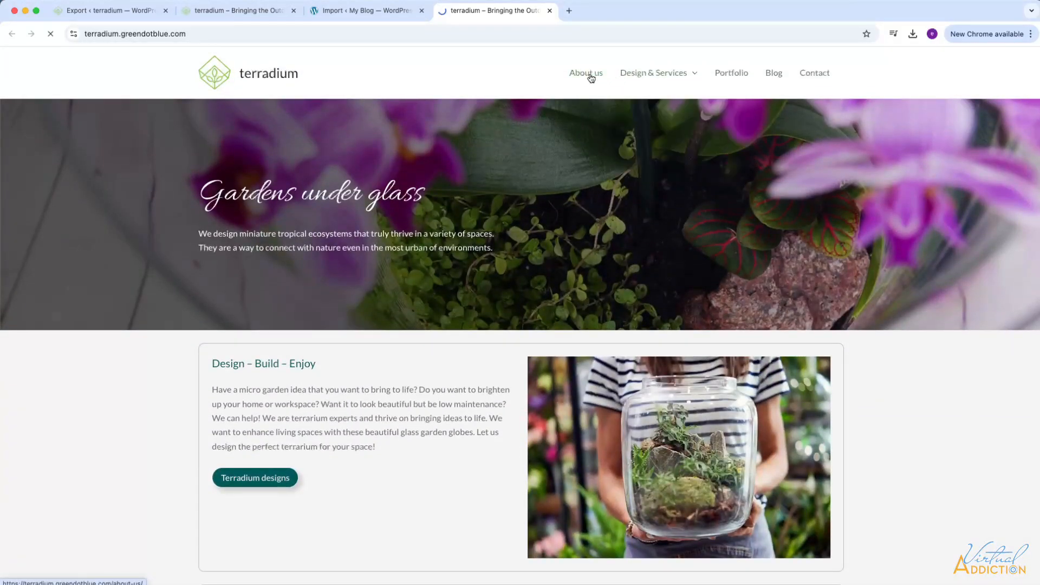
Review the migrated About us and Portfolio pages on the live site
{"action": "left_click", "coordinate": [585, 73]}
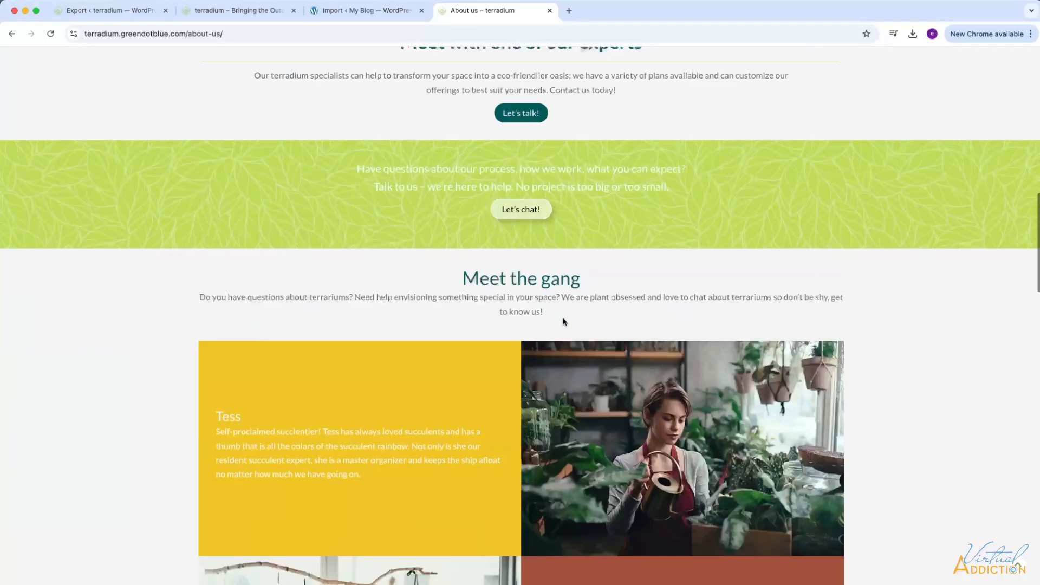
{"action": "scroll", "scroll_direction": "down", "scroll_amount": 3}
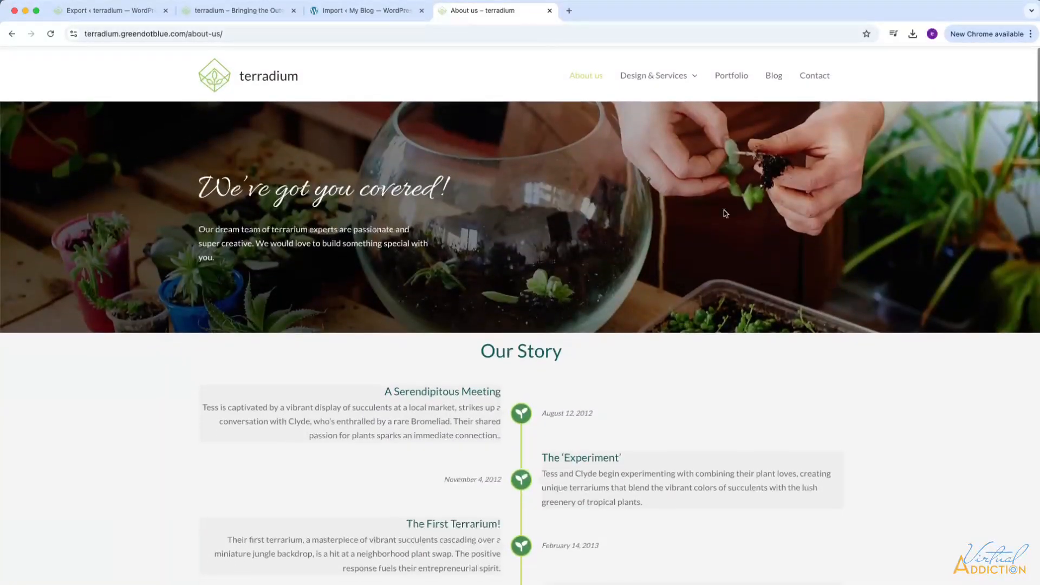
{"action": "left_click", "coordinate": [731, 75]}
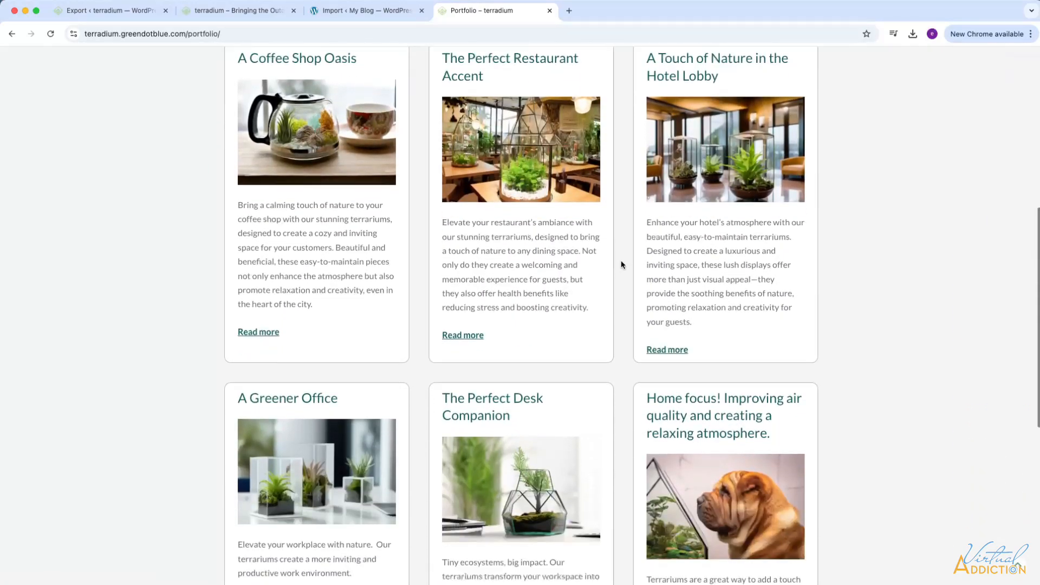
{"action": "scroll", "scroll_direction": "down", "scroll_amount": 3}
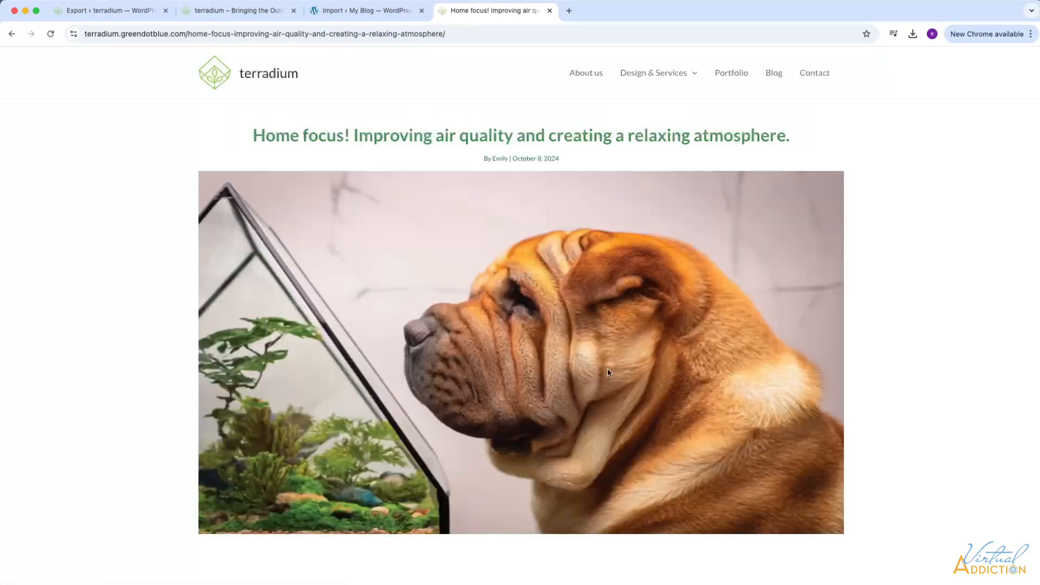
{"action": "scroll", "scroll_direction": "down", "scroll_amount": 3}
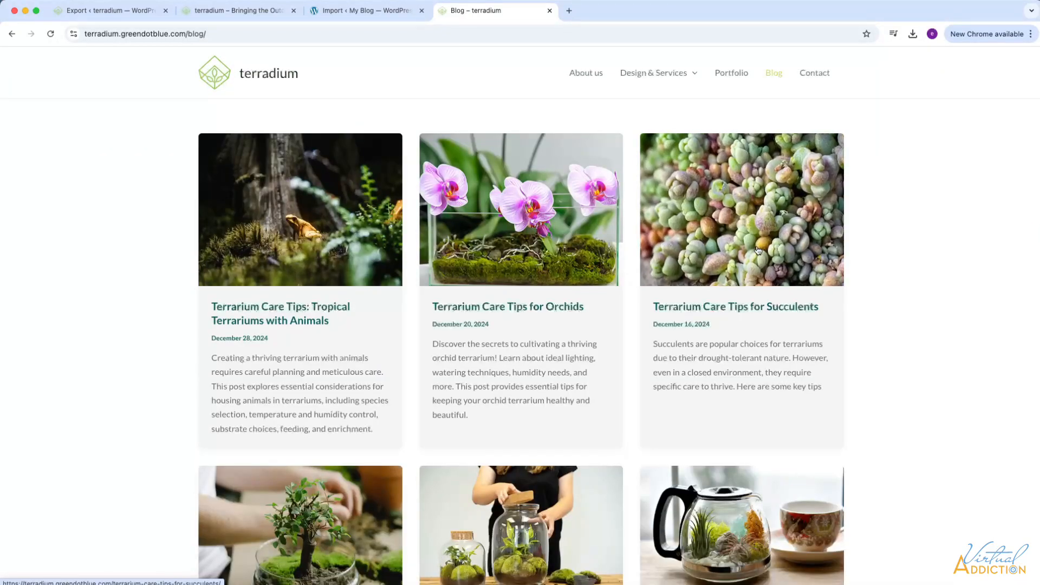
{"action": "mouse_move", "coordinate": [959, 285]}
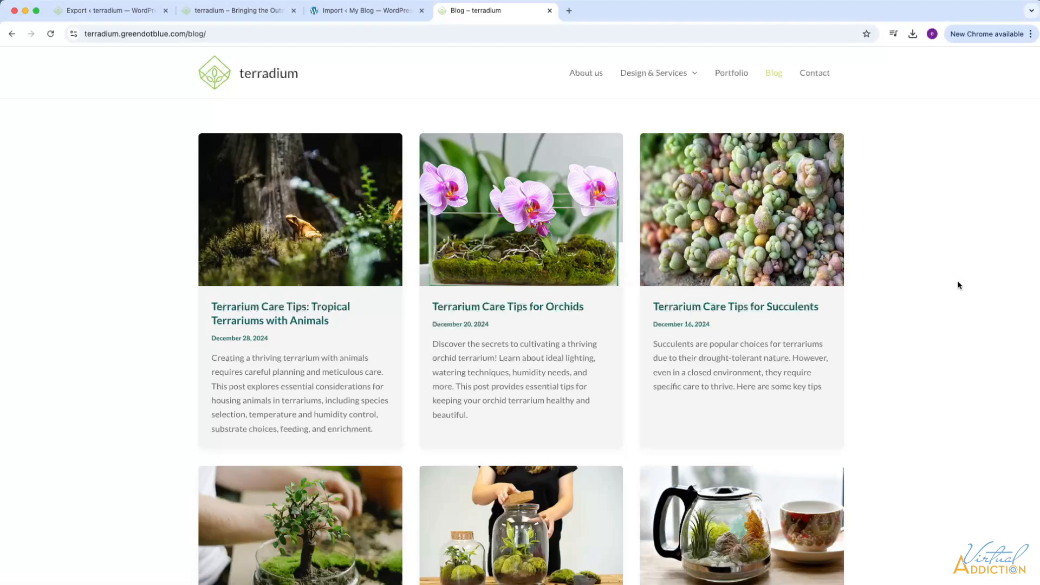
{"action": "scroll", "scroll_direction": "down", "scroll_amount": 3}
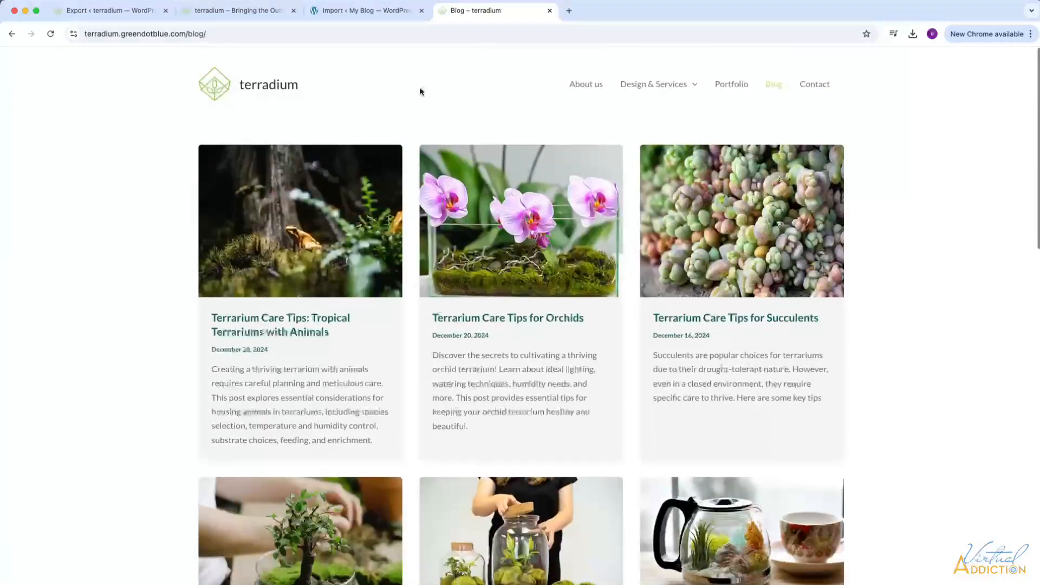
Return to the import page and highlight the 'Maximum upload file size: 512 MB' text
{"action": "left_click", "coordinate": [365, 11]}
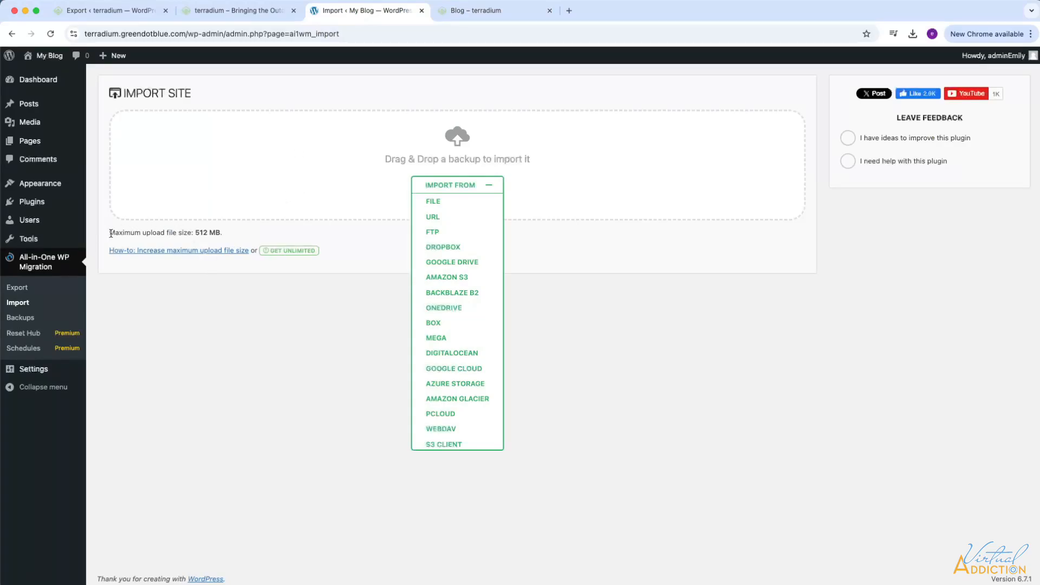
{"action": "left_click_drag", "start_coordinate": [111, 232], "coordinate": [224, 232]}
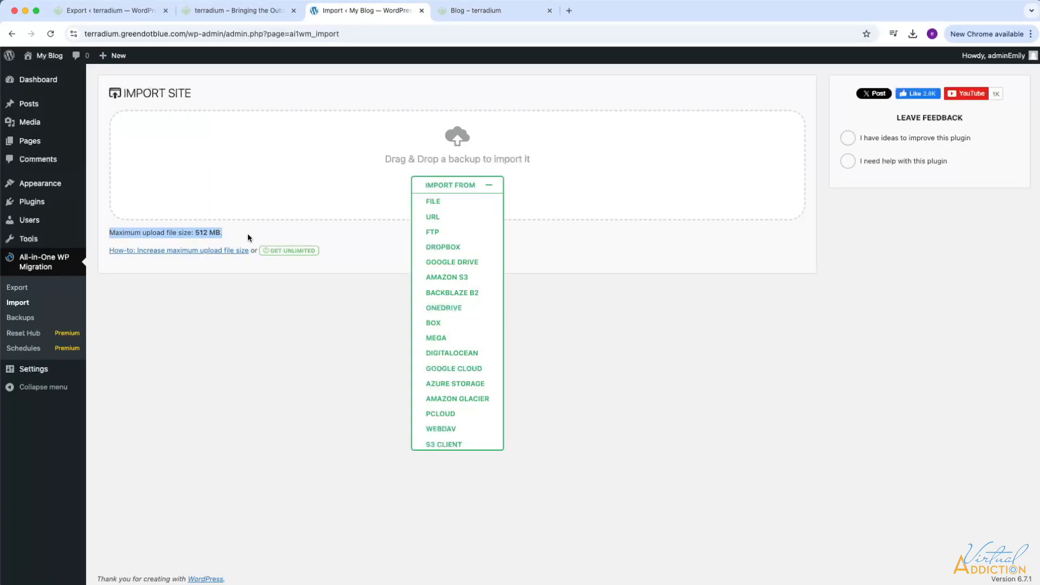
{"action": "mouse_move", "coordinate": [230, 235]}
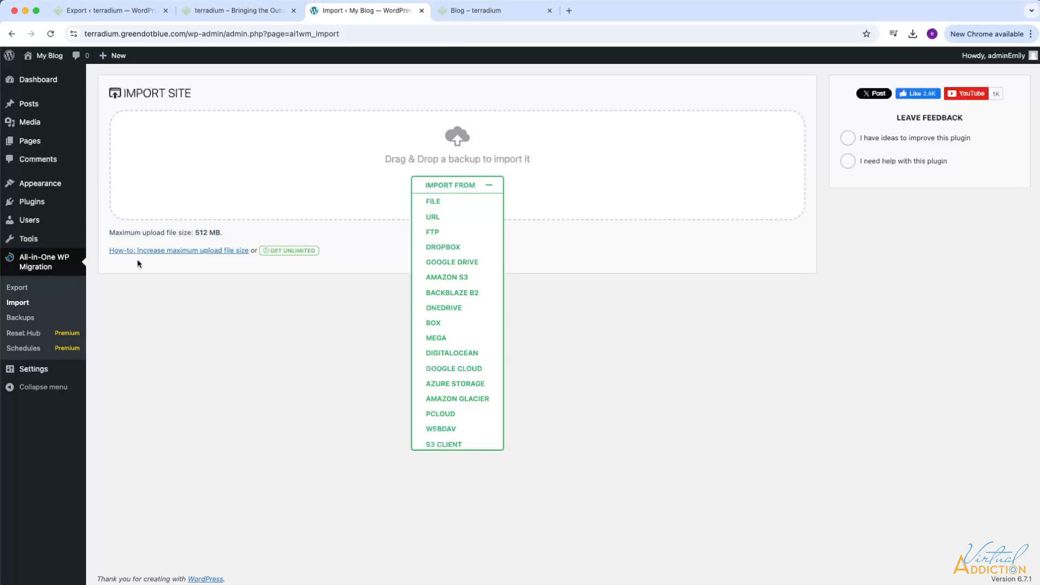
{"action": "mouse_move", "coordinate": [139, 258]}
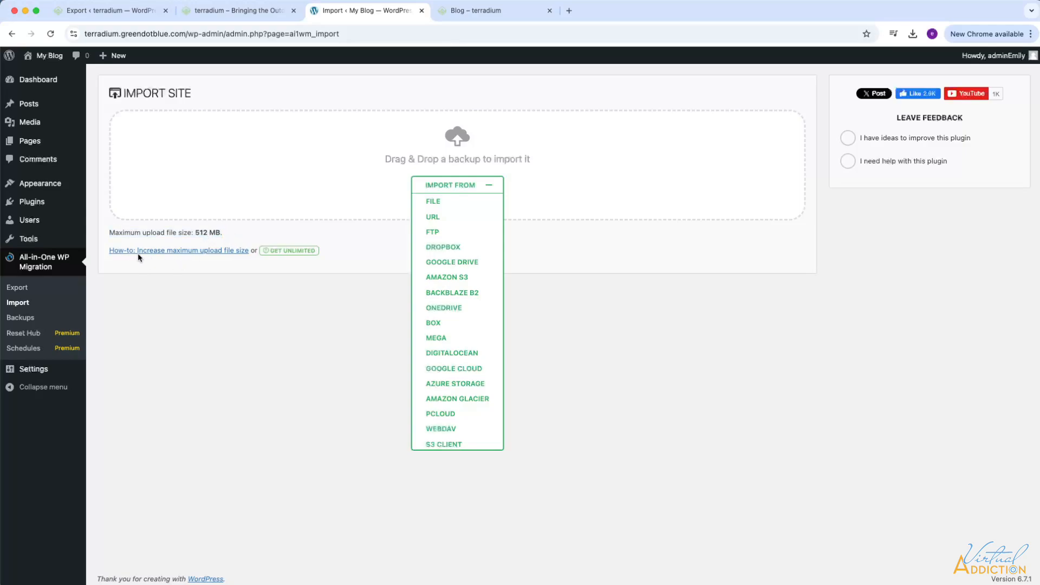
{"action": "mouse_move", "coordinate": [215, 258]}
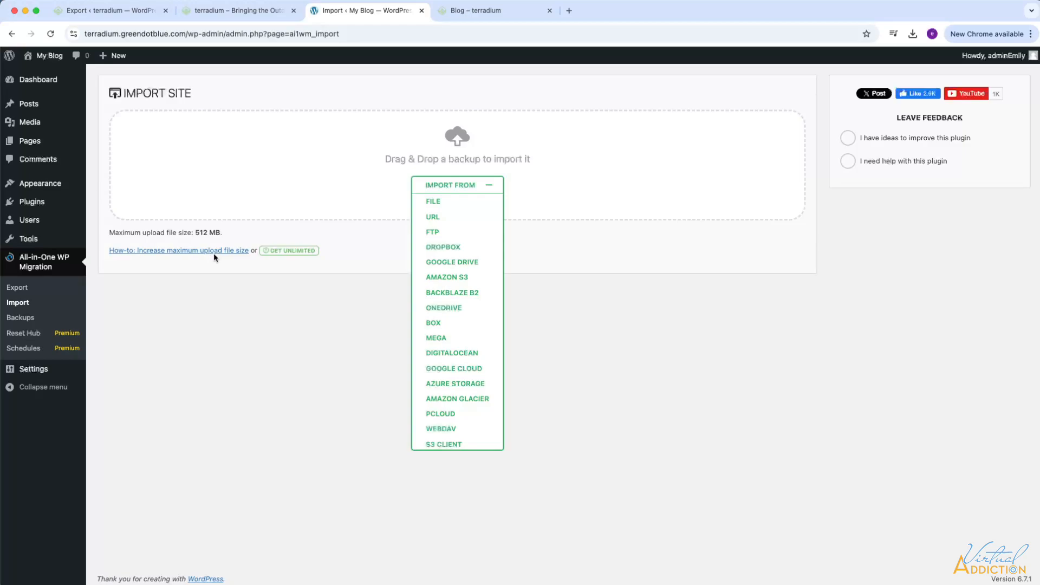
{"action": "mouse_move", "coordinate": [215, 253]}
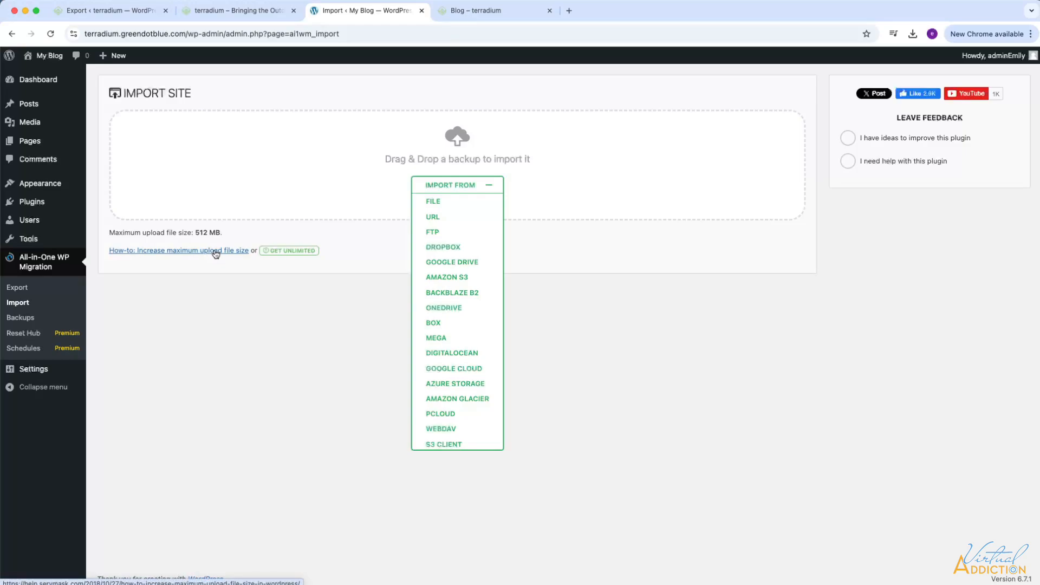
Read through ServMask's guide on increasing the maximum upload file size, then return to the import page
{"action": "left_click", "coordinate": [178, 251]}
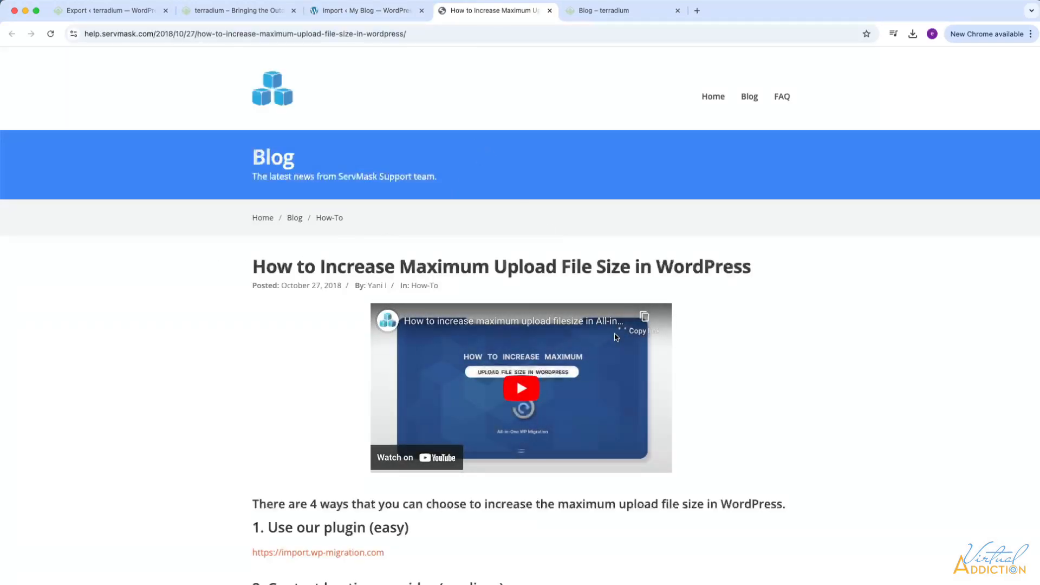
{"action": "scroll", "scroll_direction": "down", "scroll_amount": 3}
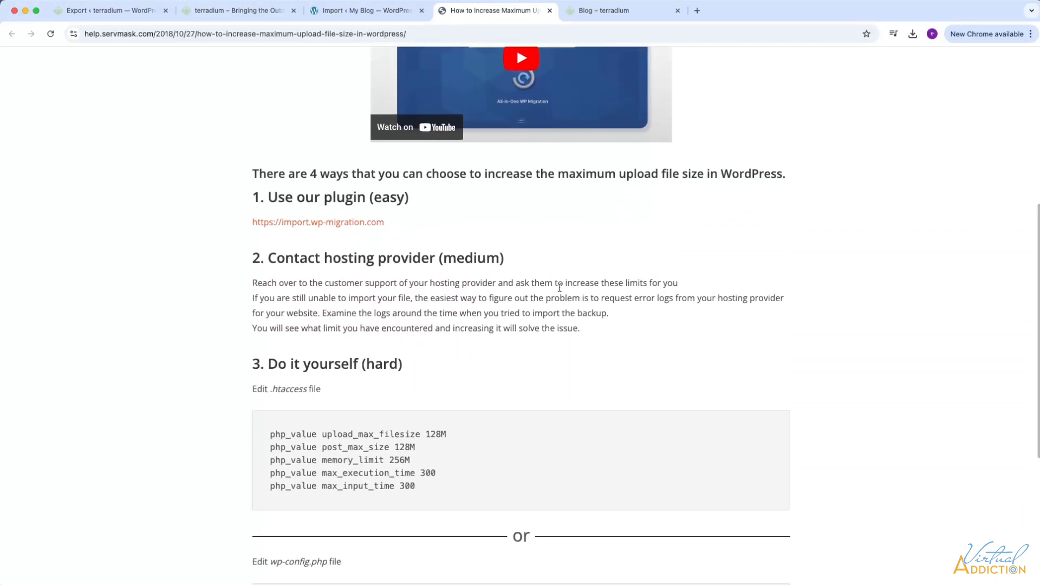
{"action": "scroll", "scroll_direction": "down", "scroll_amount": 3}
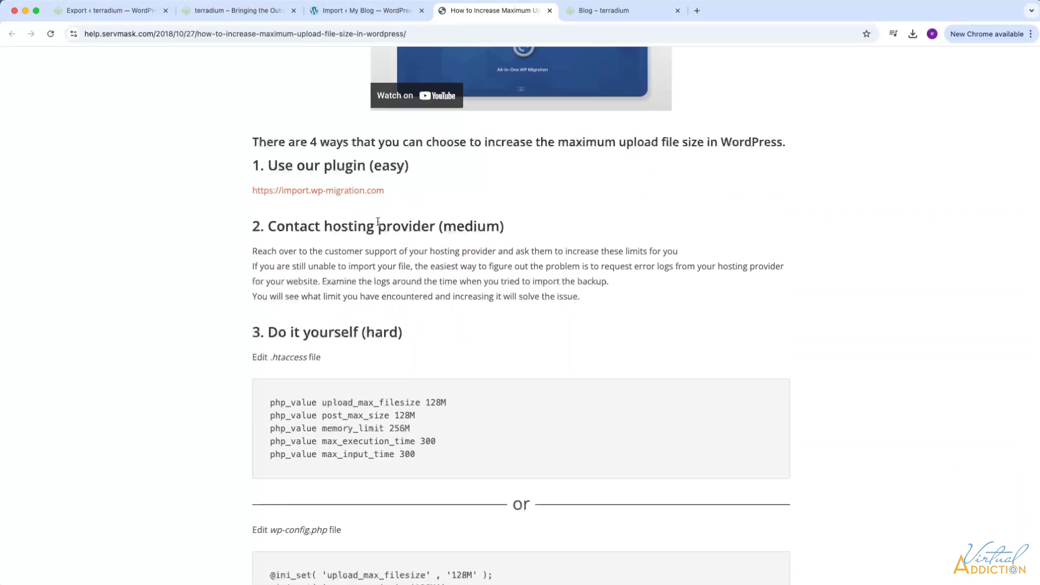
{"action": "mouse_move", "coordinate": [268, 194]}
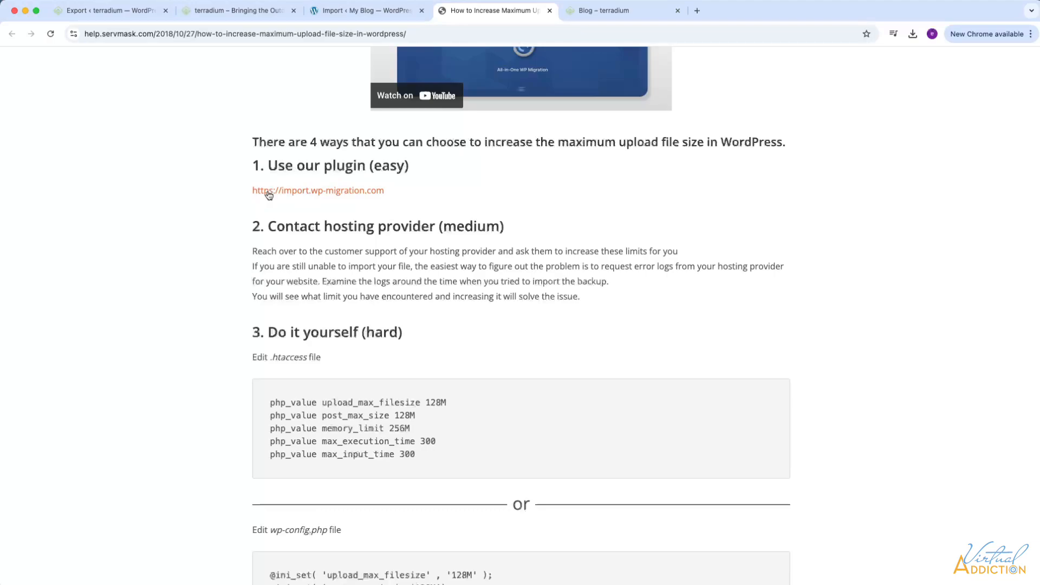
{"action": "mouse_move", "coordinate": [333, 203]}
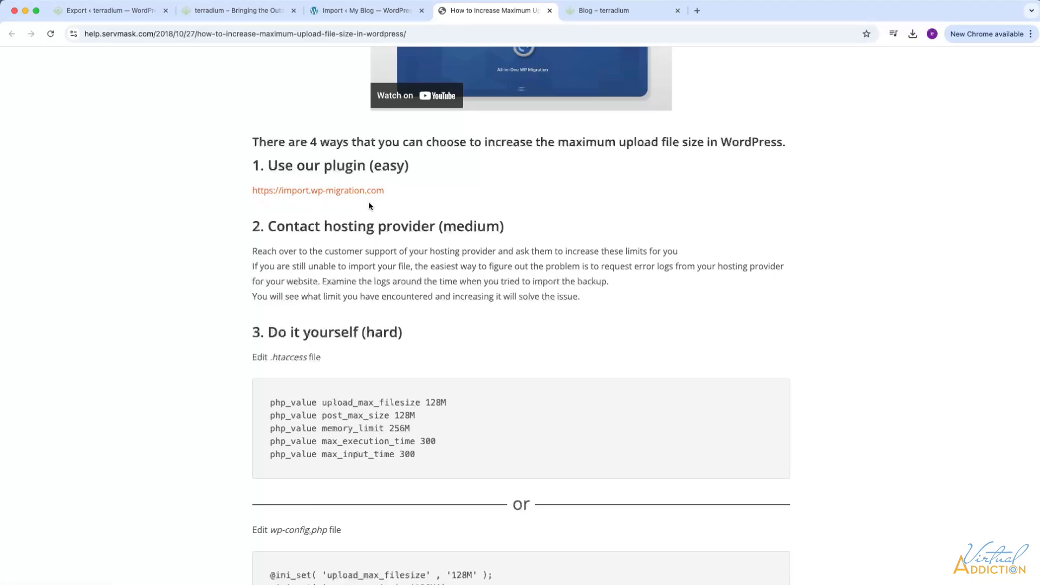
{"action": "mouse_move", "coordinate": [373, 206]}
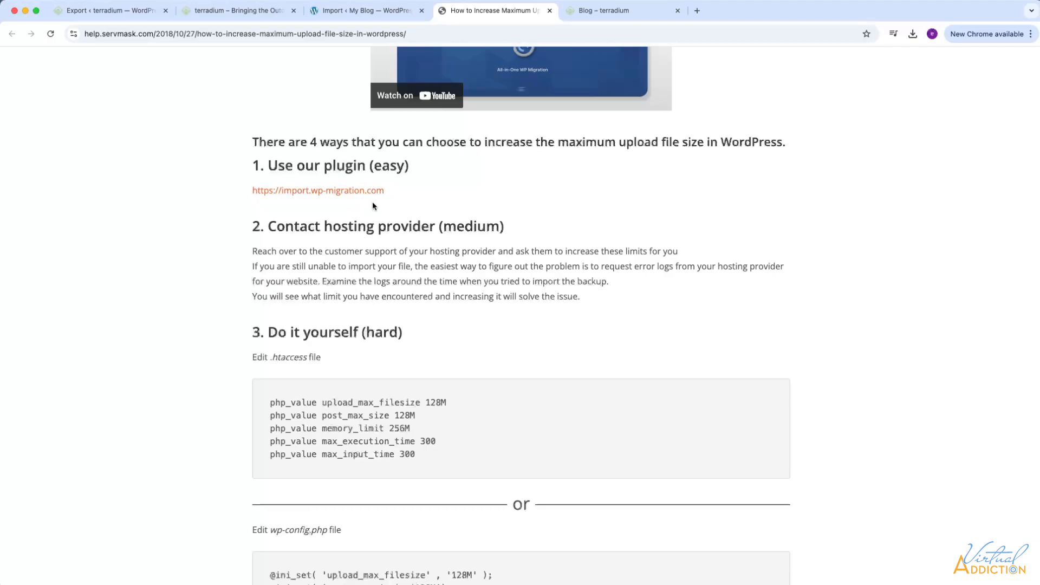
{"action": "mouse_move", "coordinate": [378, 211]}
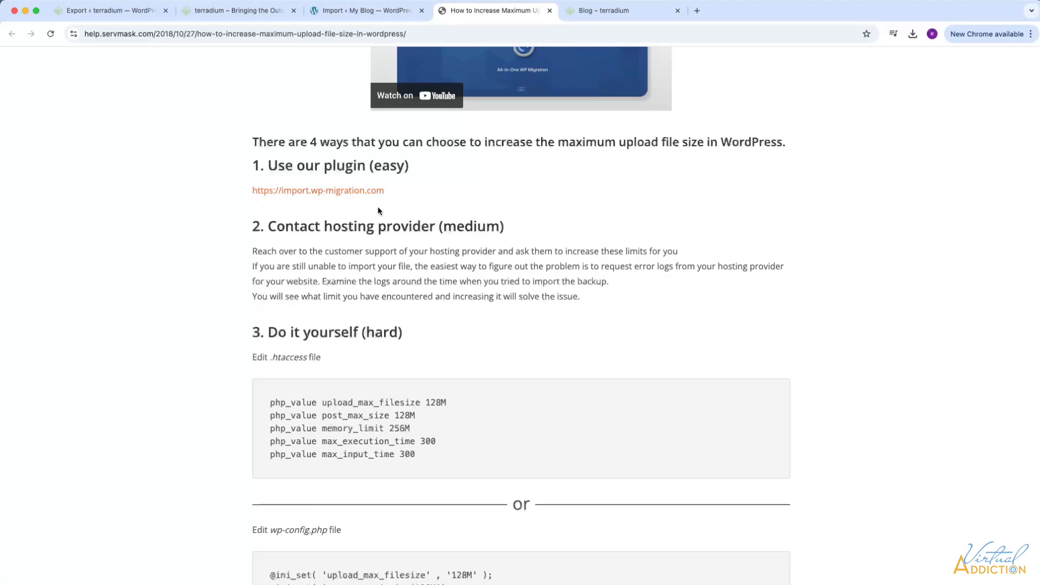
{"action": "scroll", "scroll_direction": "down", "scroll_amount": 3}
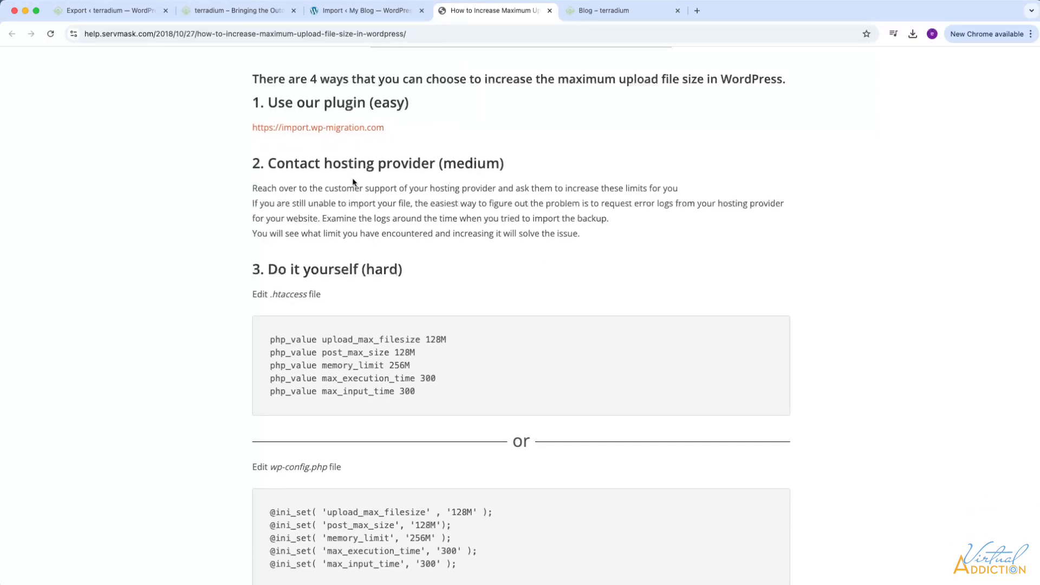
{"action": "scroll", "scroll_direction": "down", "scroll_amount": 3}
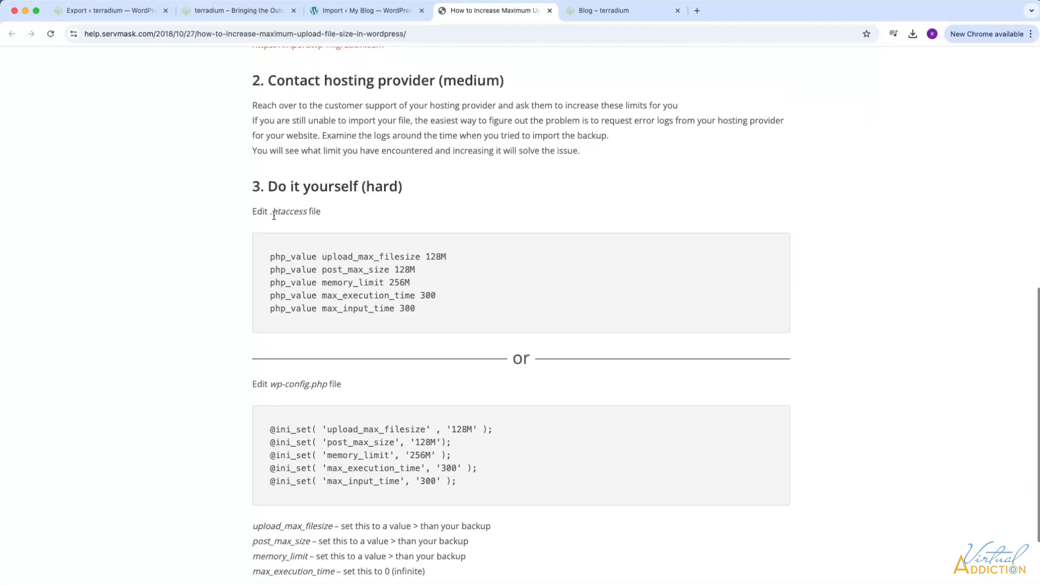
{"action": "scroll", "scroll_direction": "down", "scroll_amount": 3}
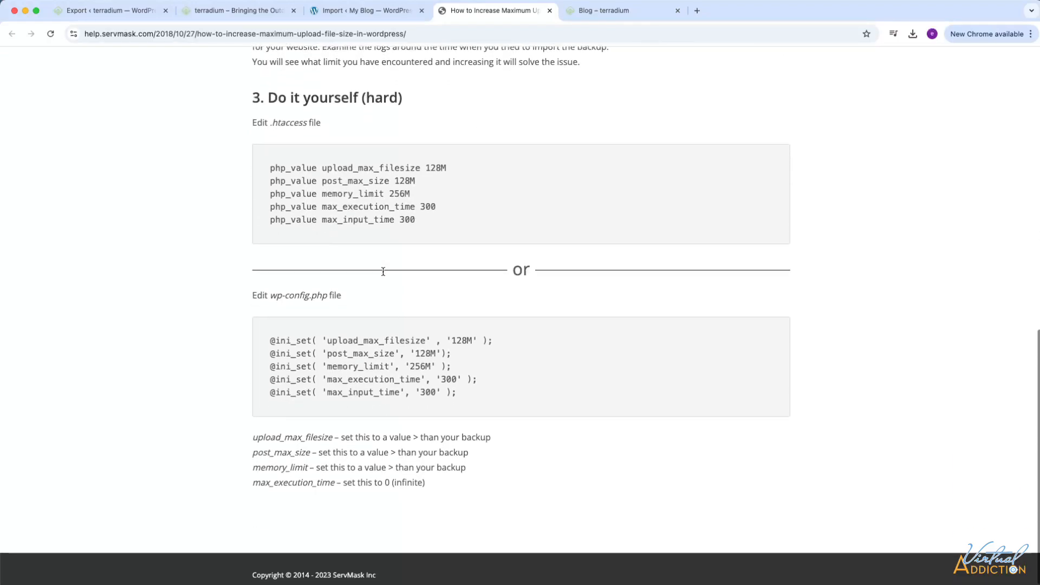
{"action": "scroll", "scroll_direction": "down", "scroll_amount": 3}
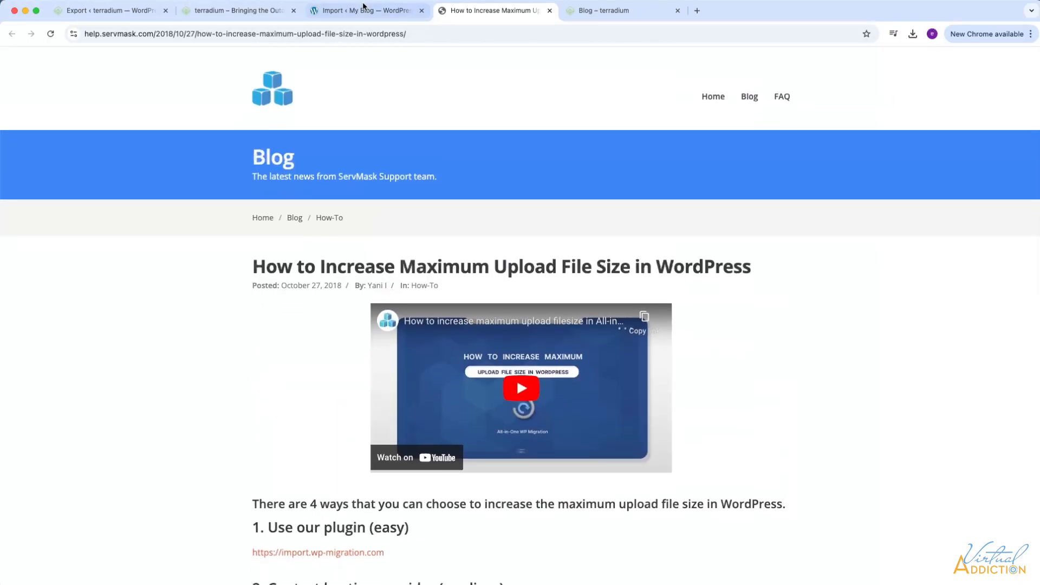
{"action": "left_click", "coordinate": [365, 10]}
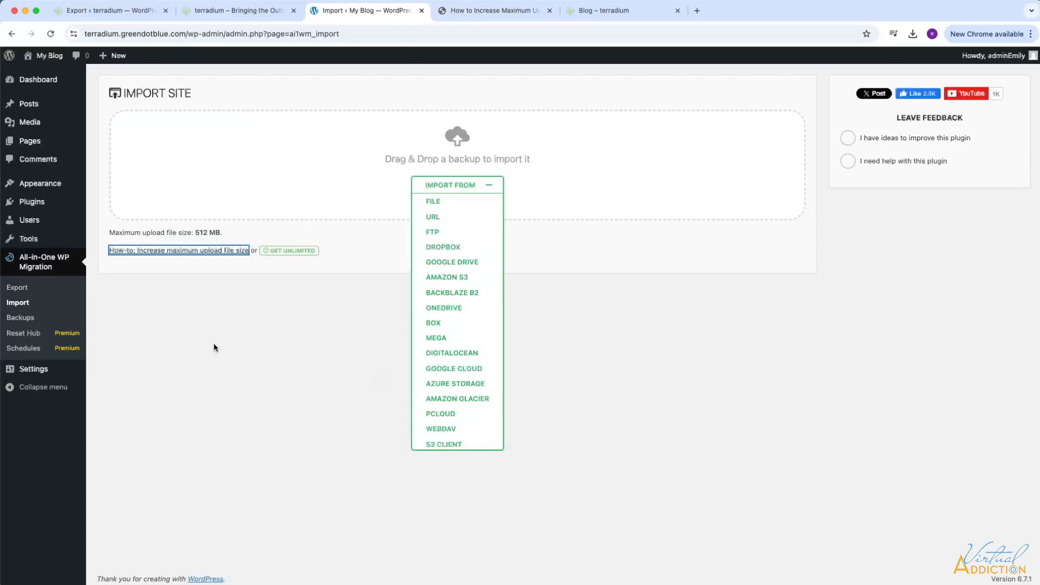
{"action": "mouse_move", "coordinate": [78, 276]}
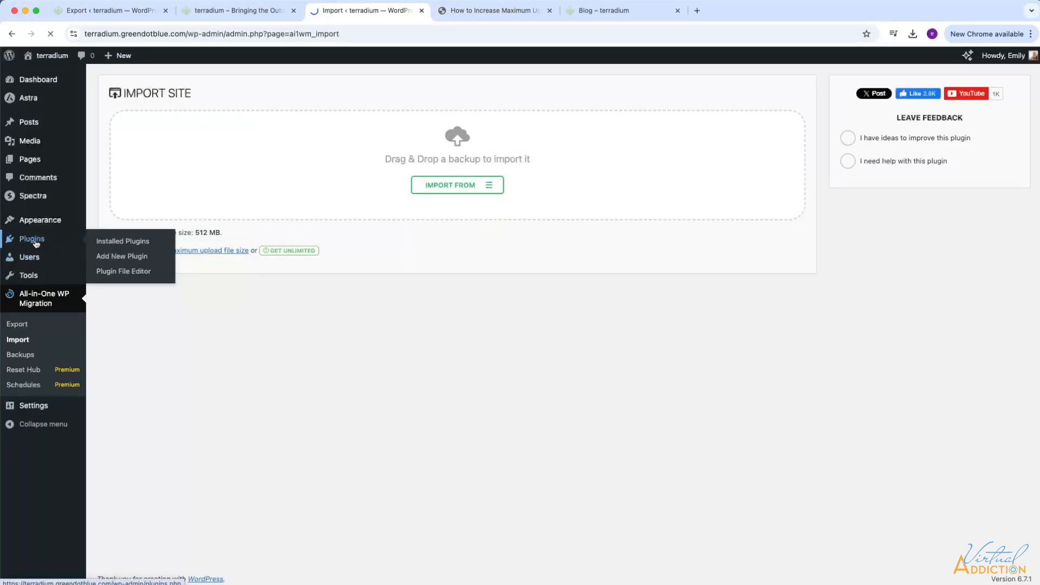
Search 'big file' in Add New Plugin and install and activate Big File Uploads
{"action": "left_click", "coordinate": [123, 241]}
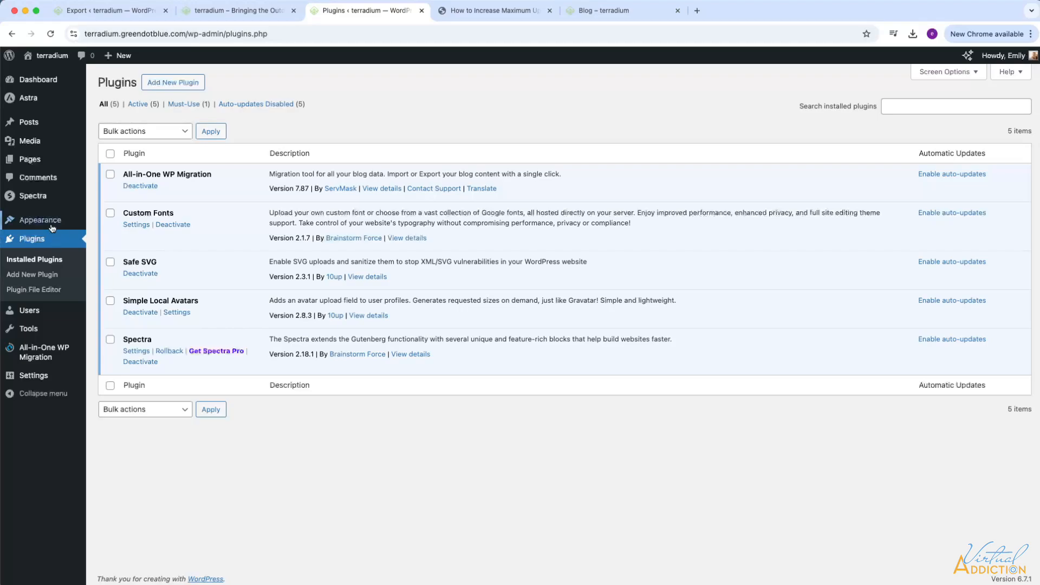
{"action": "left_click", "coordinate": [172, 82]}
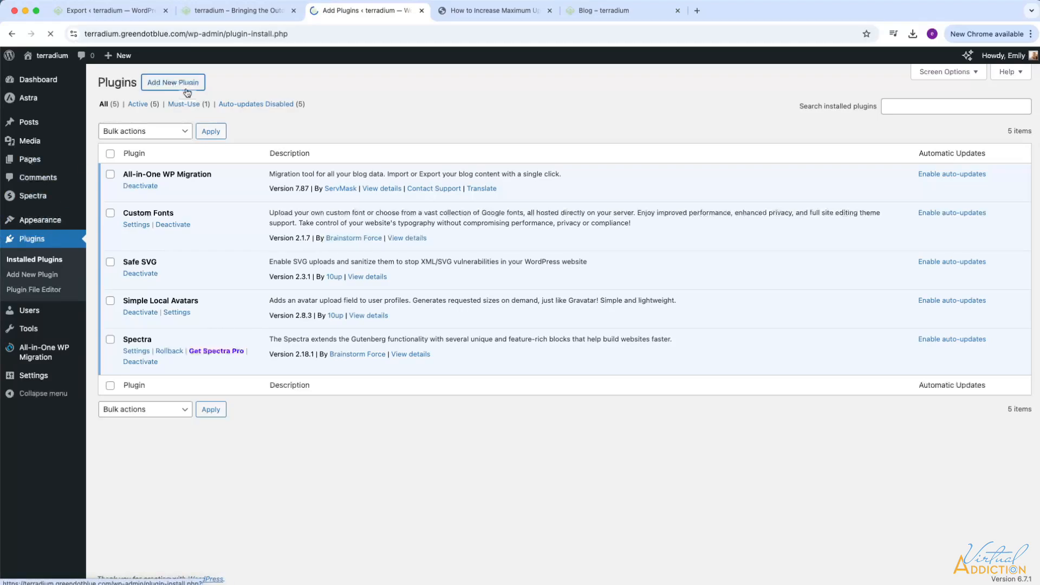
{"action": "left_click", "coordinate": [173, 81]}
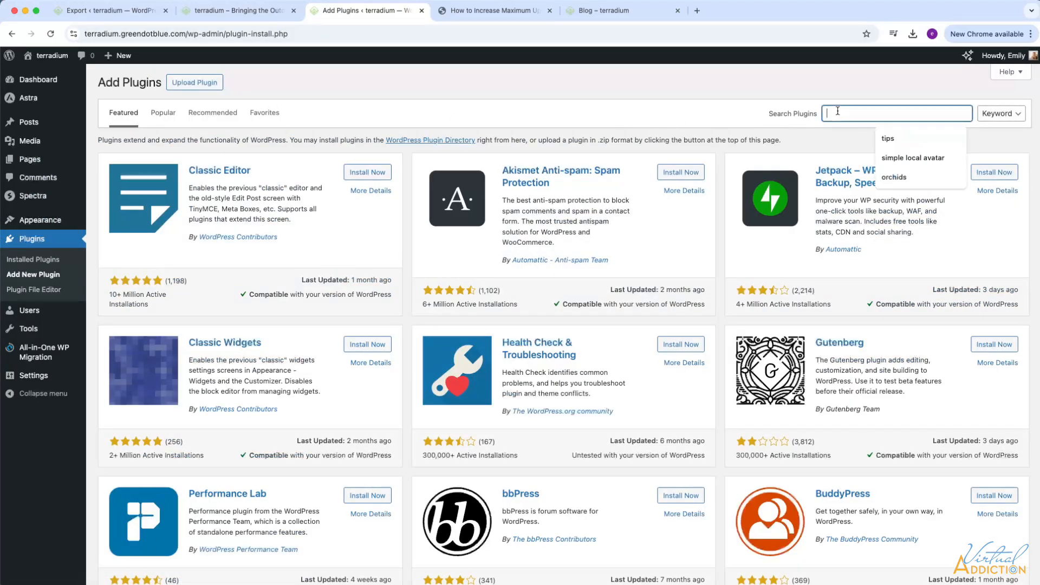
{"action": "type", "text": "big file"}
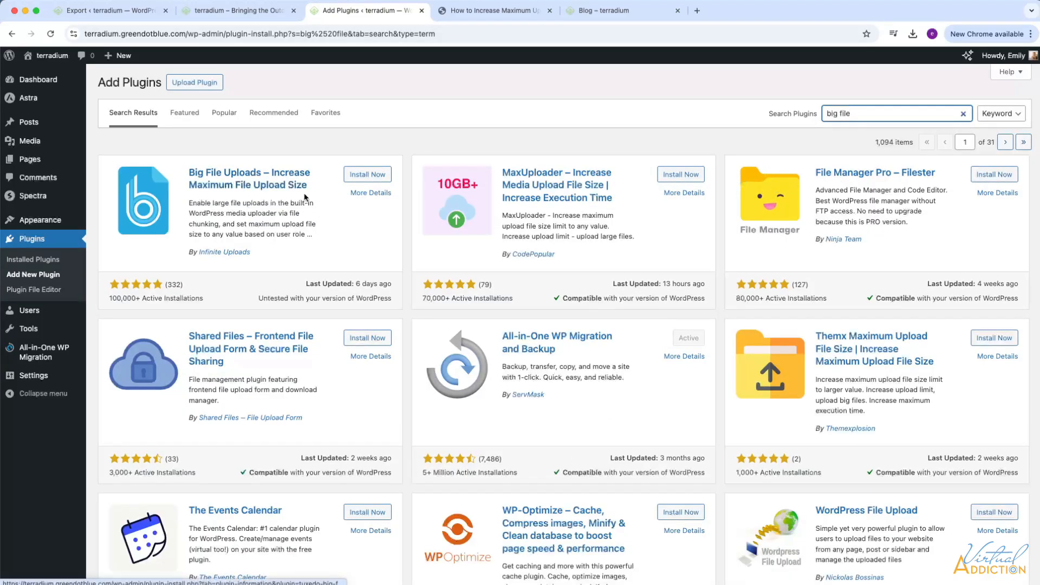
{"action": "left_click", "coordinate": [367, 173]}
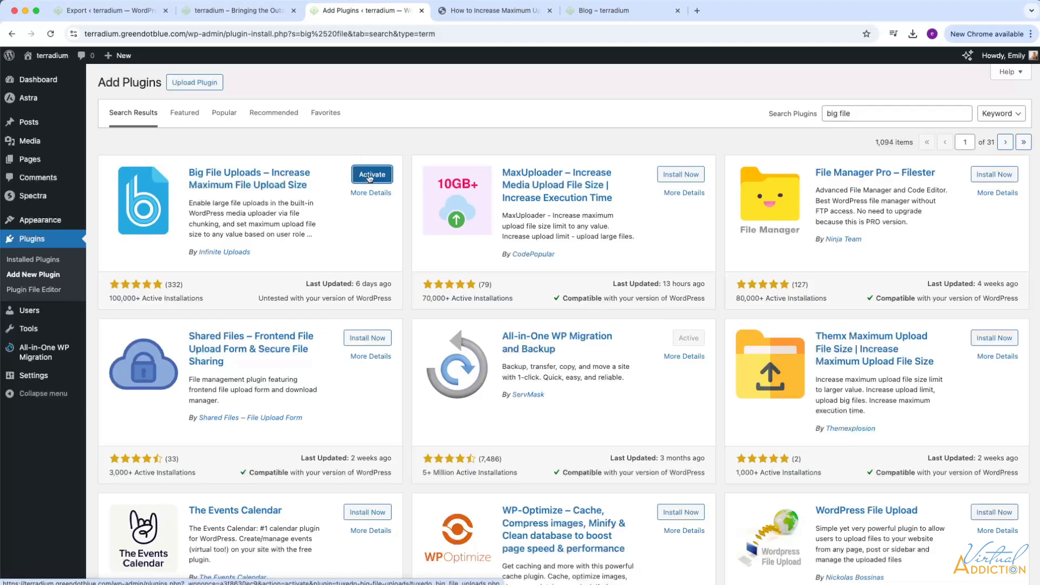
{"action": "left_click", "coordinate": [372, 173]}
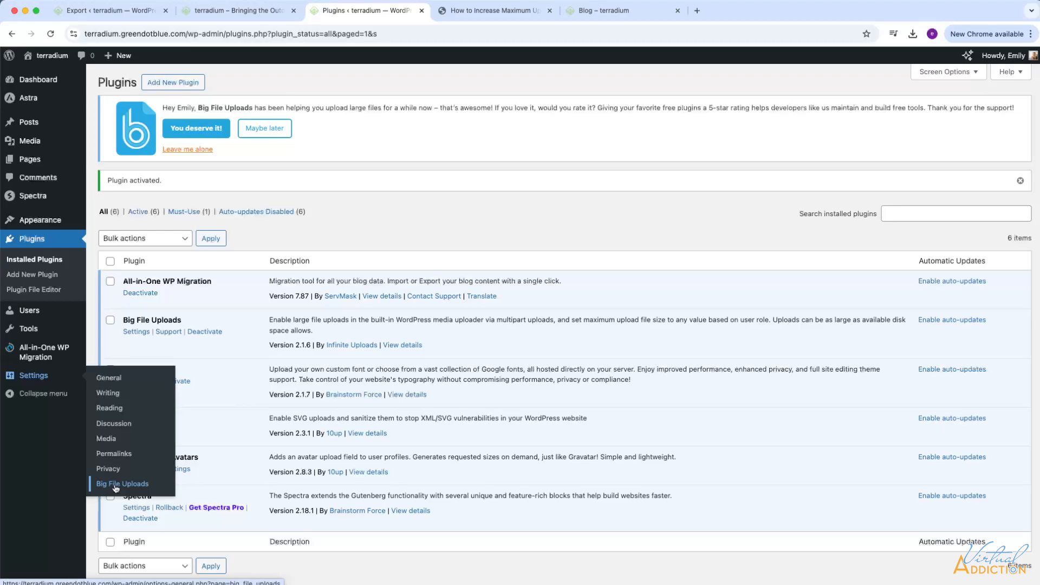
Set the All Users maximum upload size to 5 GB in Big File Uploads and save
{"action": "left_click", "coordinate": [121, 484]}
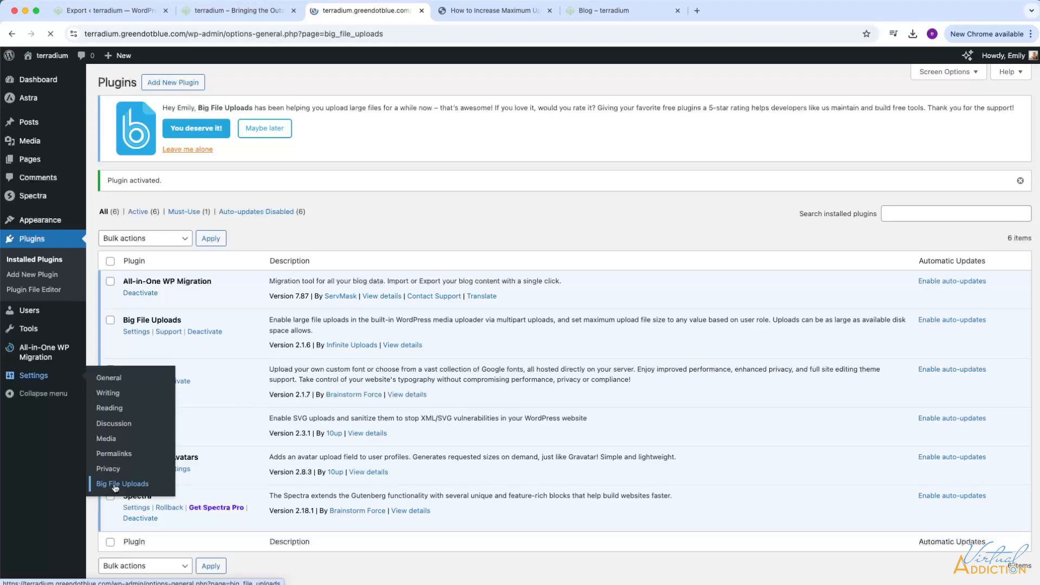
{"action": "left_click", "coordinate": [121, 484]}
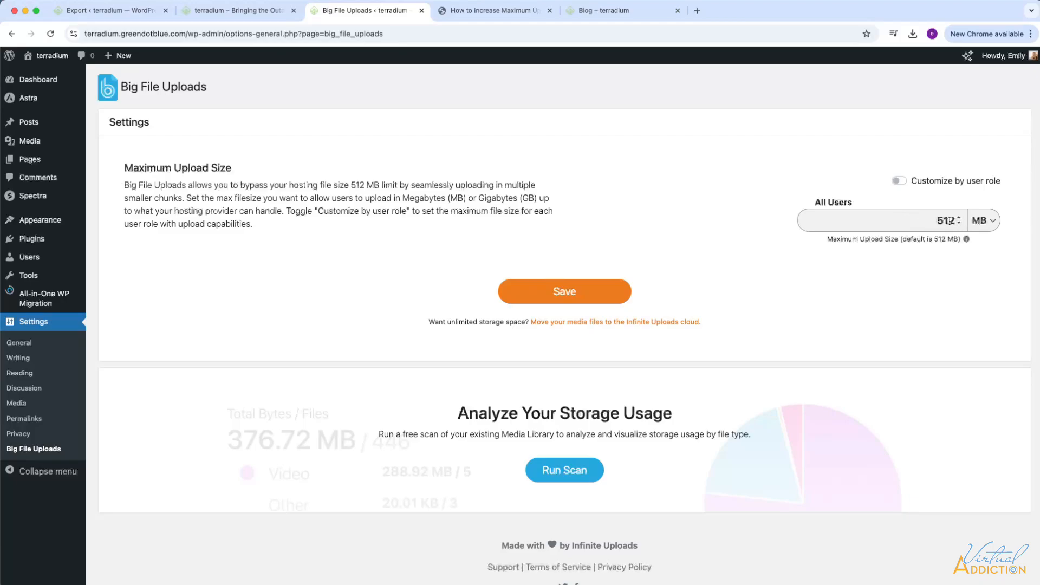
{"action": "left_click", "coordinate": [984, 220]}
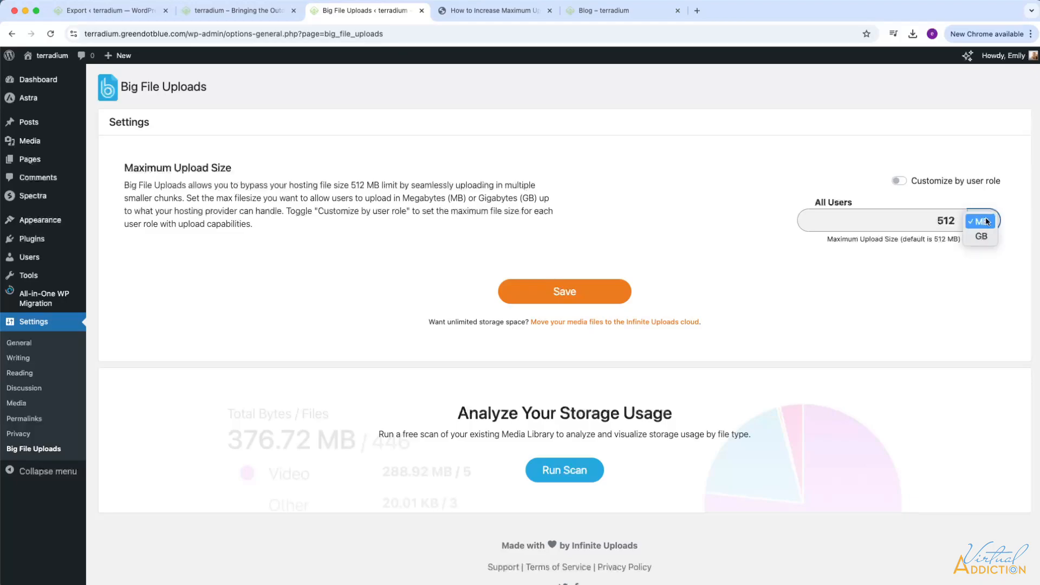
{"action": "mouse_move", "coordinate": [982, 237]}
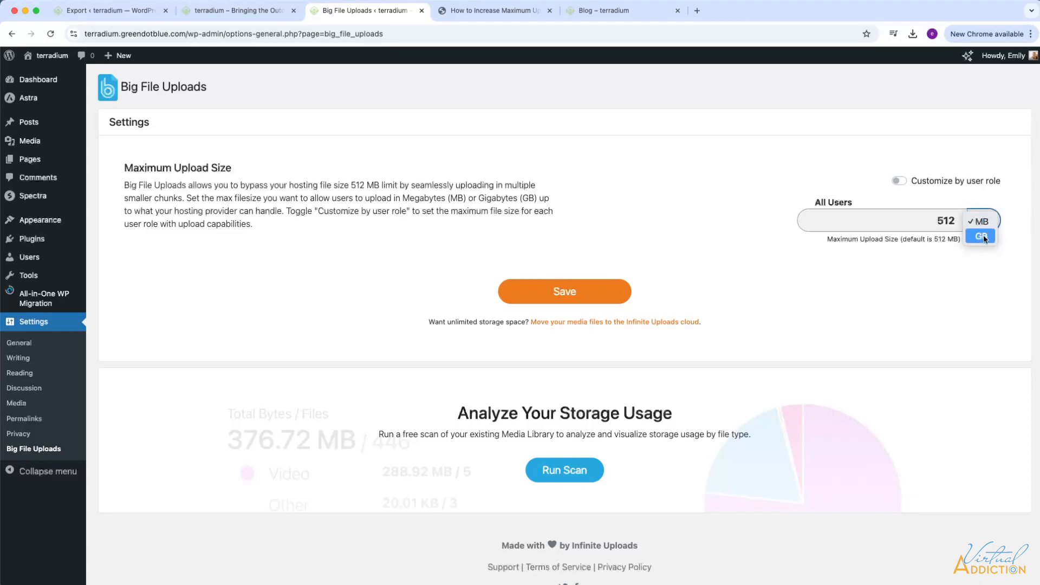
{"action": "left_click", "coordinate": [983, 236]}
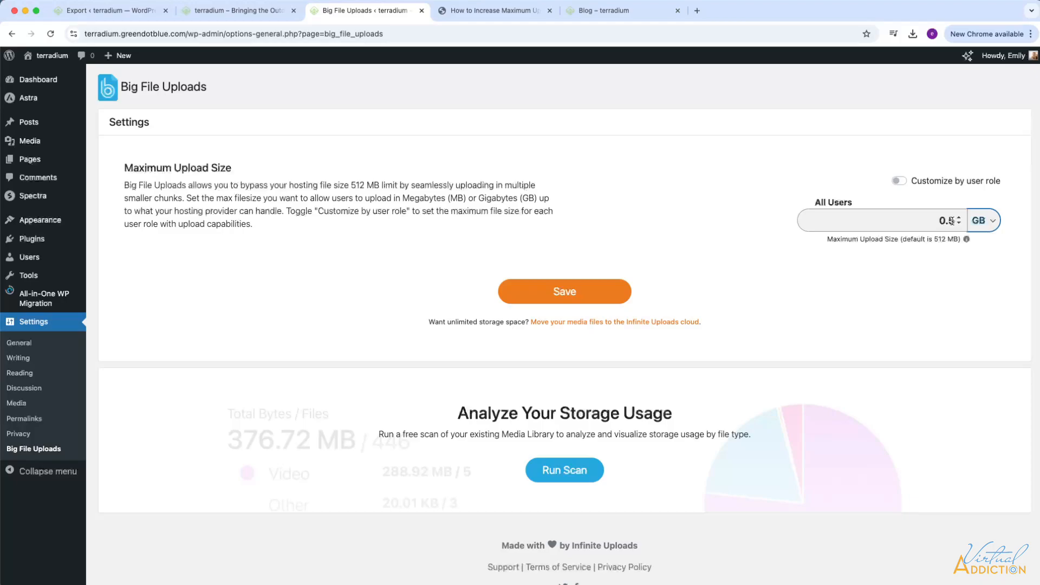
{"action": "type", "text": "5"}
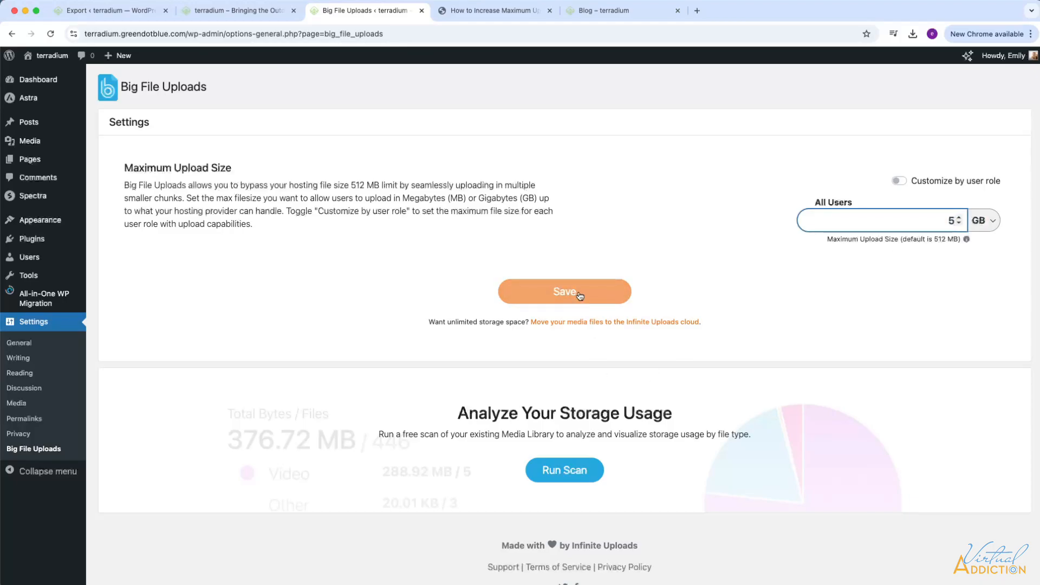
{"action": "left_click", "coordinate": [564, 291]}
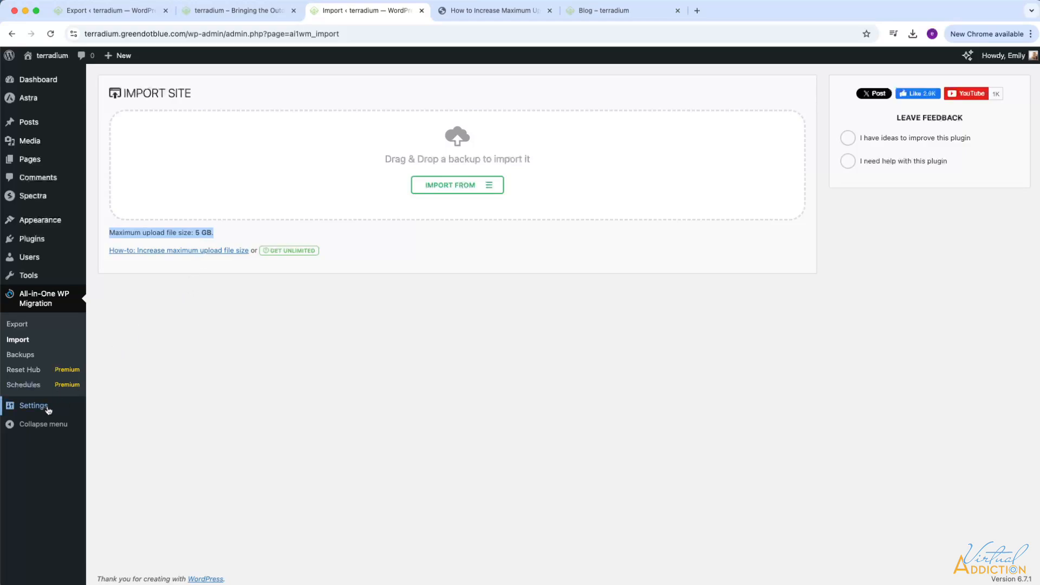
Go to the Installed Plugins list from the admin sidebar
{"action": "left_click", "coordinate": [34, 406]}
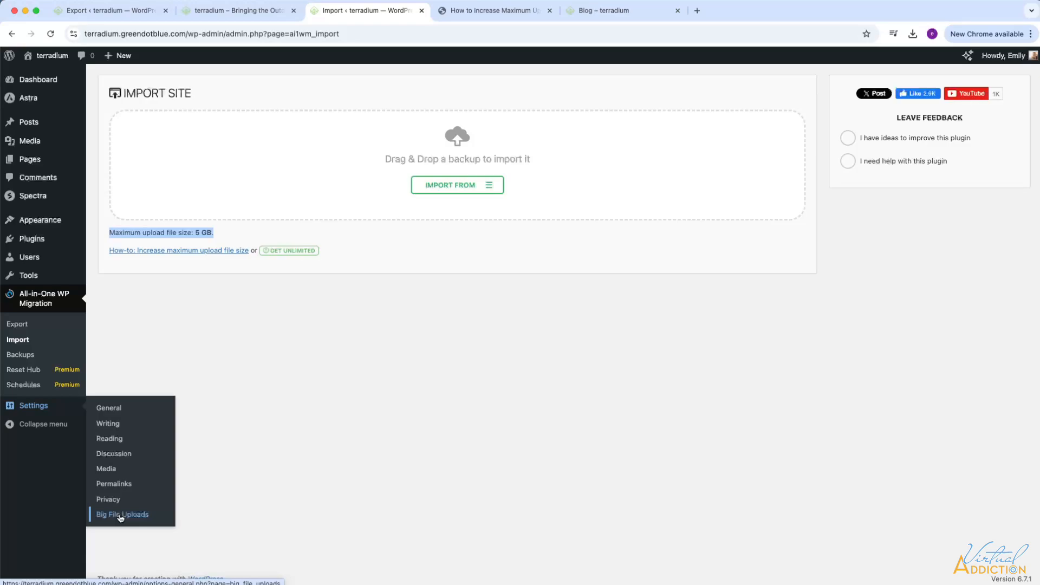
{"action": "mouse_move", "coordinate": [43, 298]}
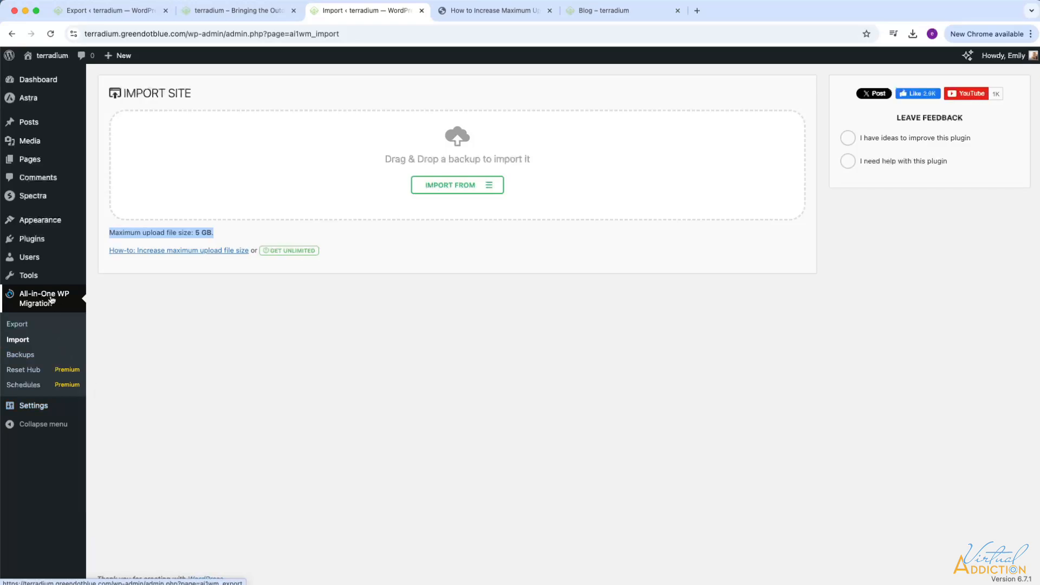
{"action": "mouse_move", "coordinate": [31, 239]}
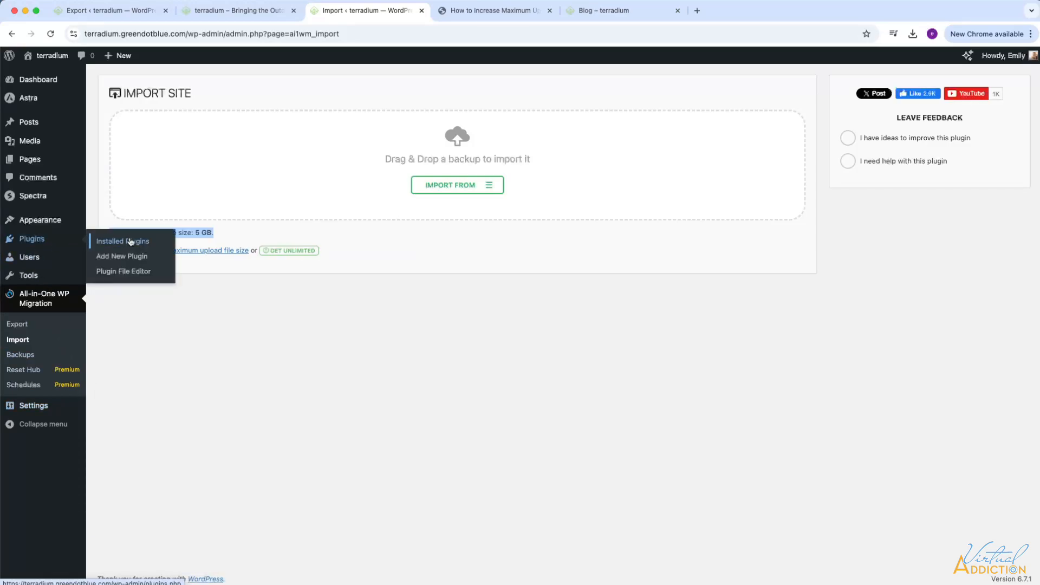
{"action": "left_click", "coordinate": [122, 240]}
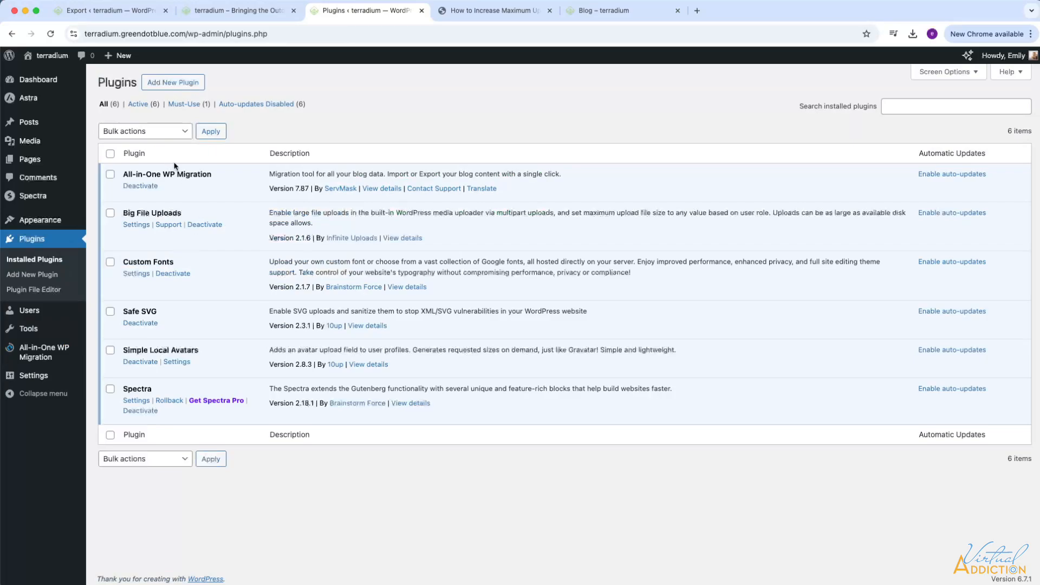
{"action": "mouse_move", "coordinate": [187, 386]}
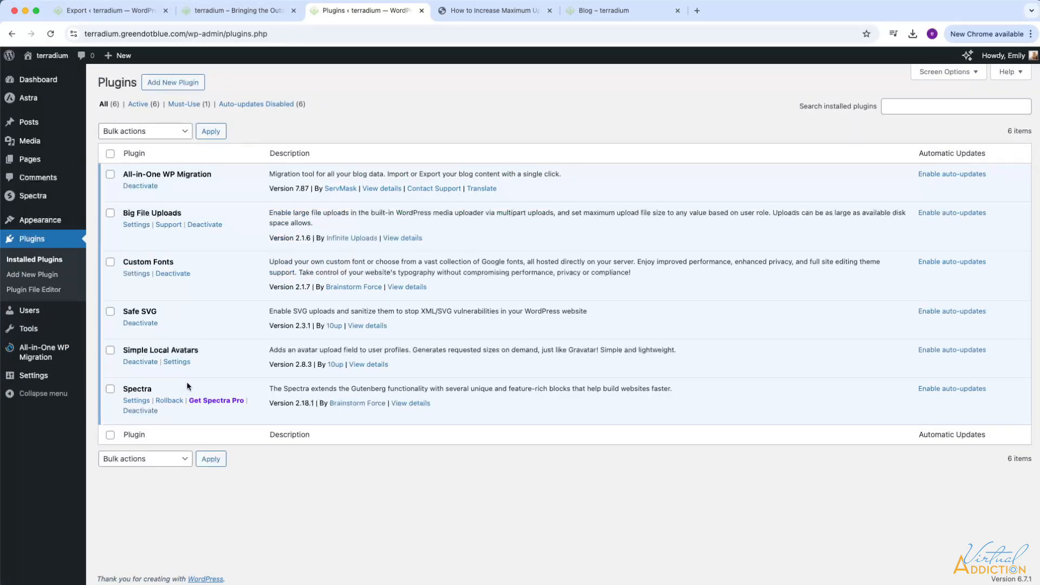
{"action": "mouse_move", "coordinate": [156, 216]}
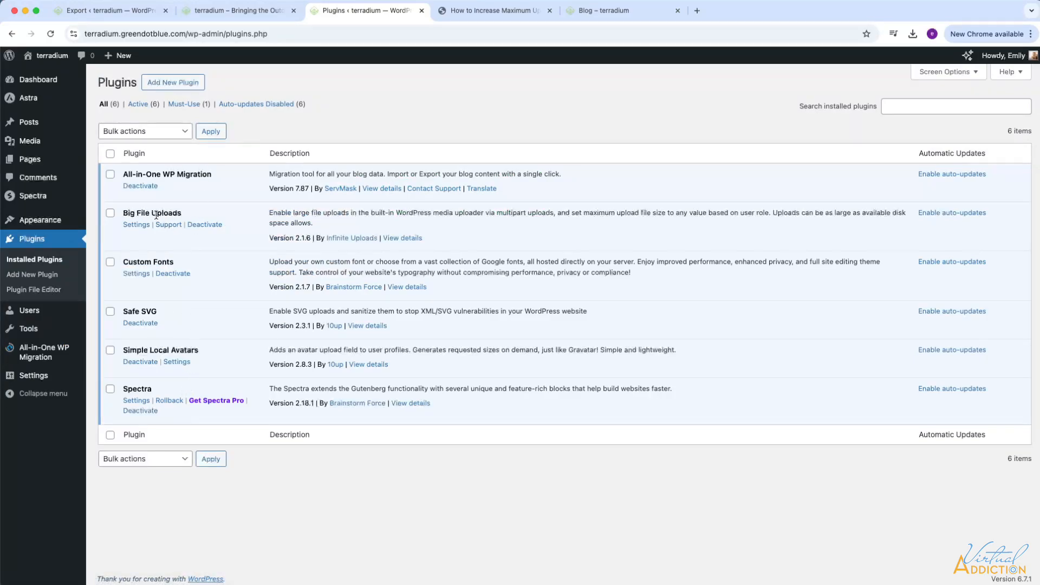
Deactivate Big File Uploads and check the migration import limit afterwards
{"action": "left_click", "coordinate": [205, 225]}
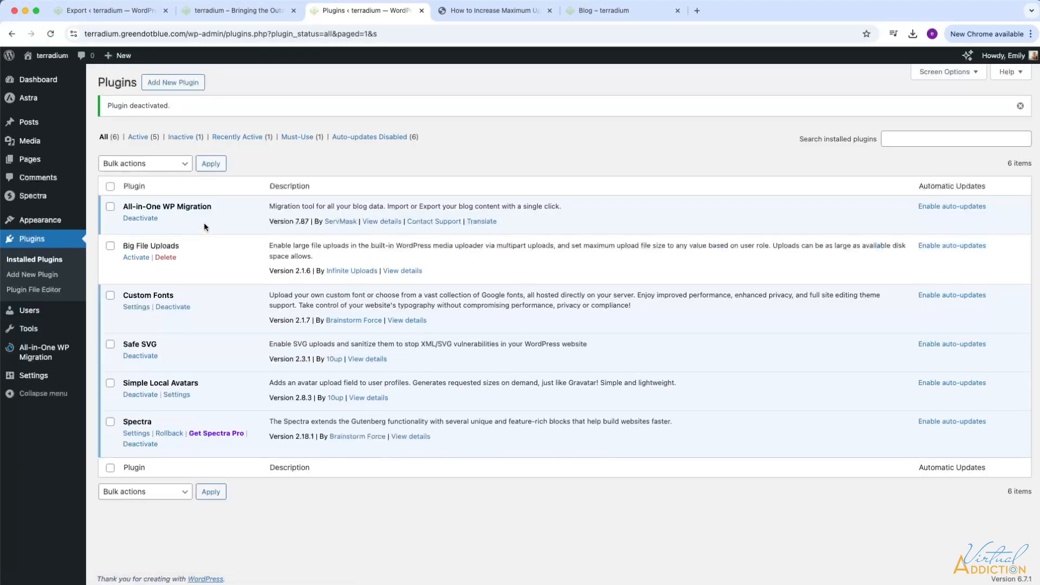
{"action": "mouse_move", "coordinate": [159, 241]}
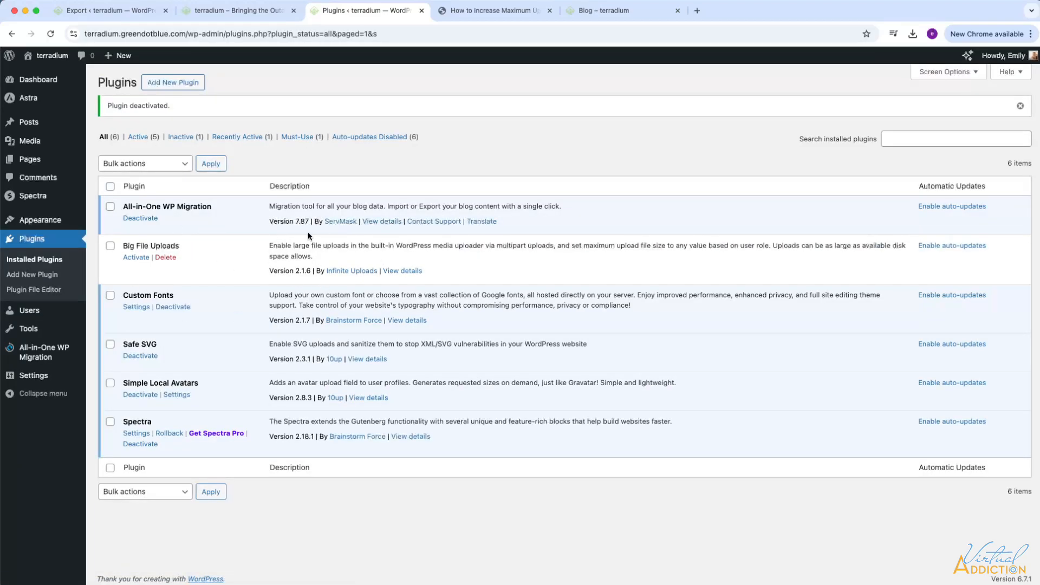
{"action": "mouse_move", "coordinate": [244, 269]}
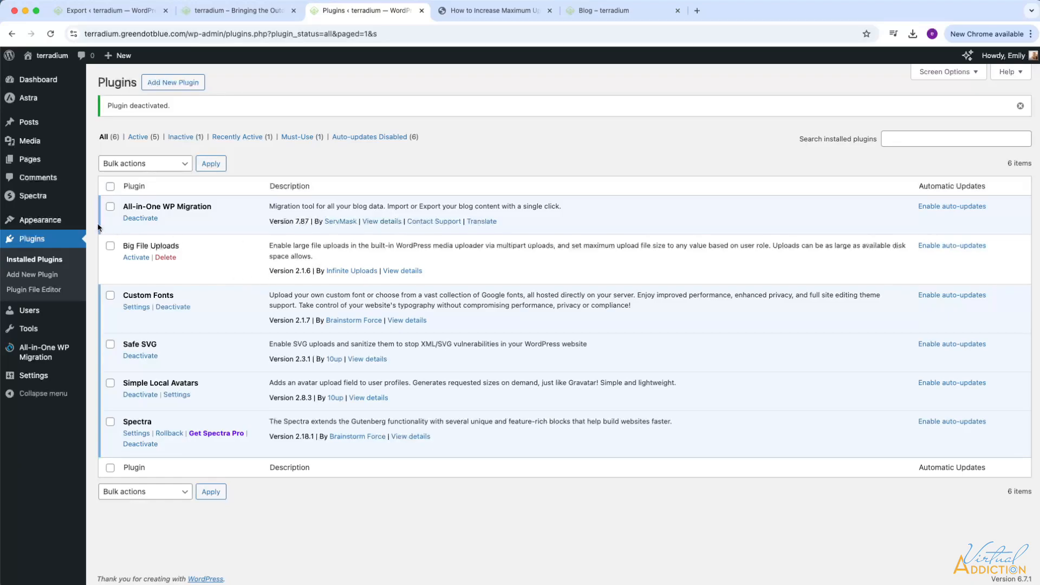
{"action": "mouse_move", "coordinate": [161, 268]}
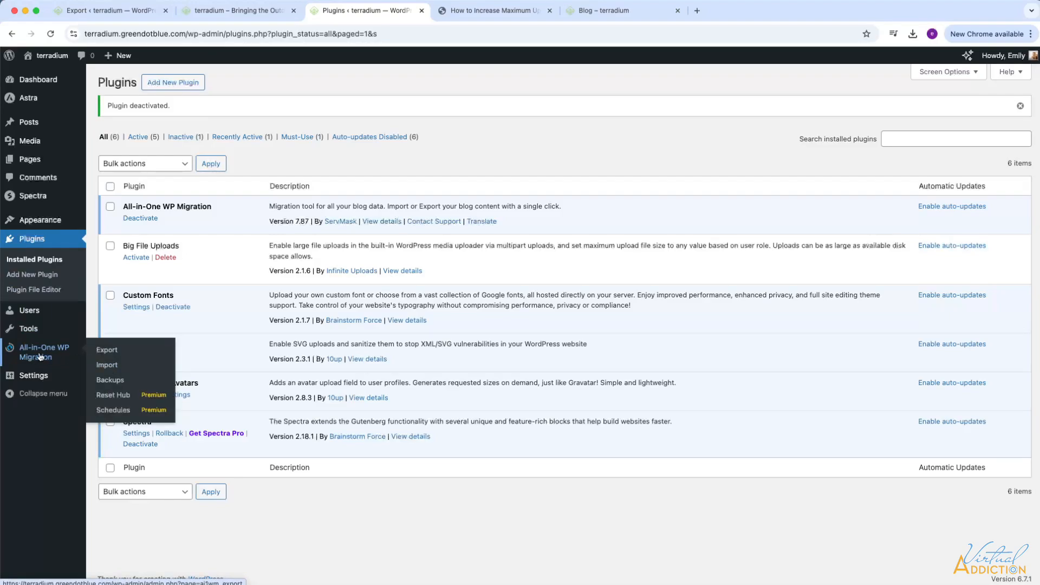
{"action": "left_click", "coordinate": [107, 365]}
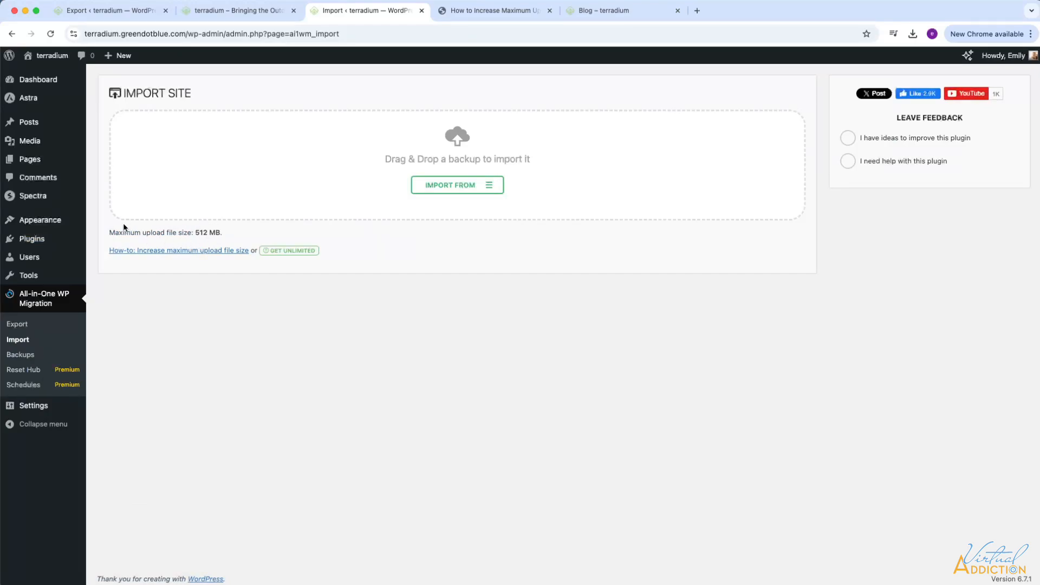
{"action": "mouse_move", "coordinate": [148, 259]}
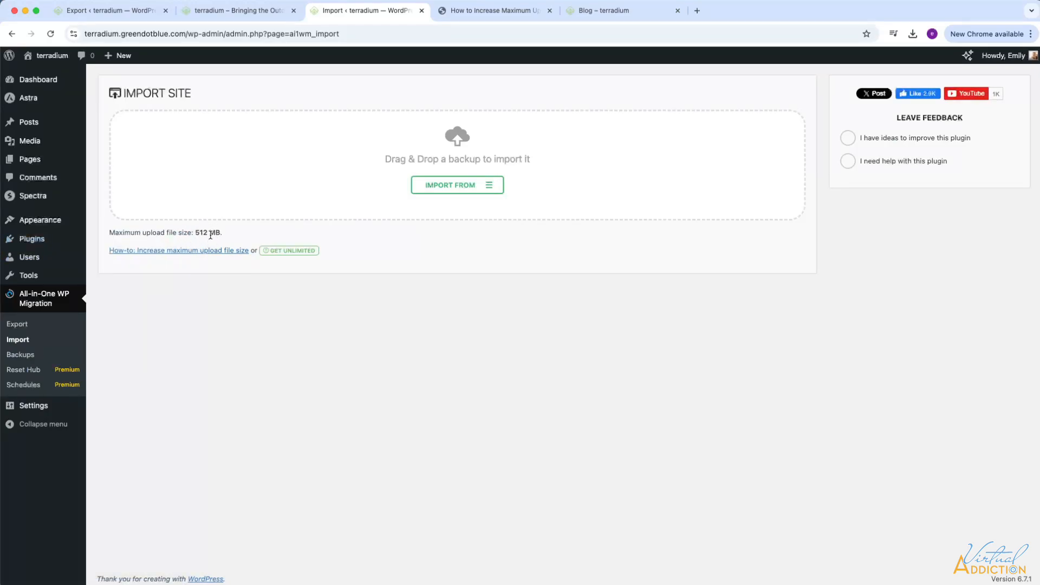
{"action": "mouse_move", "coordinate": [38, 220]}
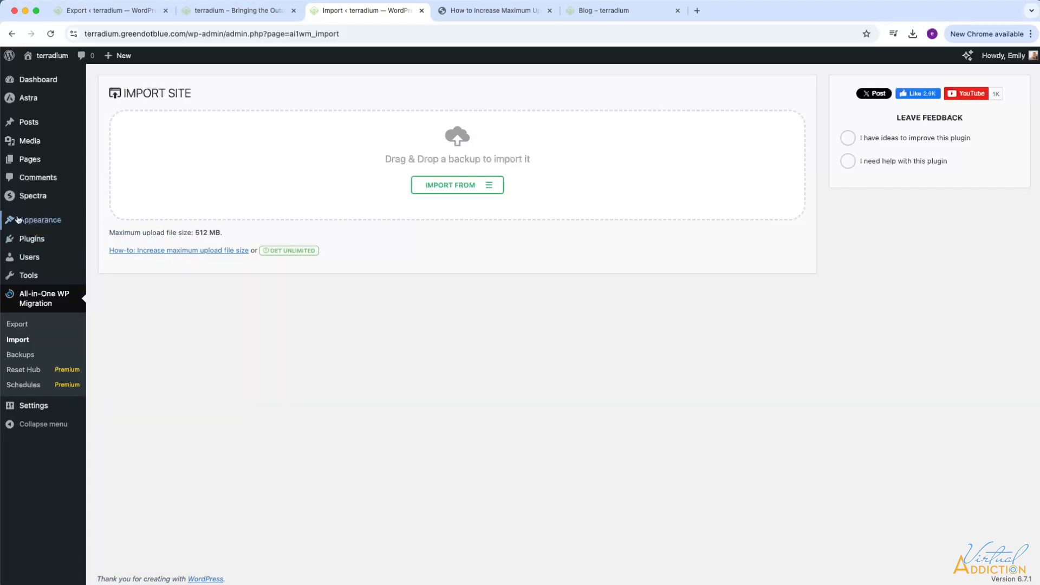
Confirm the import limit is back to 512 MB and head to the plugins list
{"action": "left_click", "coordinate": [31, 238]}
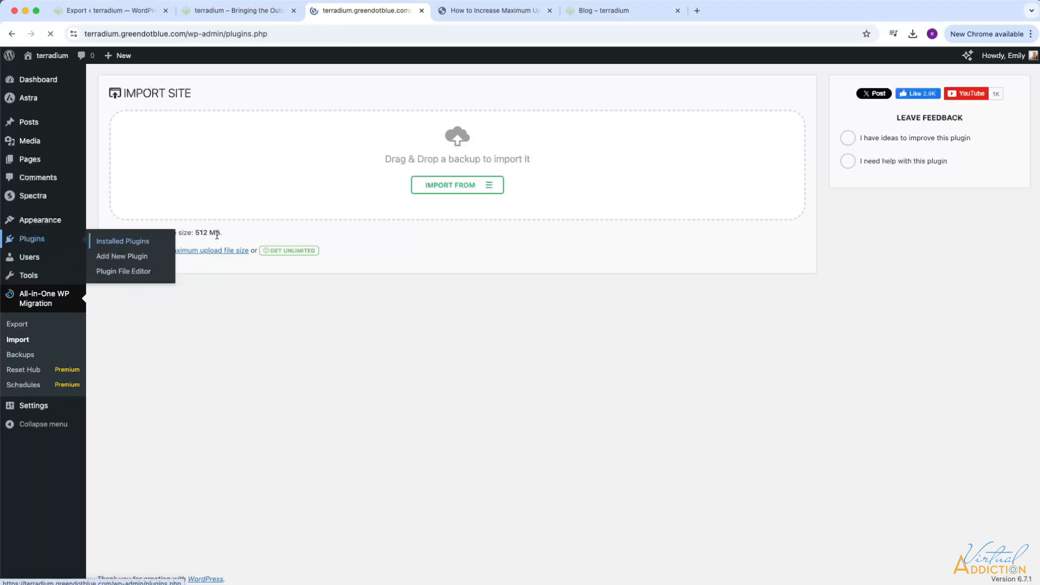
Deactivate All-in-One WP Migration and switch to the live site's blog page
{"action": "left_click", "coordinate": [122, 240]}
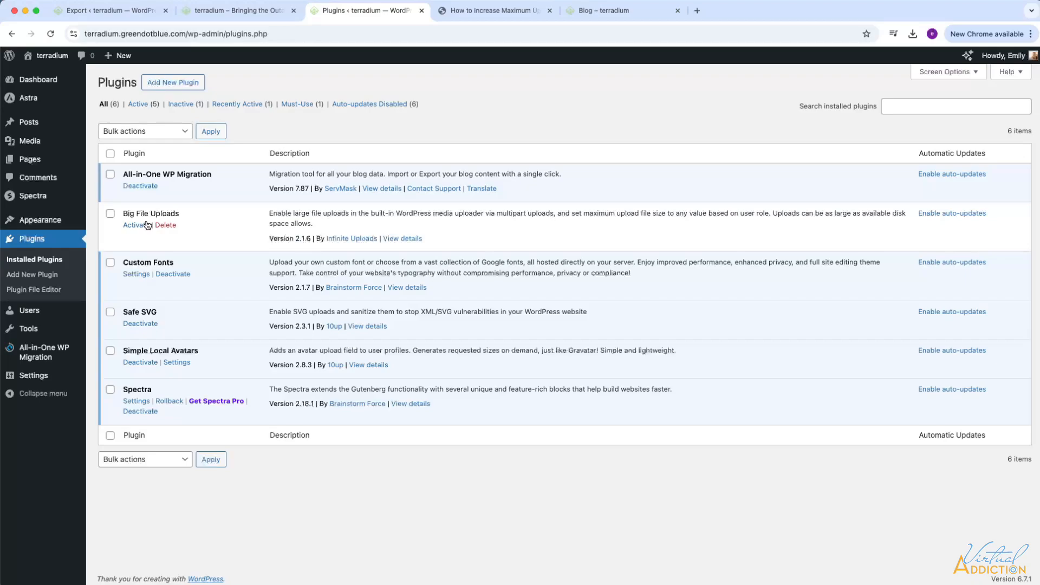
{"action": "mouse_move", "coordinate": [227, 237]}
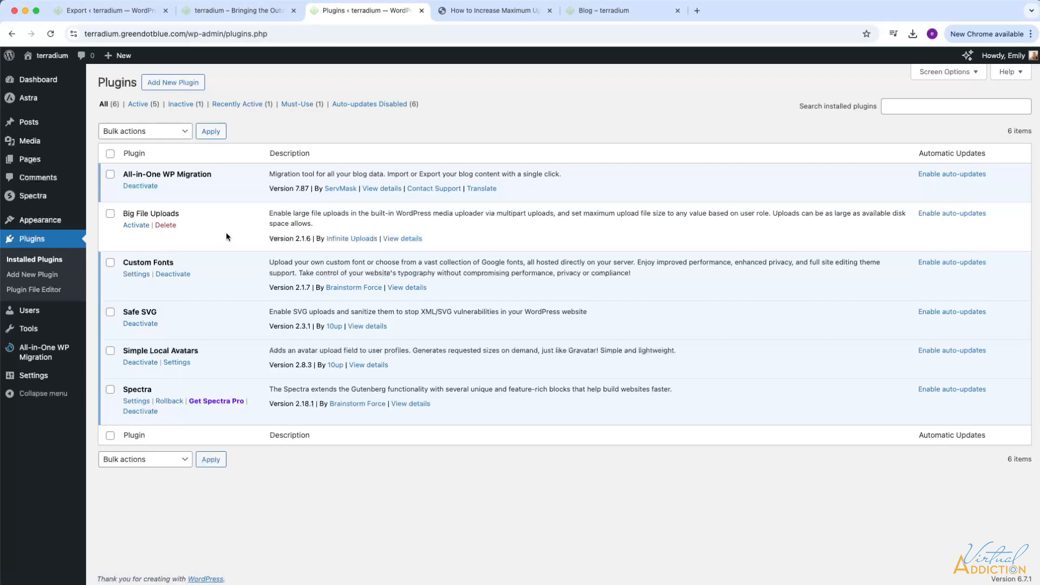
{"action": "mouse_move", "coordinate": [187, 189]}
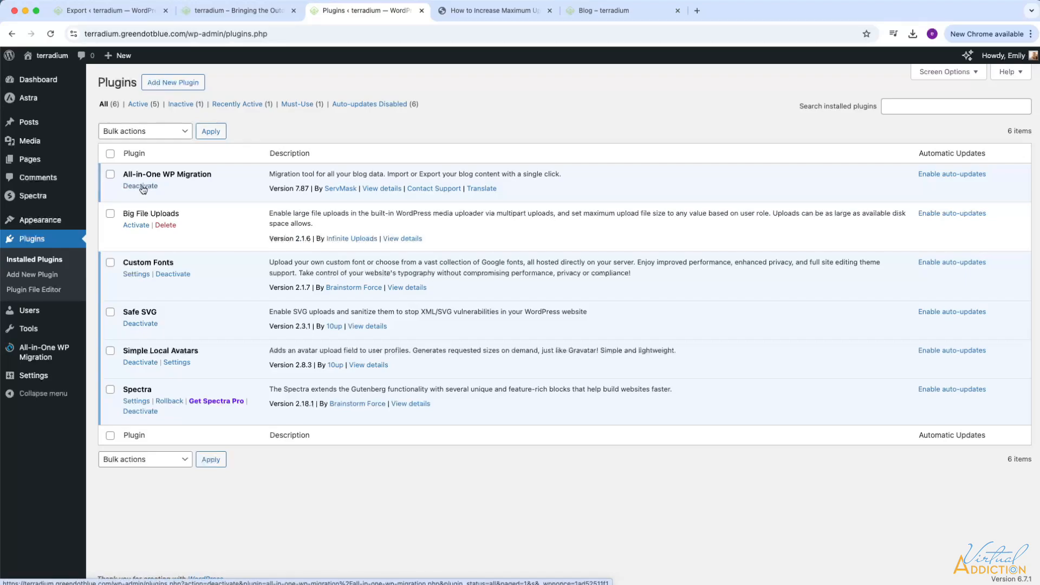
{"action": "left_click", "coordinate": [140, 186]}
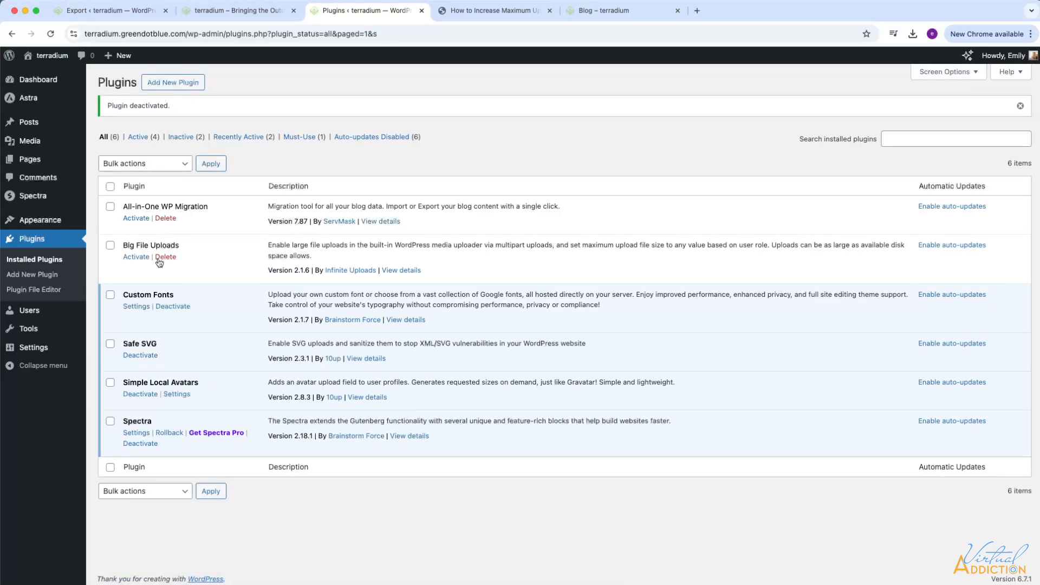
{"action": "mouse_move", "coordinate": [184, 208]}
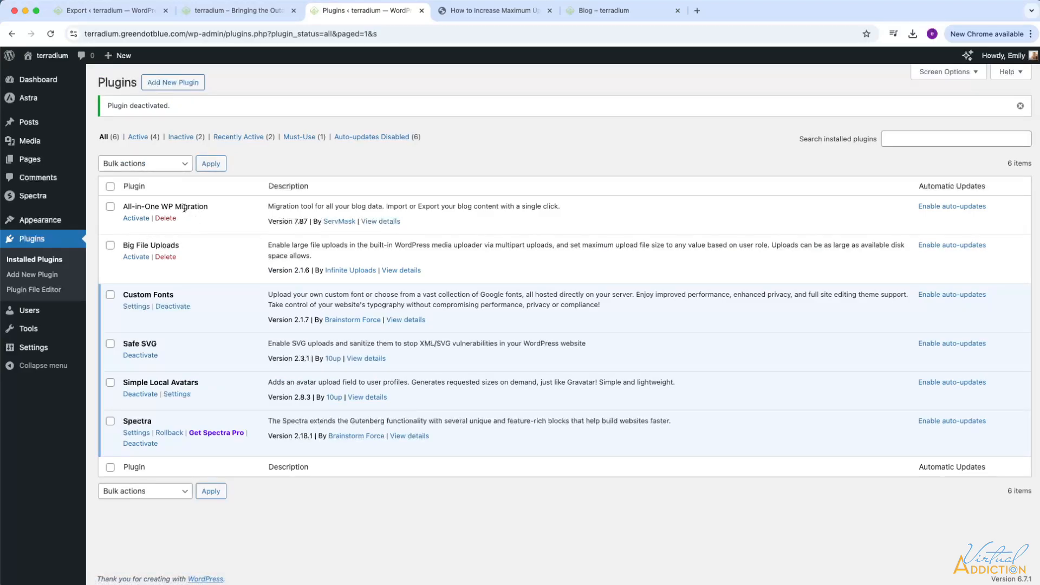
{"action": "mouse_move", "coordinate": [350, 270]}
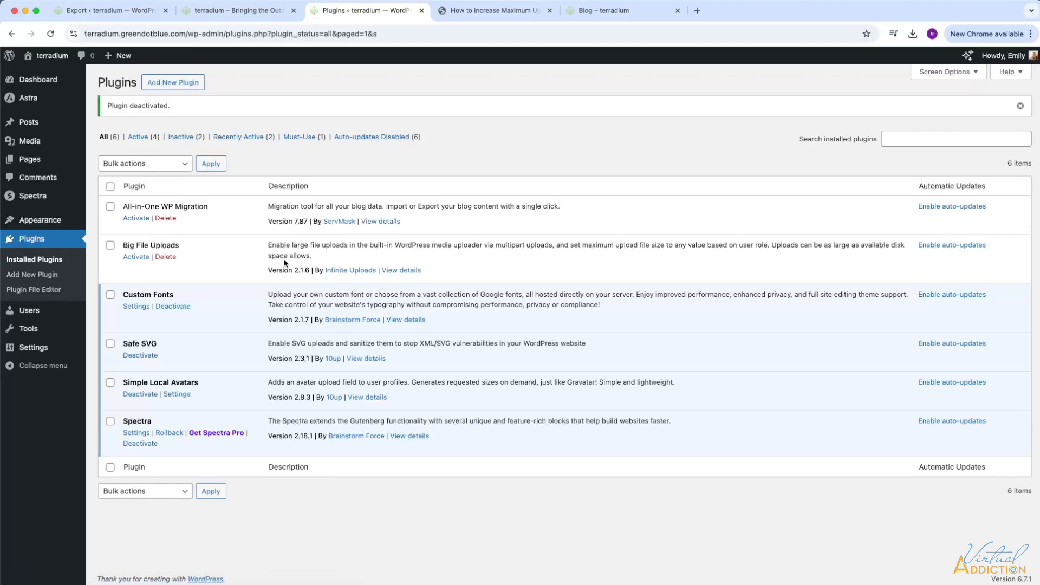
{"action": "mouse_move", "coordinate": [70, 246]}
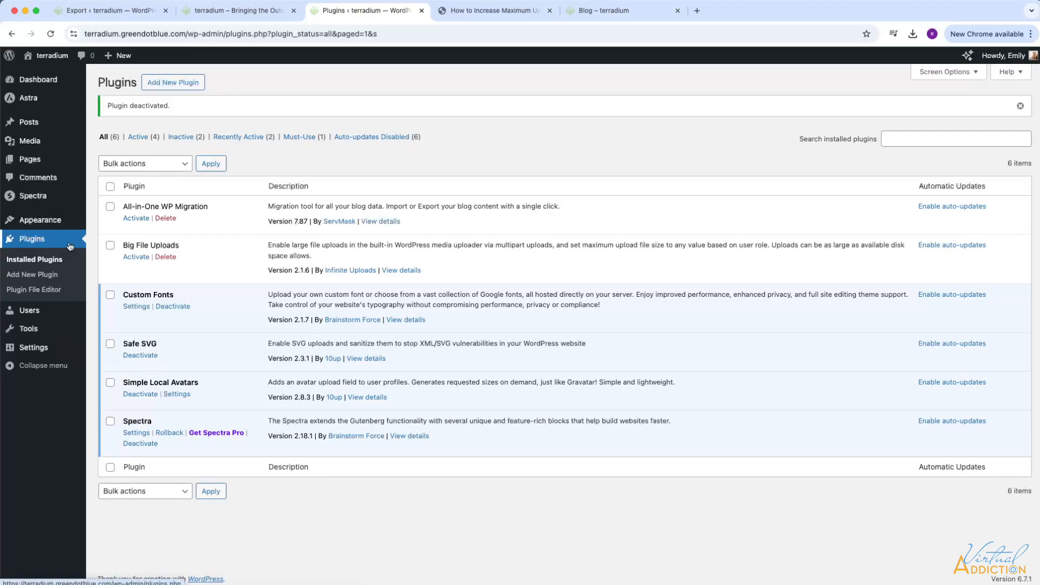
{"action": "left_click", "coordinate": [622, 10]}
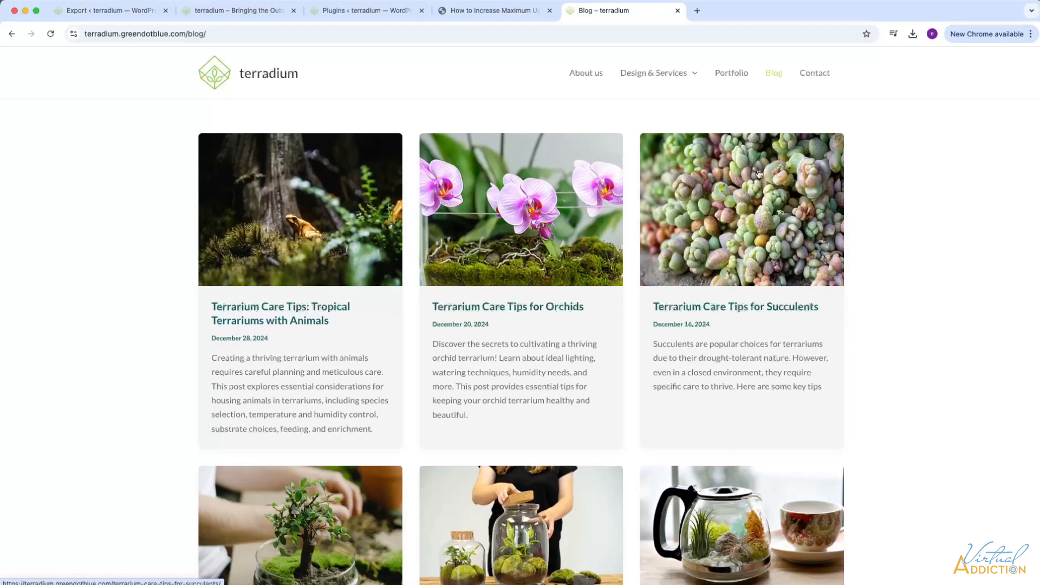
View the live Contact page's contact details, map, form and client testimonials
{"action": "left_click", "coordinate": [814, 73]}
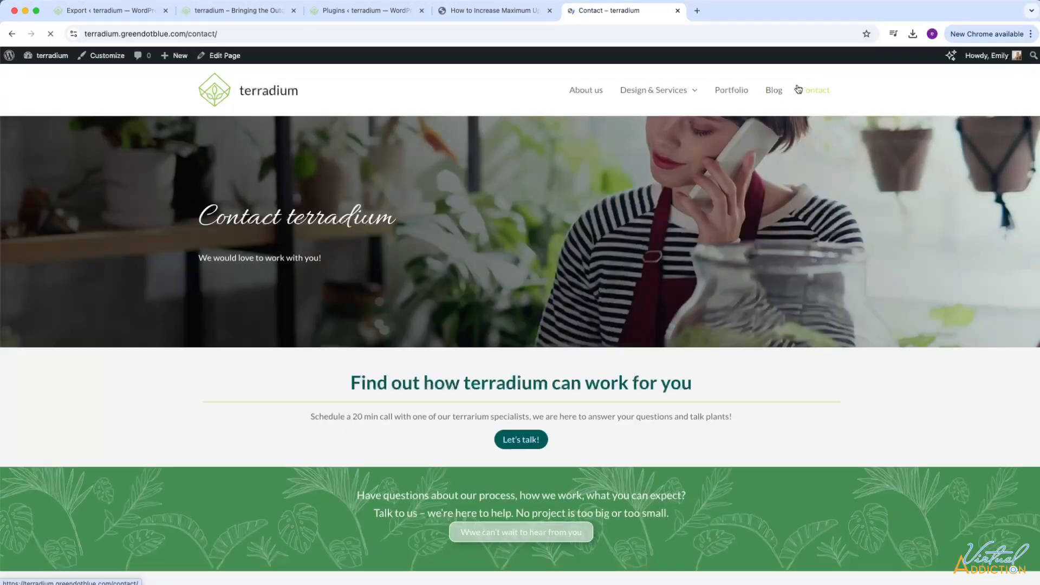
{"action": "scroll", "scroll_direction": "down", "scroll_amount": 3}
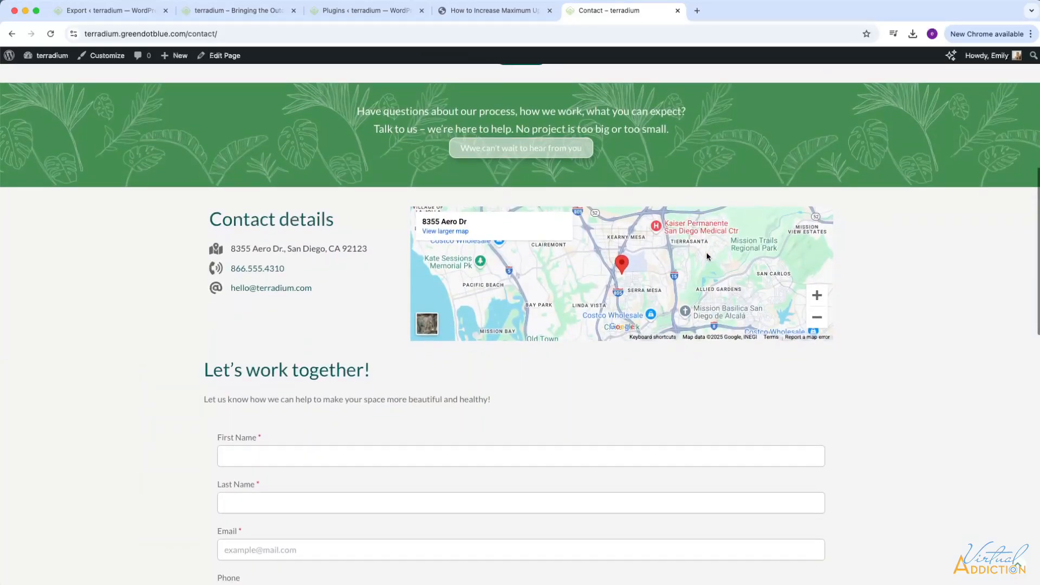
{"action": "scroll", "scroll_direction": "down", "scroll_amount": 3}
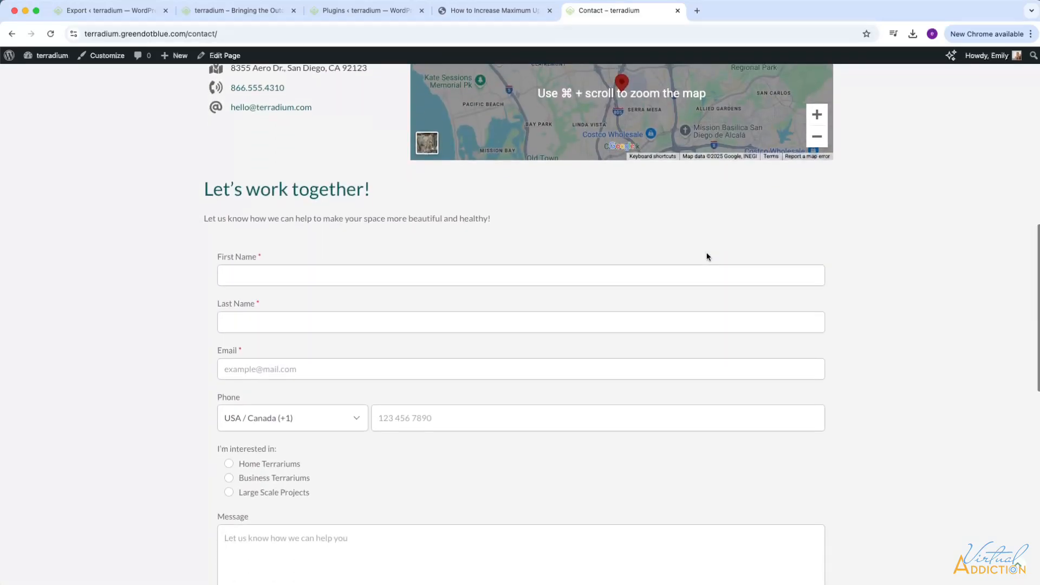
{"action": "scroll", "scroll_direction": "down", "scroll_amount": 3}
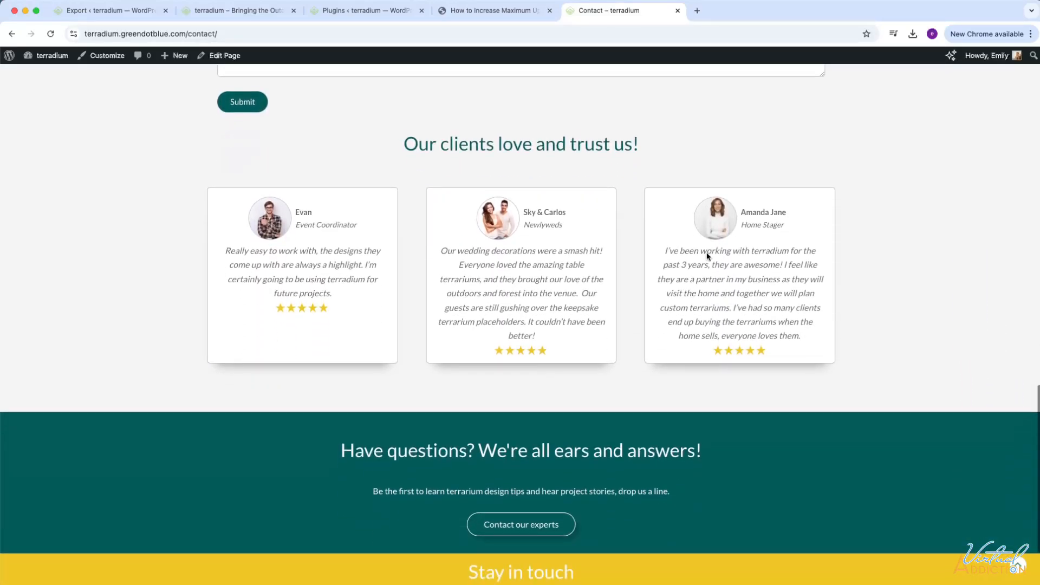